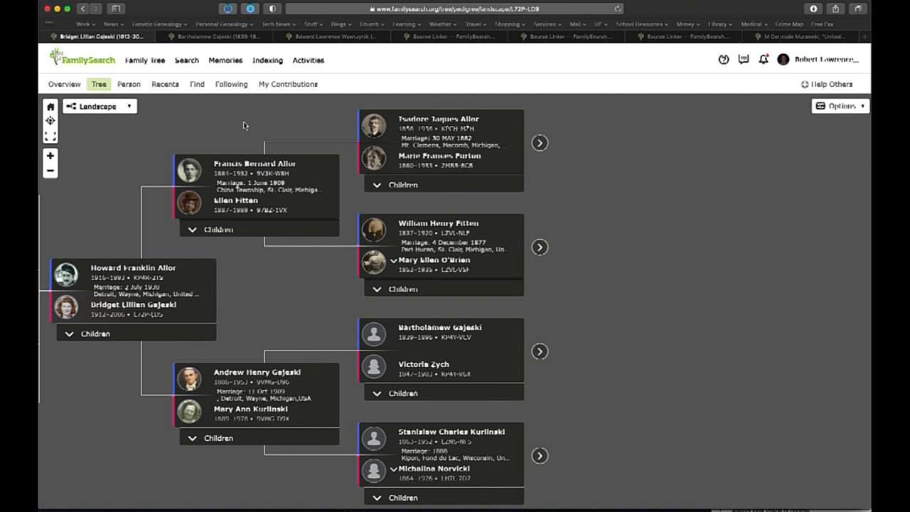
mouse_move(245, 122)
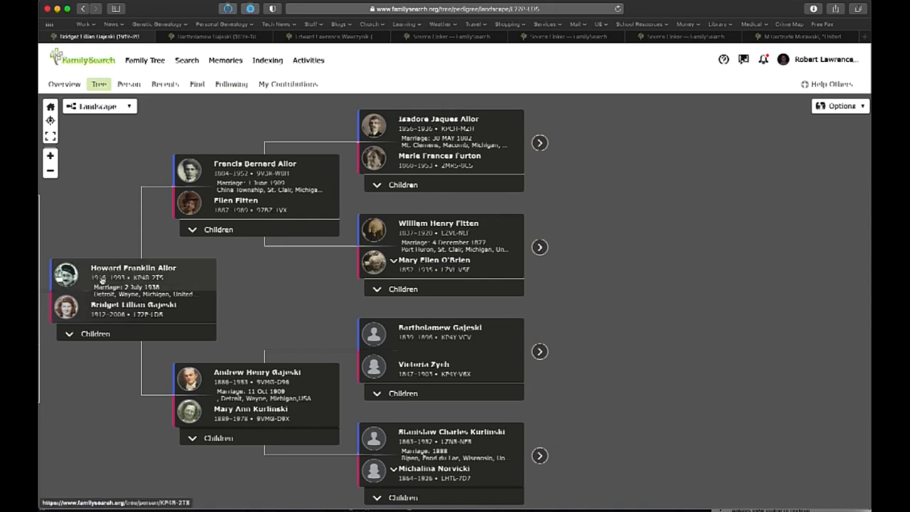
mouse_move(105, 316)
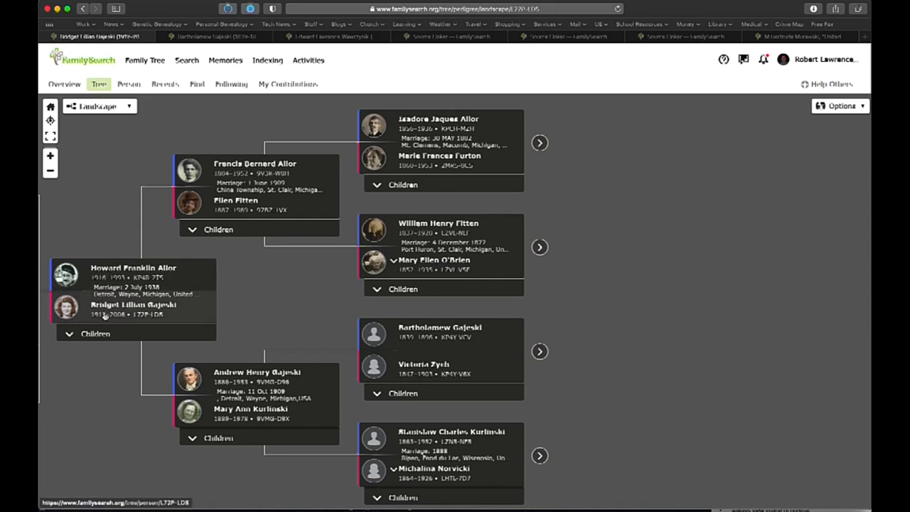
mouse_move(105, 312)
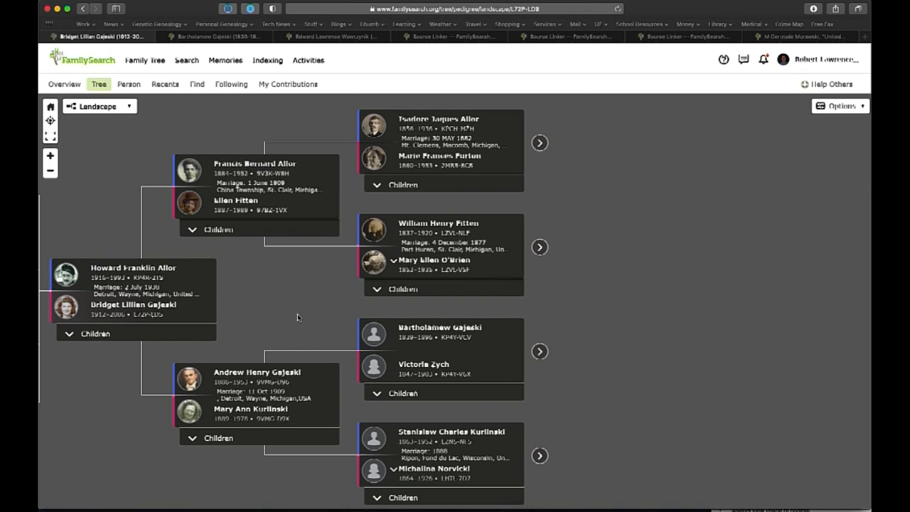
mouse_move(483, 259)
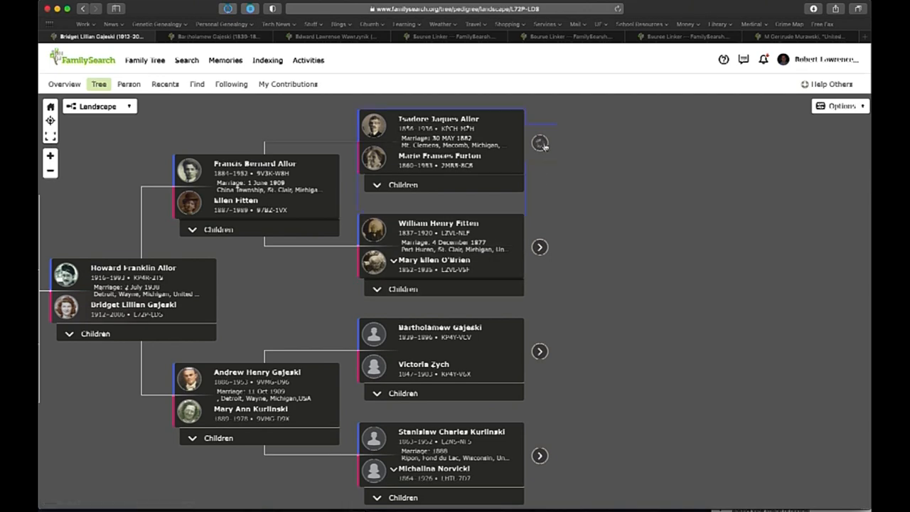
left_click(539, 142)
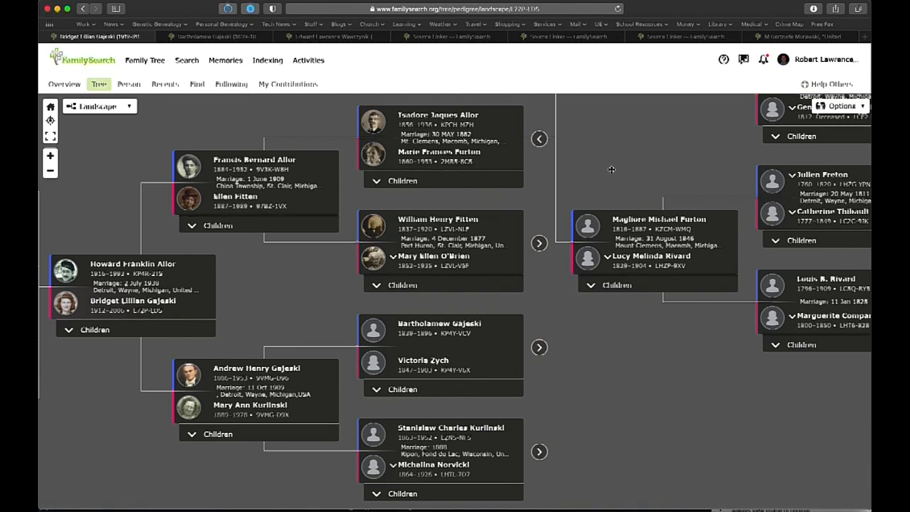
mouse_move(605, 172)
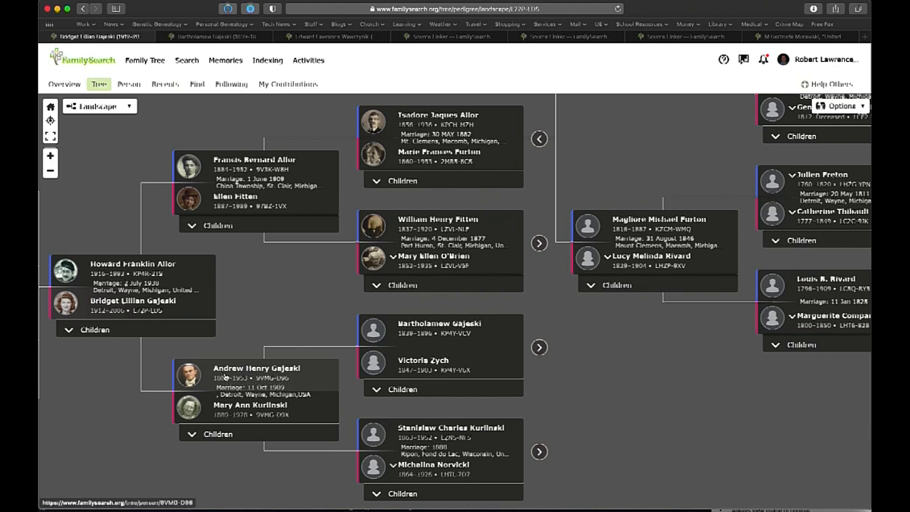
mouse_move(438, 322)
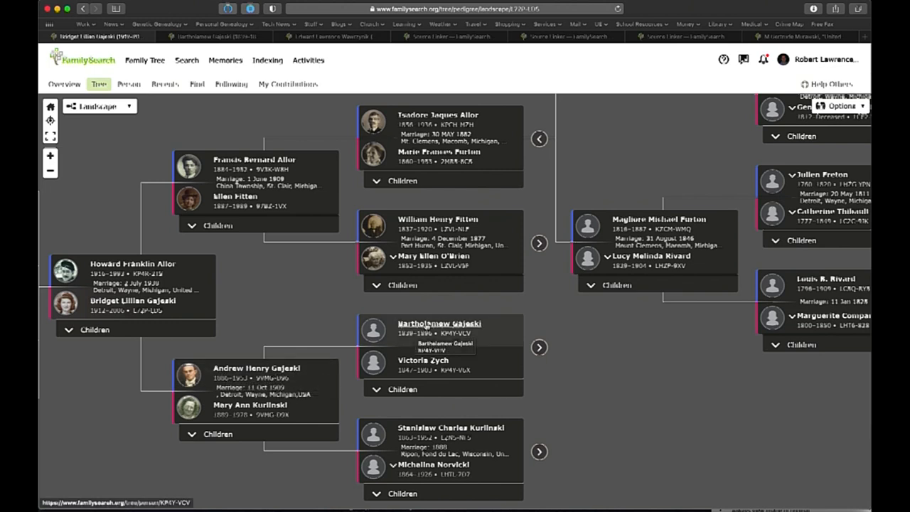
mouse_move(378, 393)
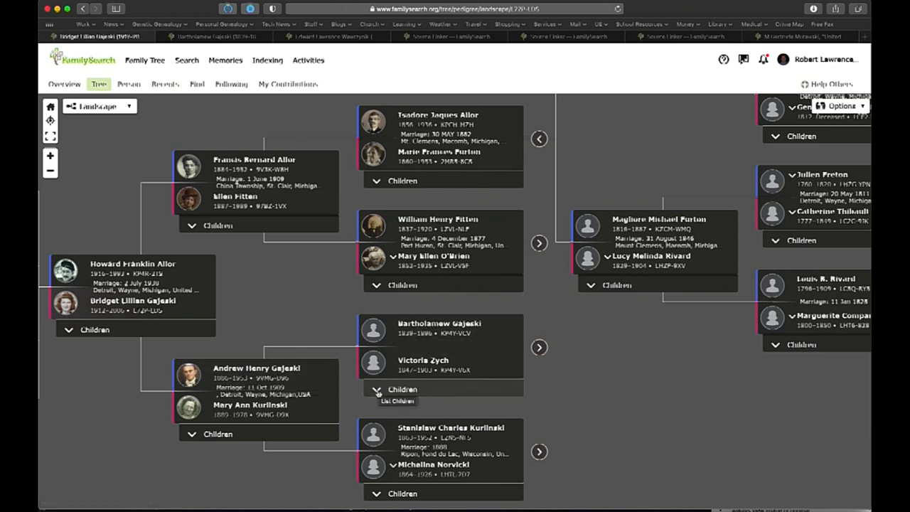
left_click(379, 392)
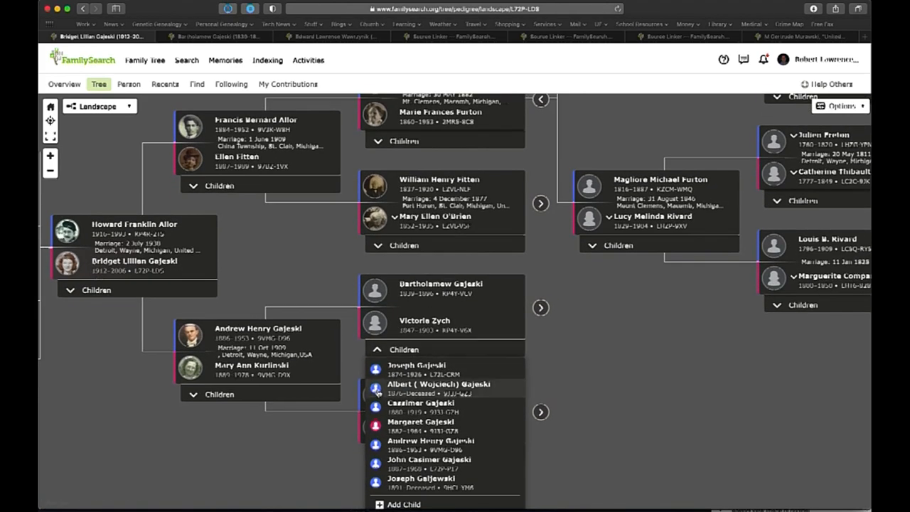
mouse_move(543, 329)
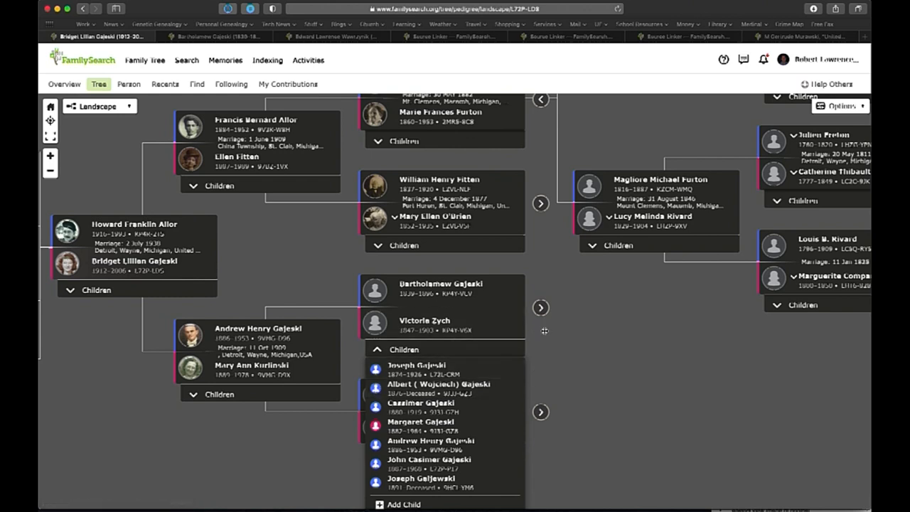
mouse_move(653, 325)
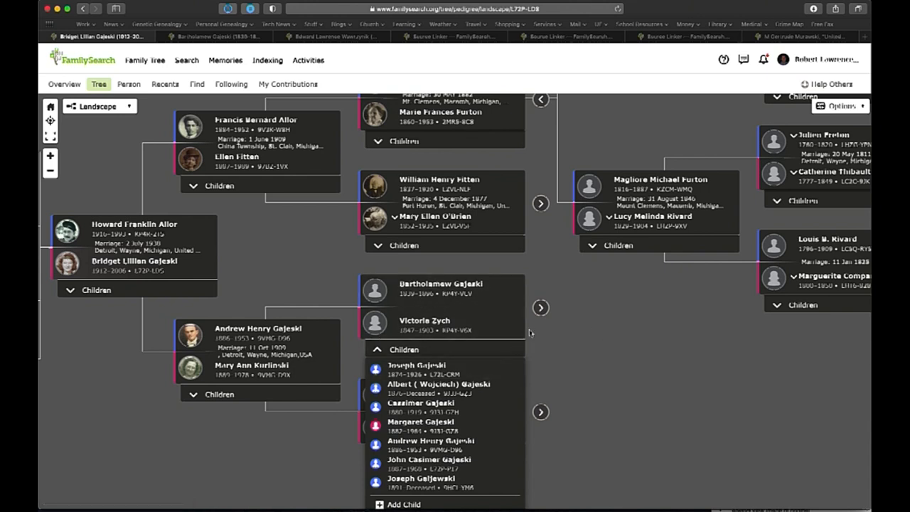
mouse_move(533, 335)
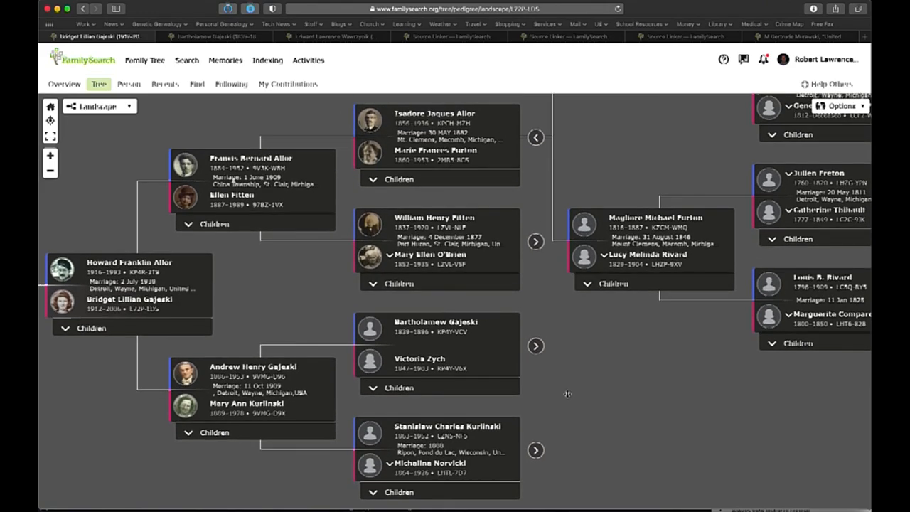
mouse_move(455, 333)
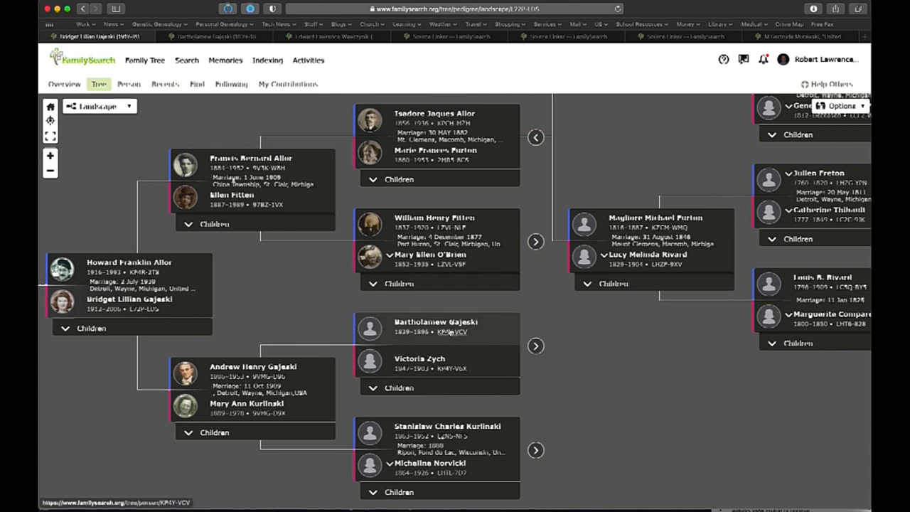
left_click(435, 321)
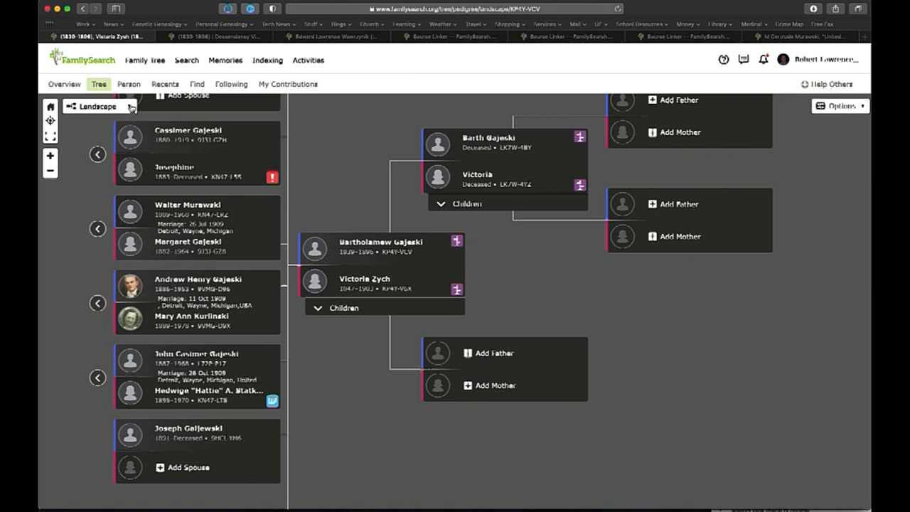
left_click(100, 105)
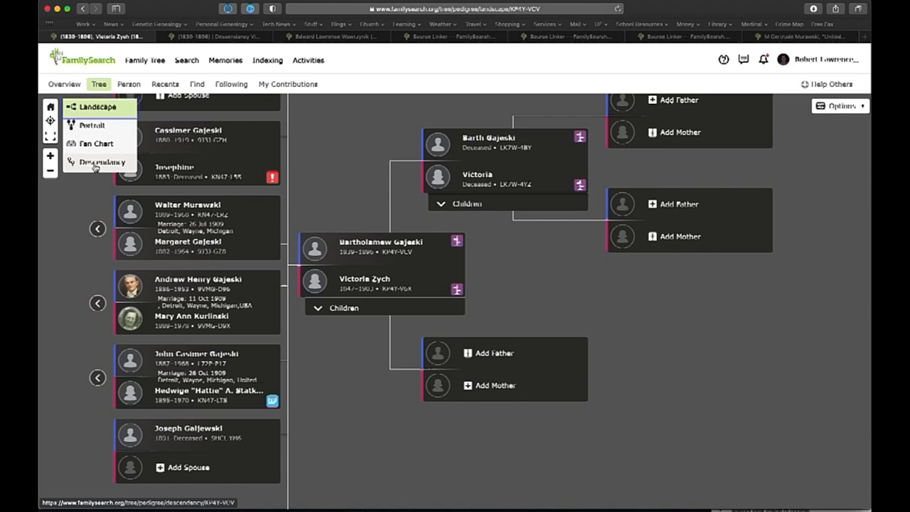
left_click(99, 162)
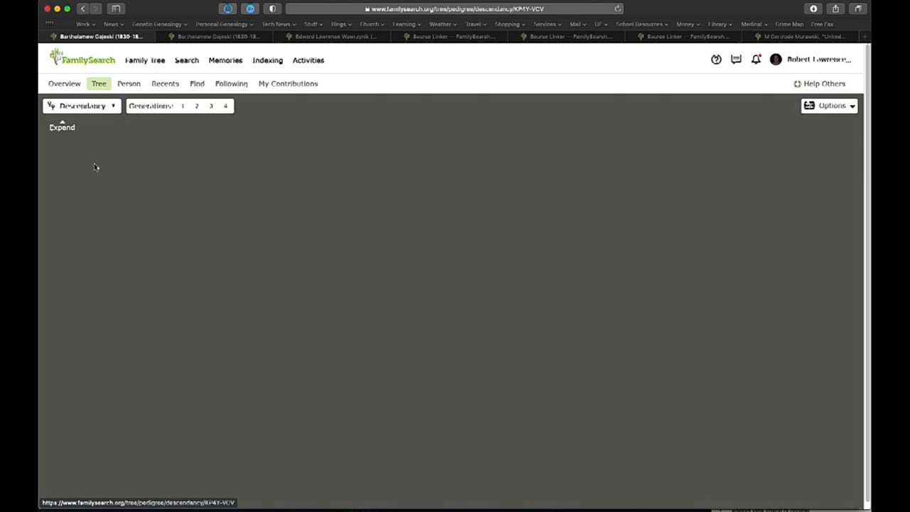
left_click(63, 127)
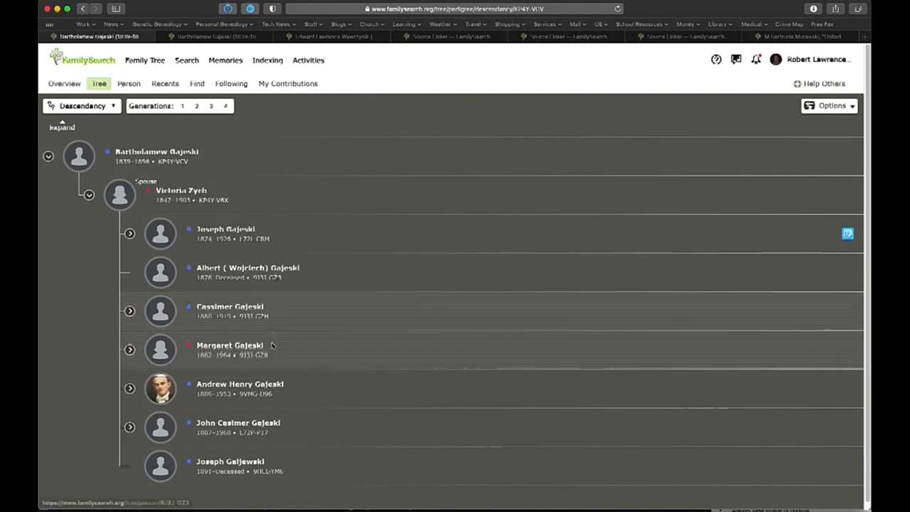
mouse_move(271, 467)
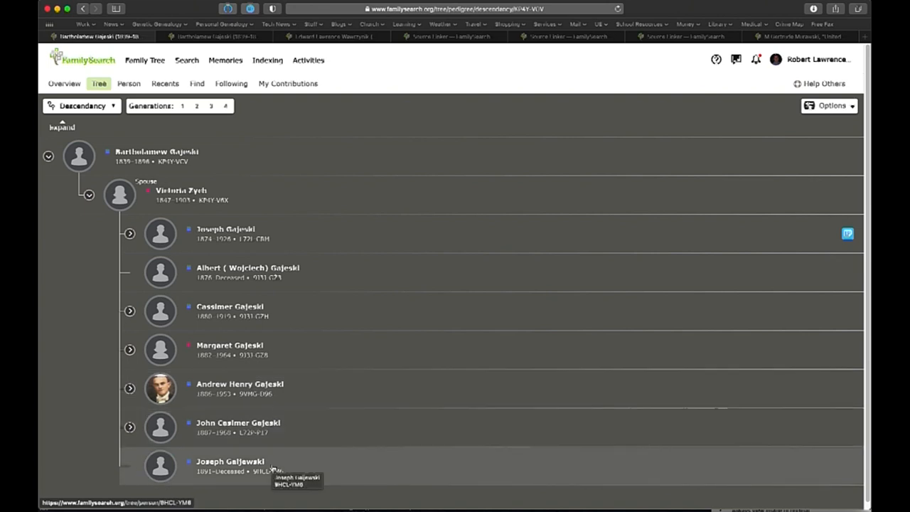
mouse_move(308, 170)
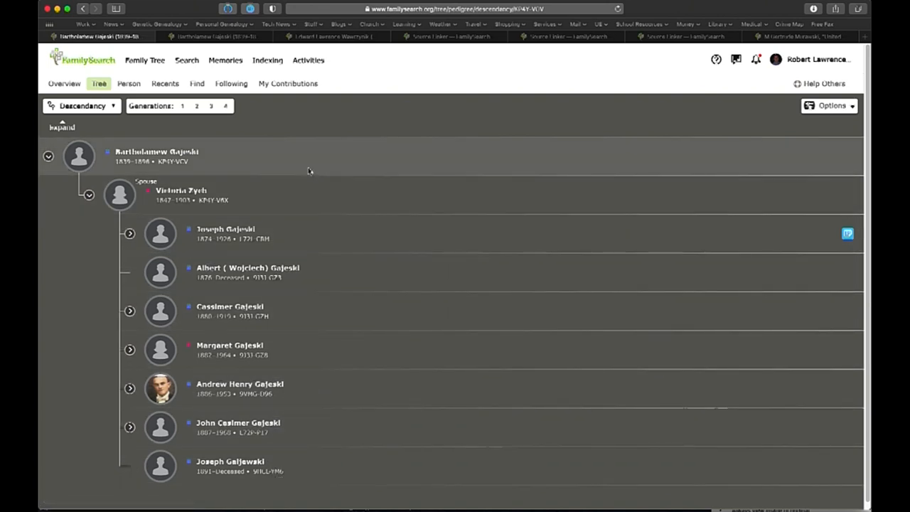
left_click(224, 106)
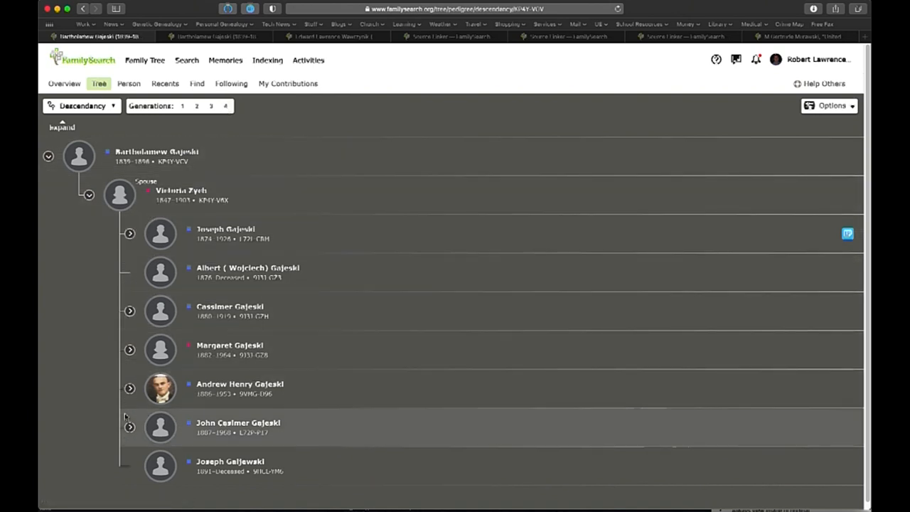
left_click(224, 105)
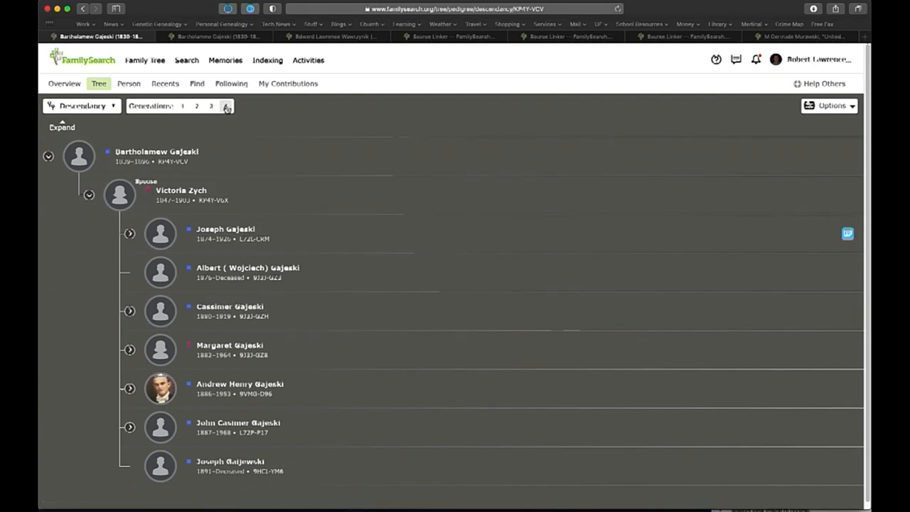
Set the descendancy to 4 generations and review the grandchildren and great-grandchildren such as the Murawskis
left_click(226, 105)
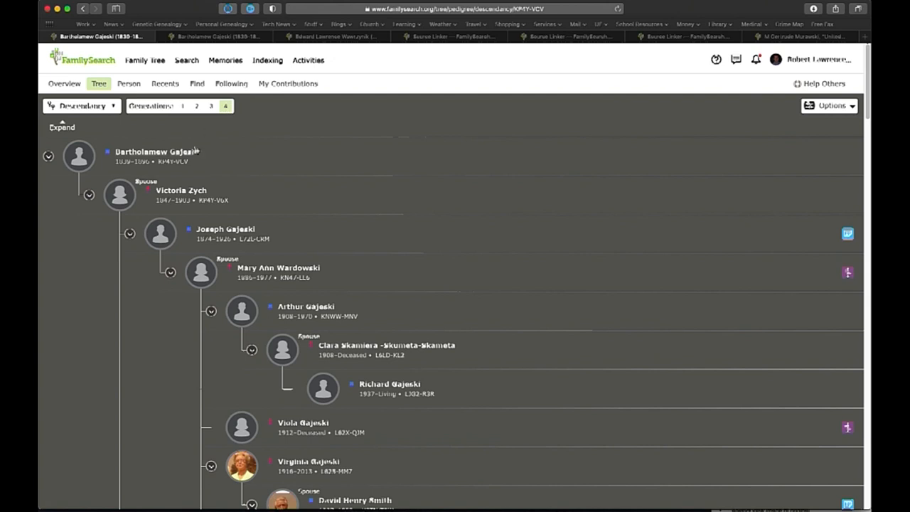
mouse_move(279, 268)
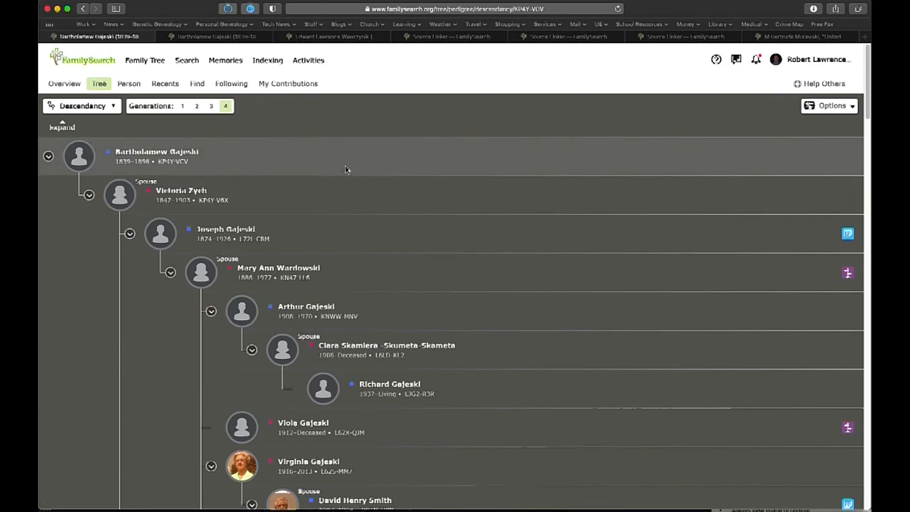
scroll("down", 3)
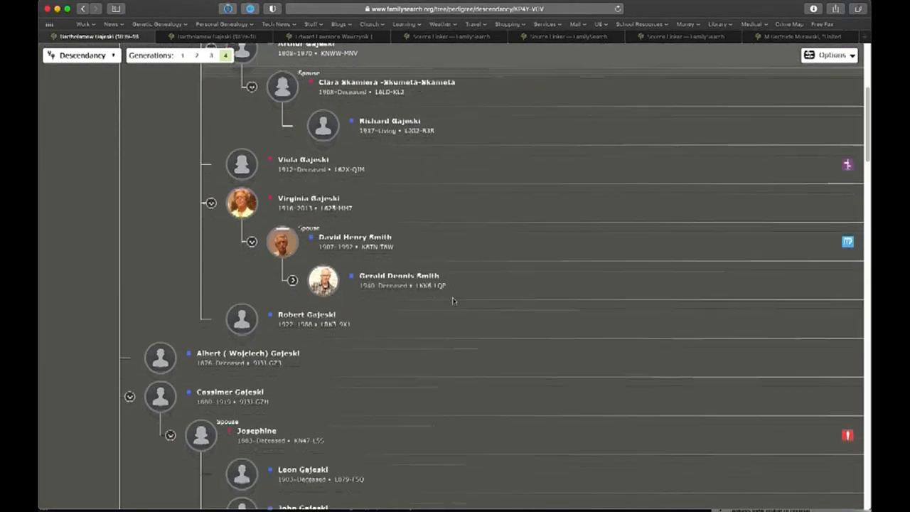
scroll("down", 3)
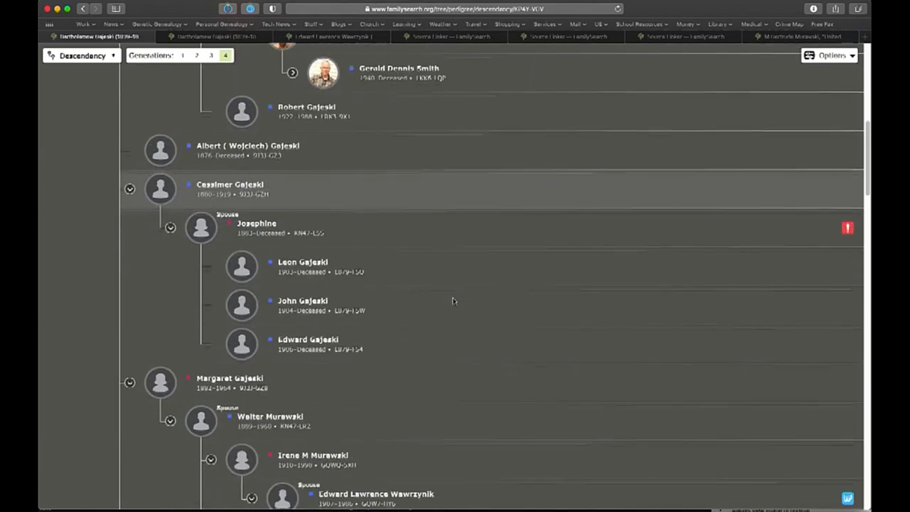
scroll("down", 3)
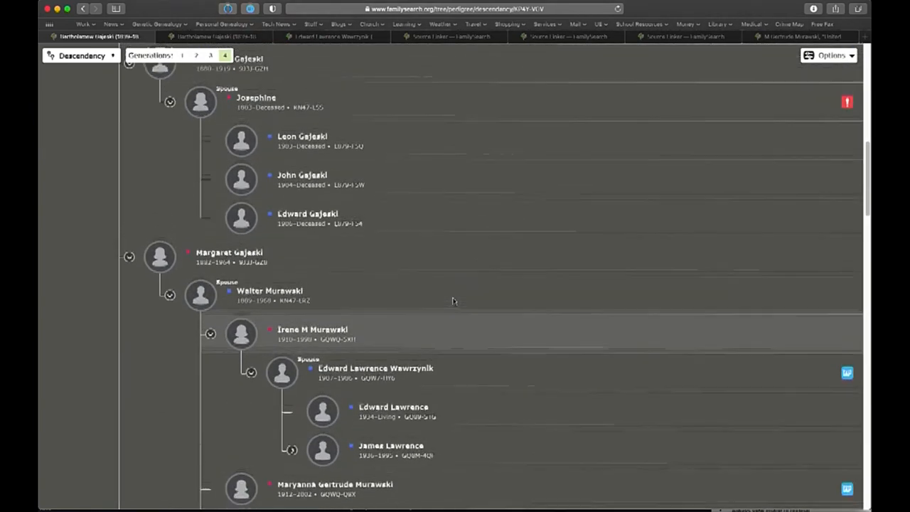
scroll("up", 3)
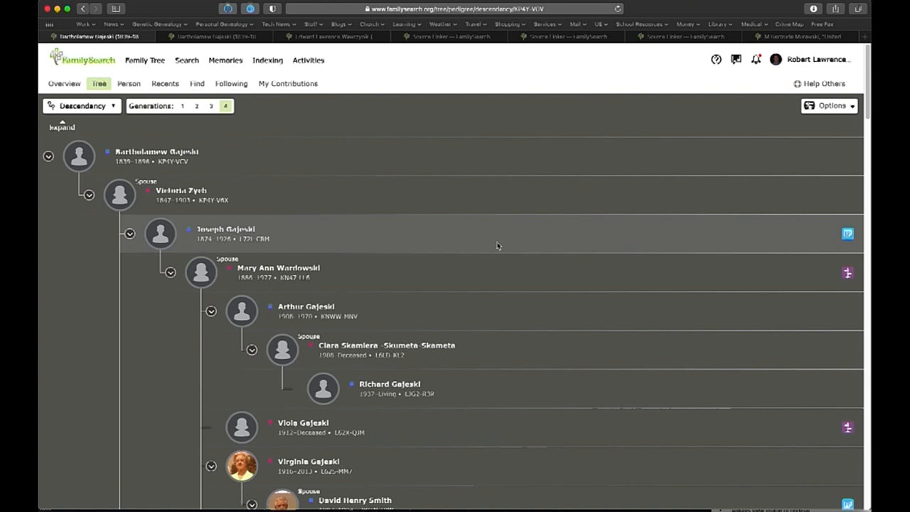
mouse_move(517, 230)
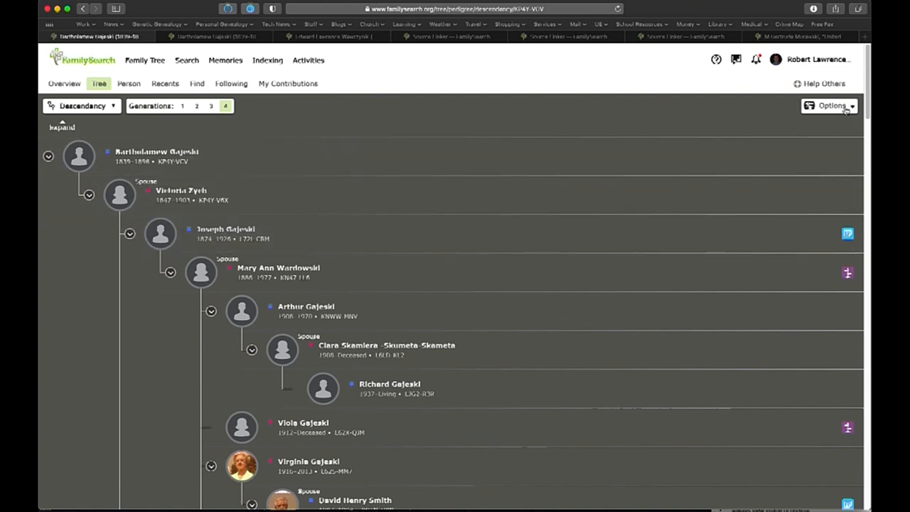
In Options, turn off Portraits, Research Suggestions and Data Problems for a compact descendancy list
left_click(832, 105)
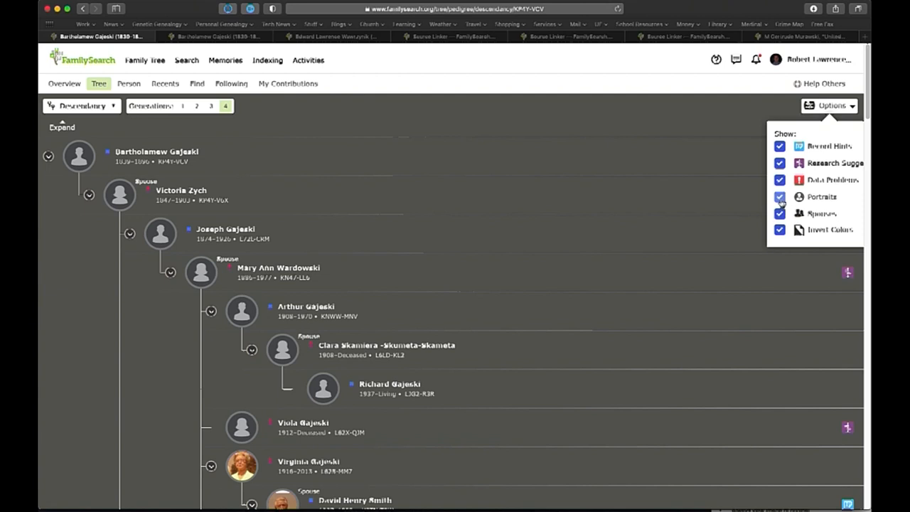
left_click(779, 197)
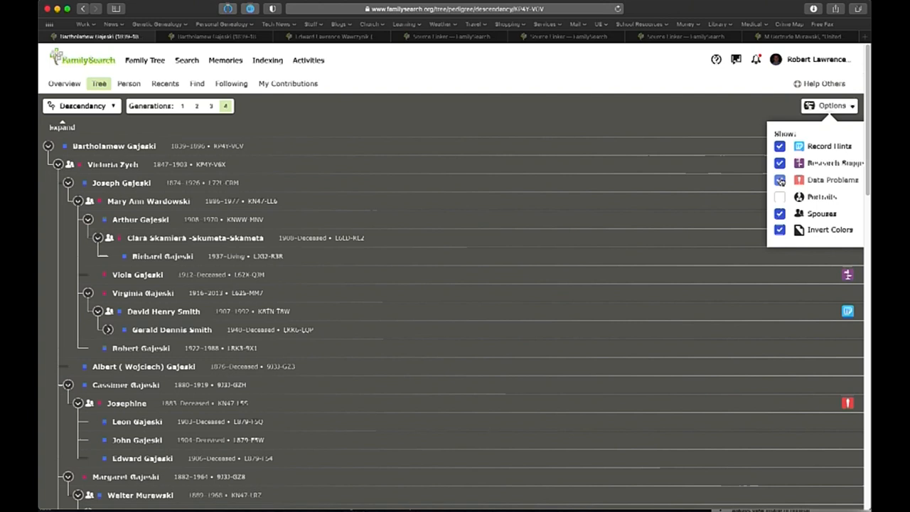
left_click(778, 162)
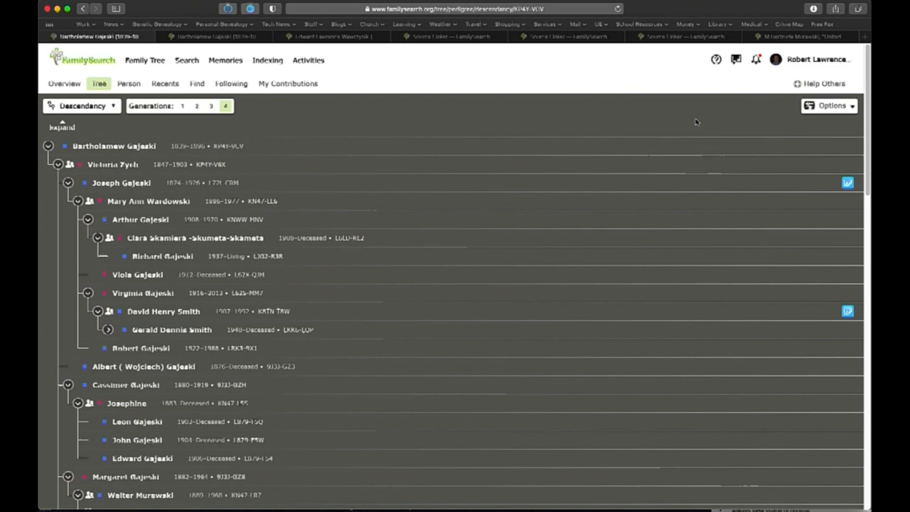
mouse_move(452, 162)
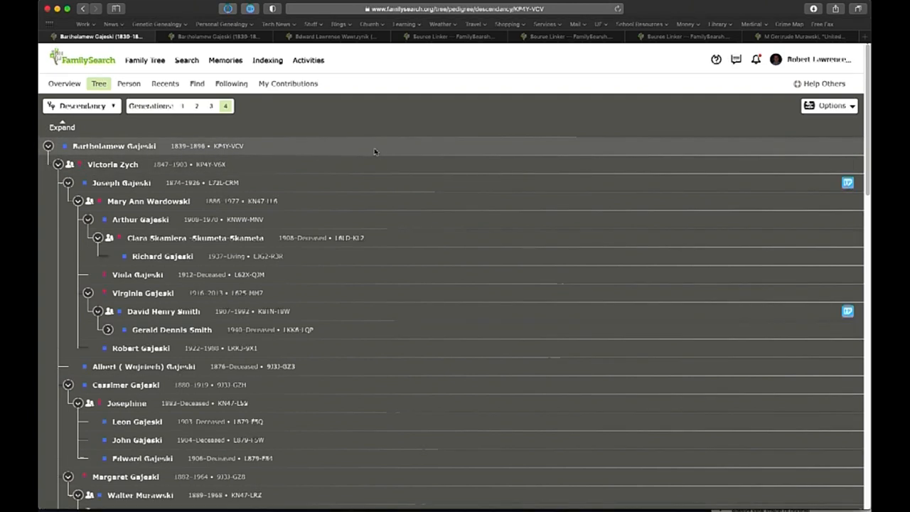
mouse_move(336, 162)
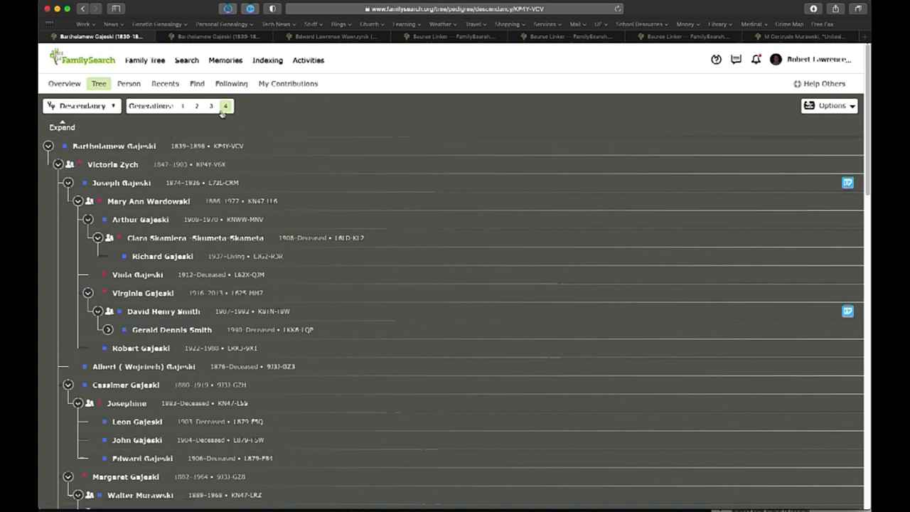
mouse_move(817, 105)
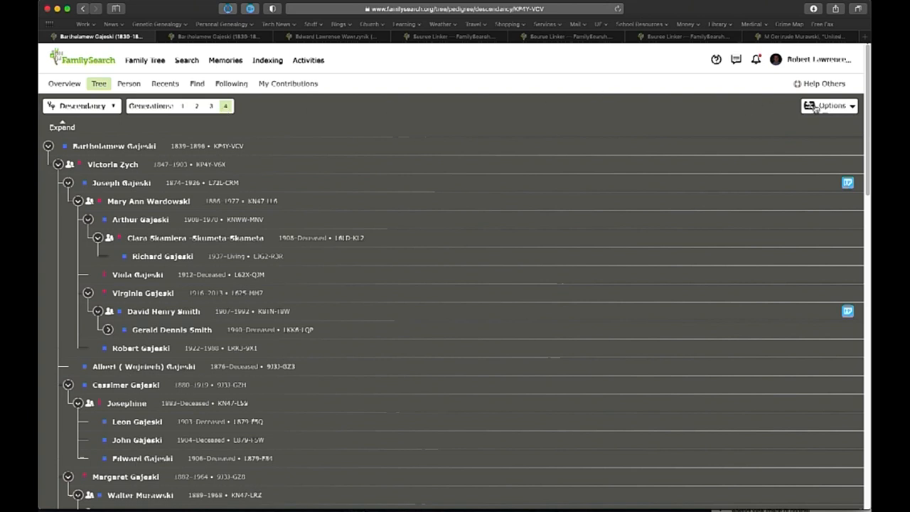
Confirm the Options markers and move down the descendancy toward the Murawski/Wawrzynik branch
left_click(828, 105)
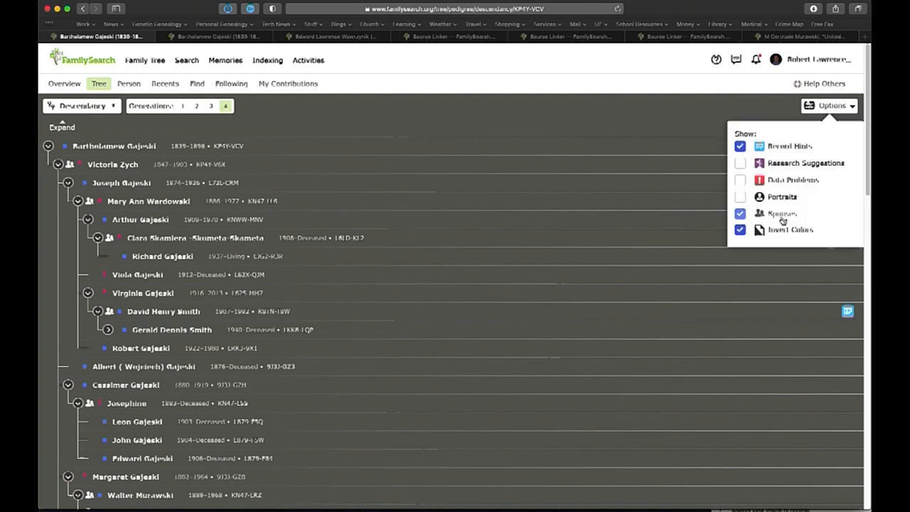
left_click(697, 128)
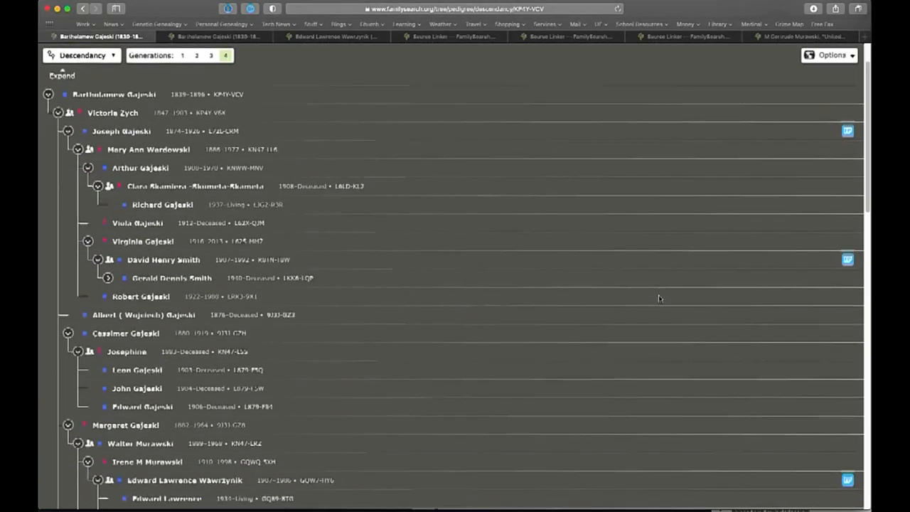
scroll("down", 3)
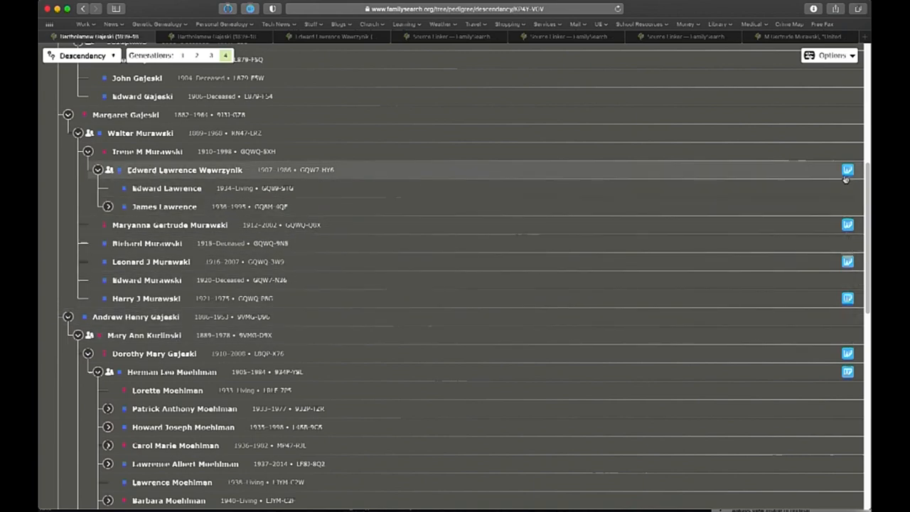
left_click(846, 171)
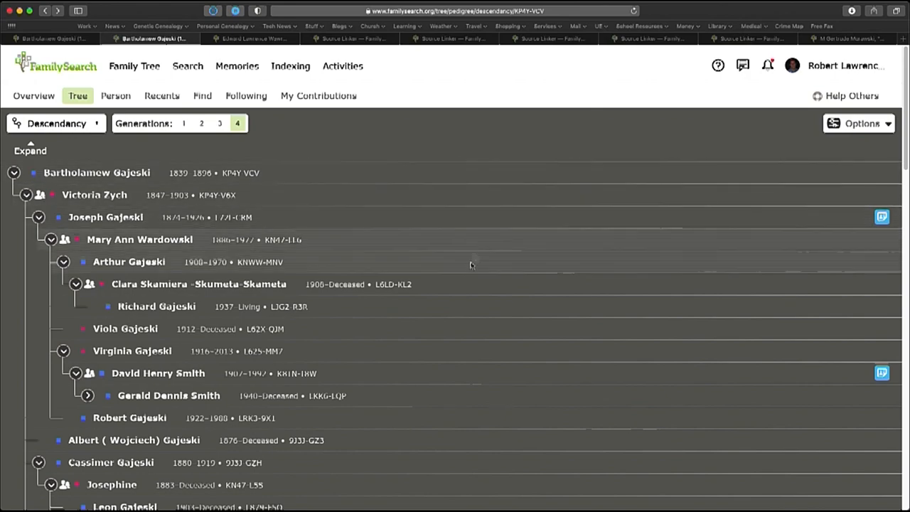
scroll("down", 3)
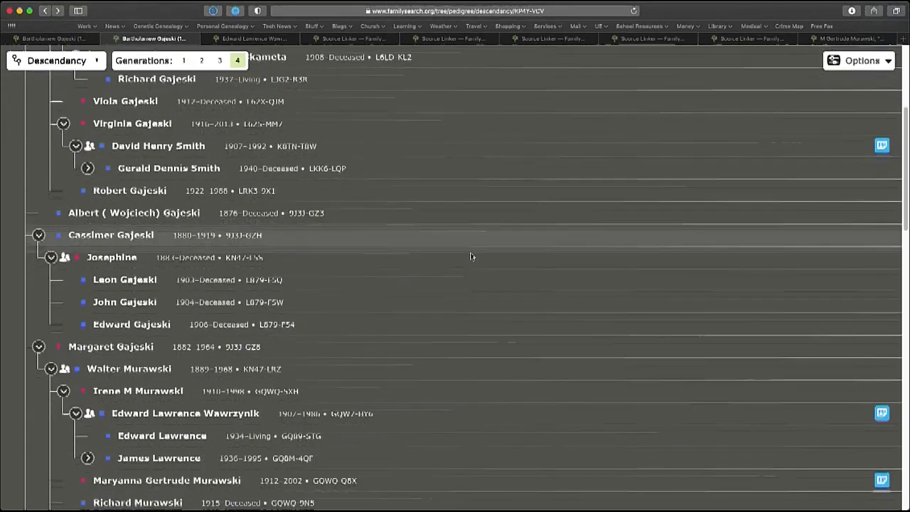
scroll("down", 3)
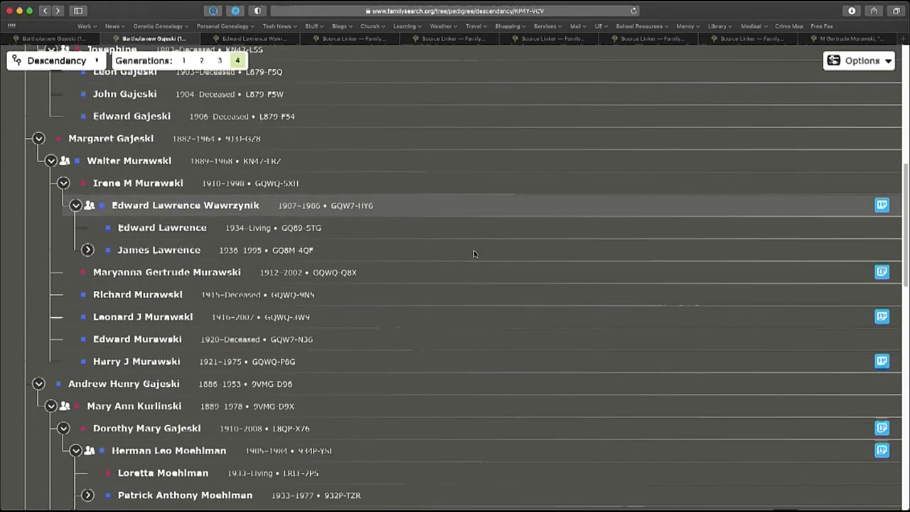
mouse_move(492, 222)
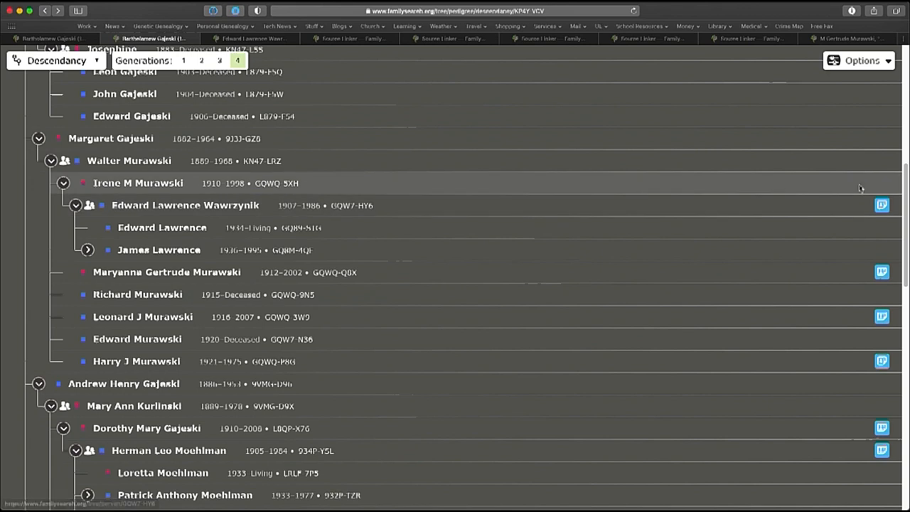
left_click(881, 205)
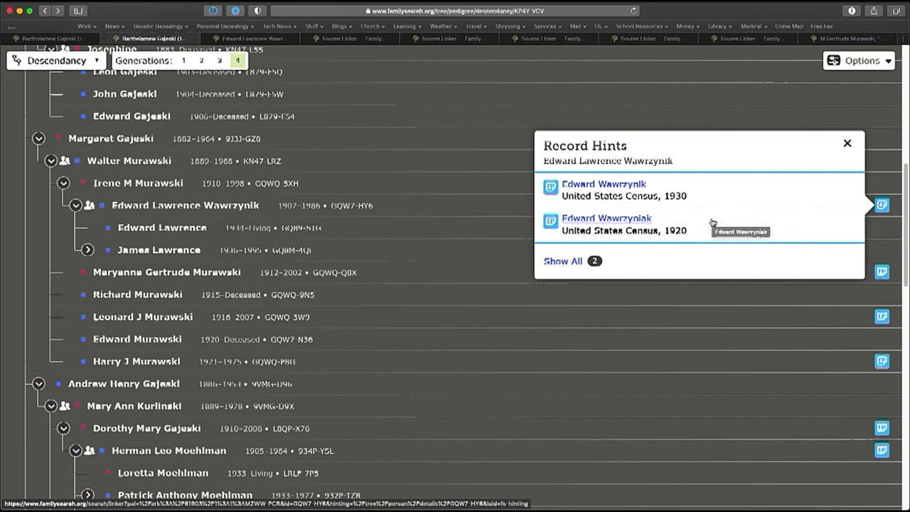
mouse_move(553, 221)
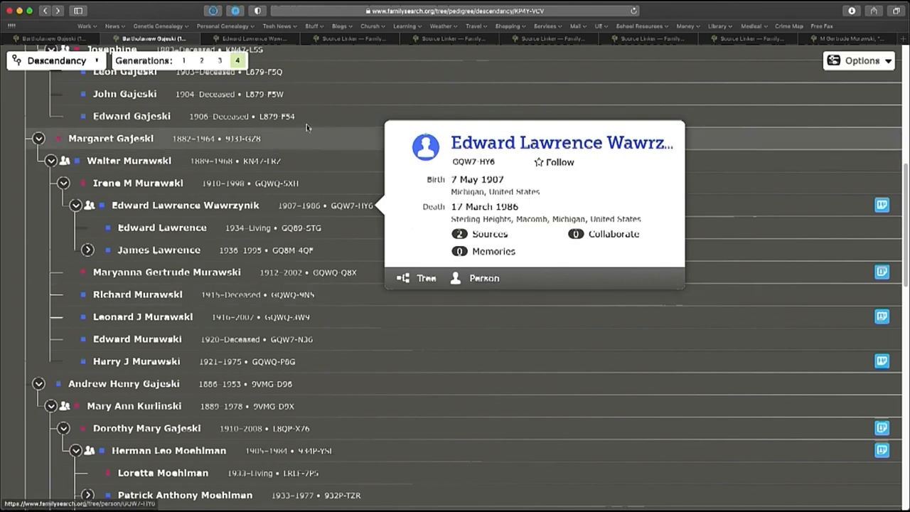
left_click(483, 277)
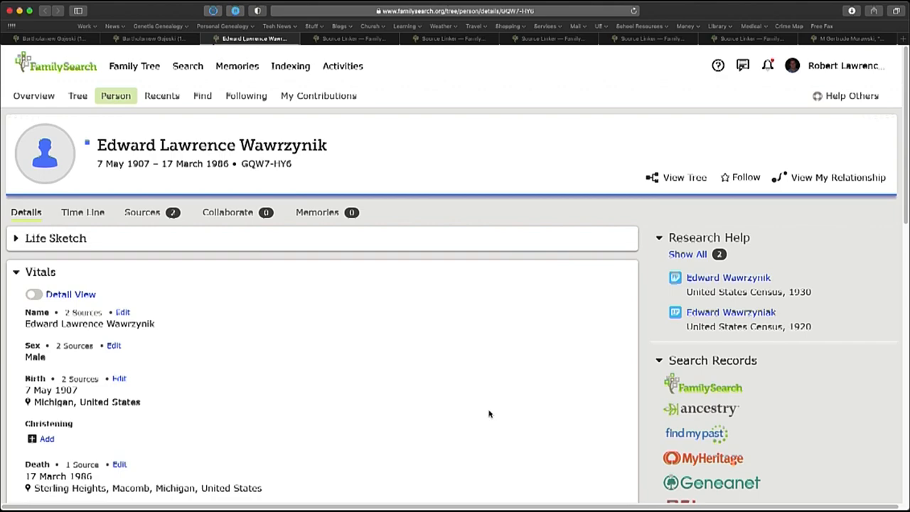
scroll("down", 3)
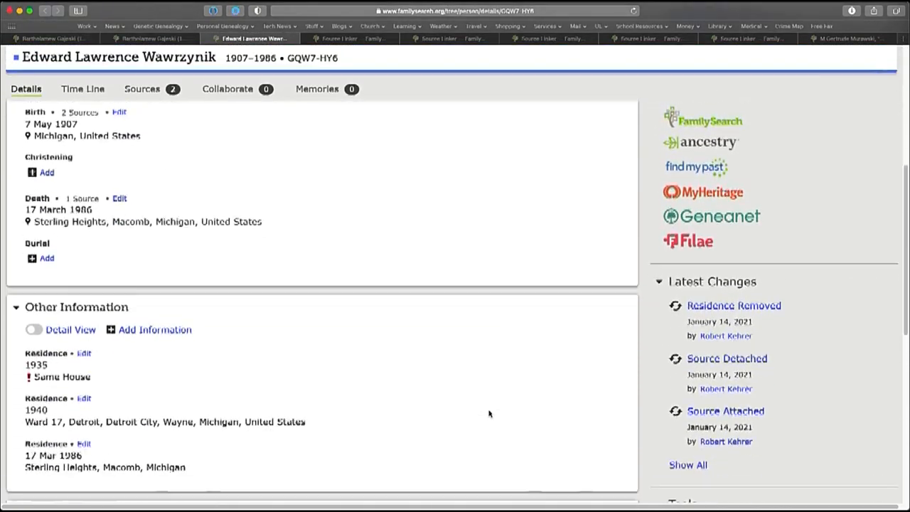
scroll("down", 3)
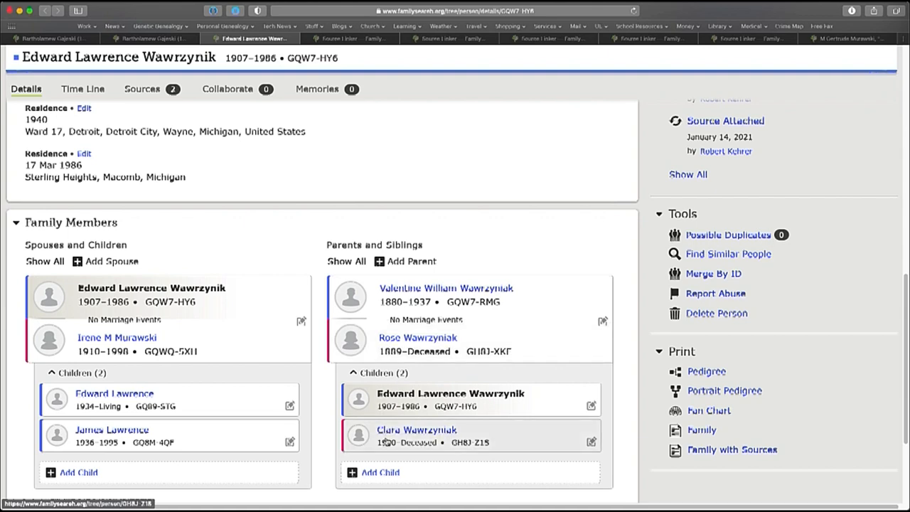
scroll("up", 3)
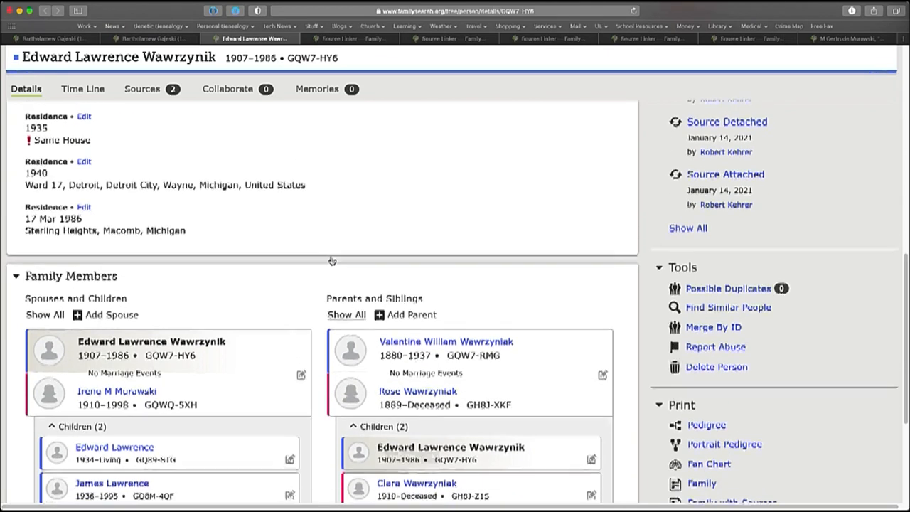
scroll("up", 3)
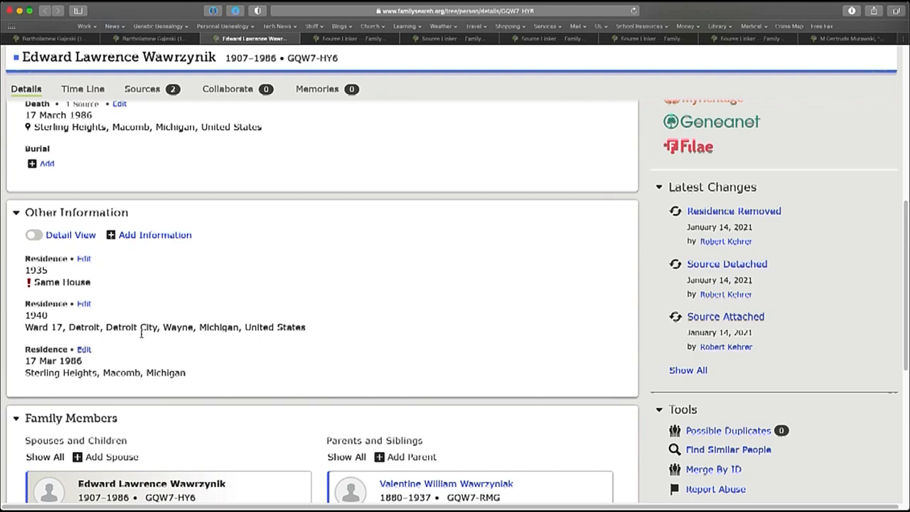
scroll("up", 3)
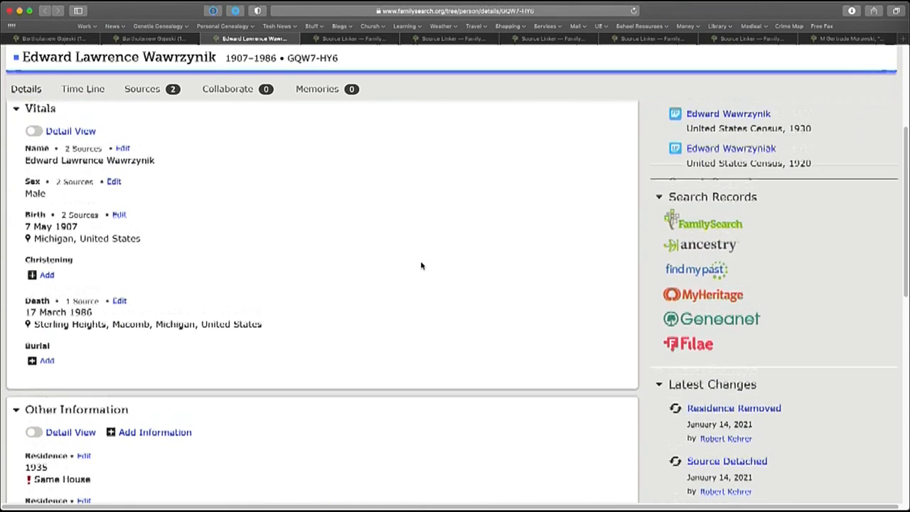
scroll("up", 3)
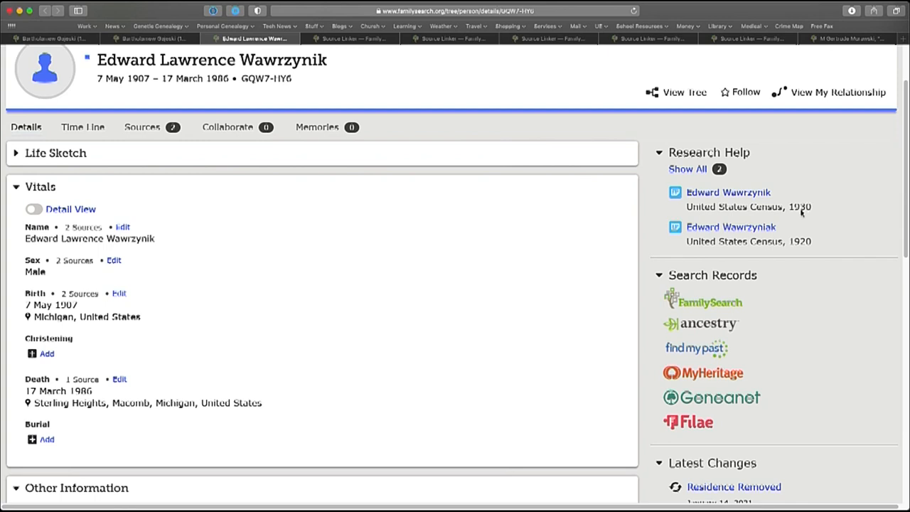
mouse_move(728, 193)
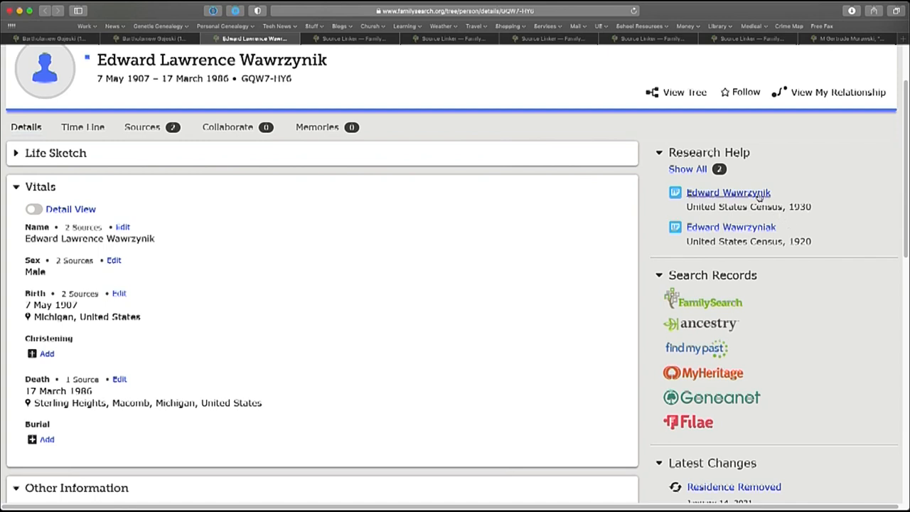
View the 1930 US Census hint showing Edward's household with parents Valentine and Rose and siblings
left_click(727, 192)
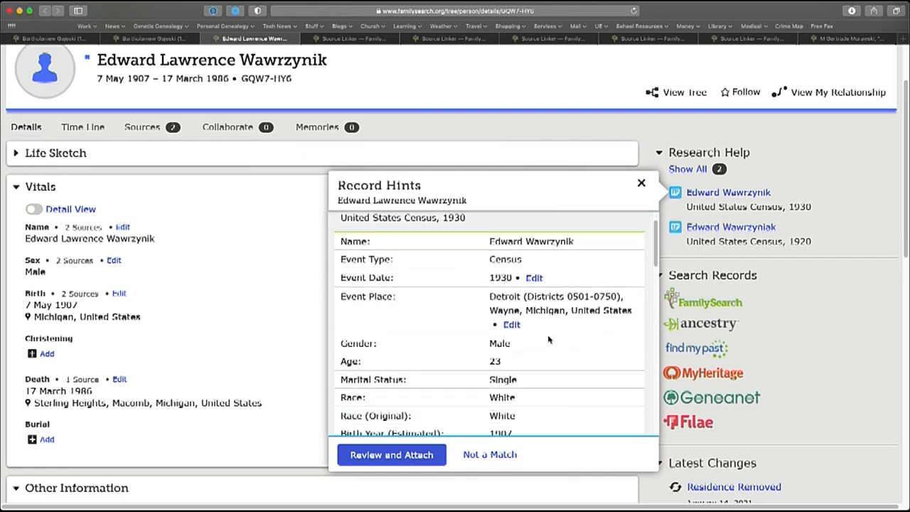
scroll("down", 3)
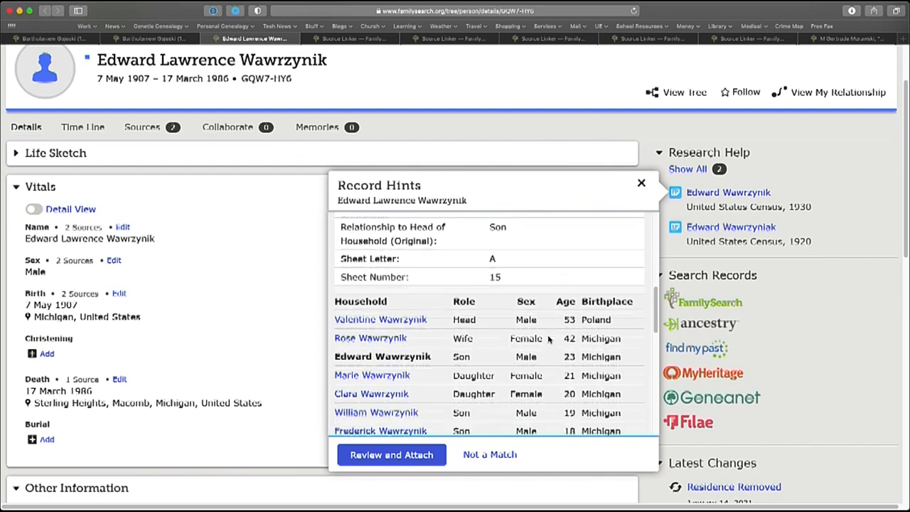
scroll("down", 3)
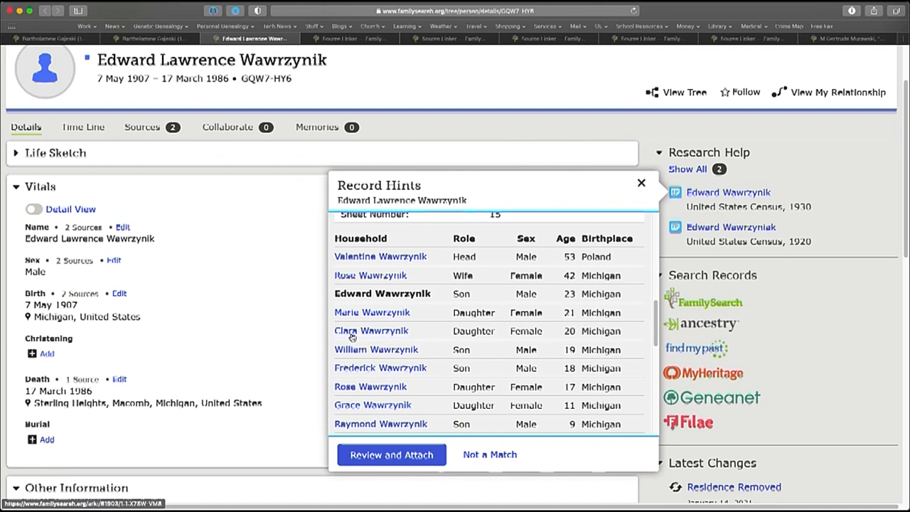
mouse_move(371, 330)
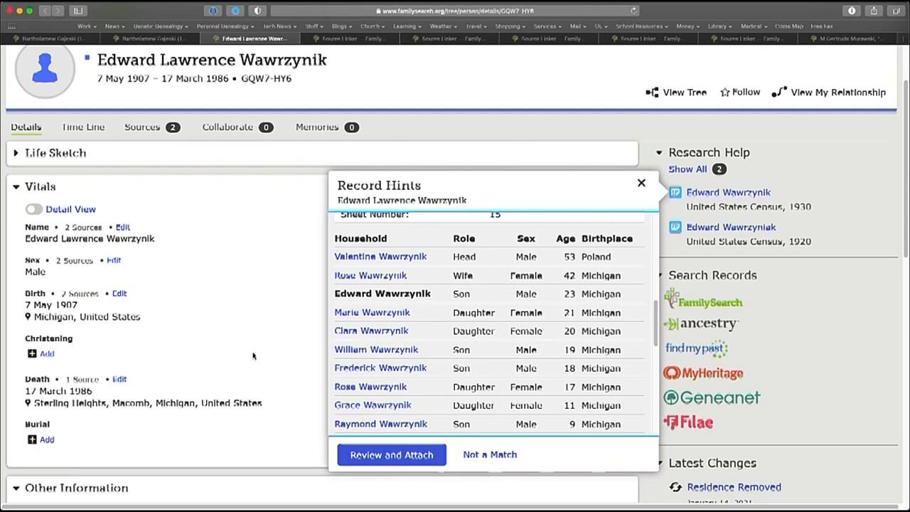
mouse_move(392, 455)
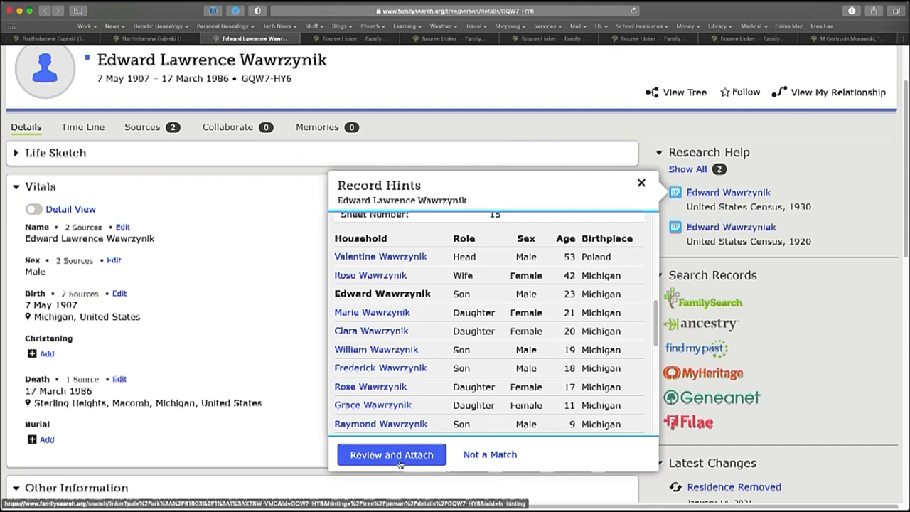
left_click(639, 182)
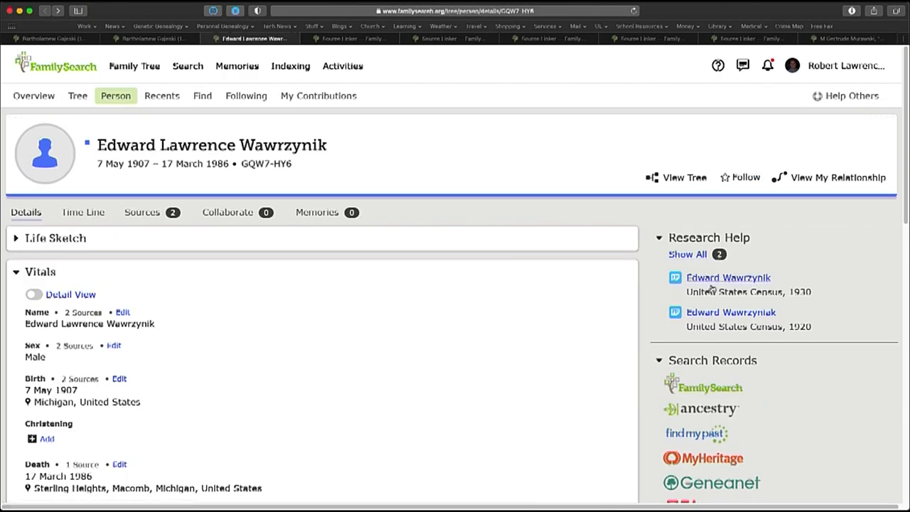
mouse_move(727, 278)
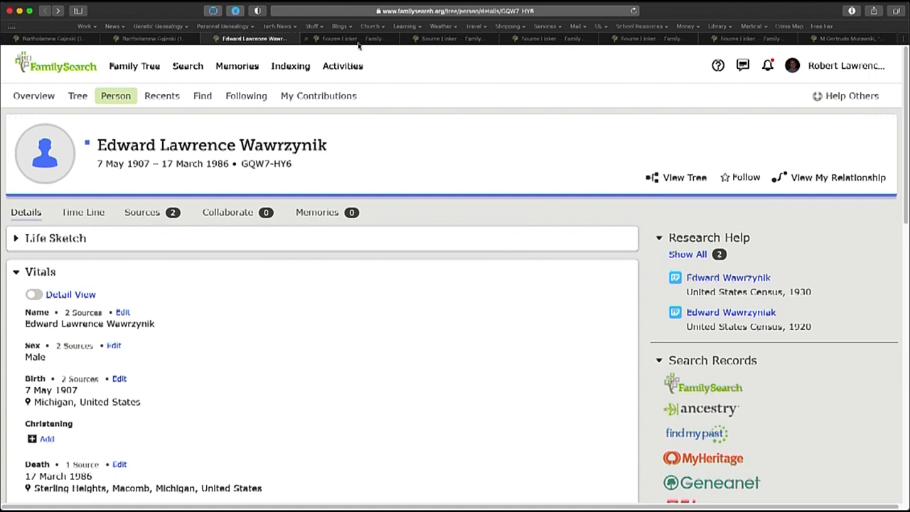
left_click(349, 39)
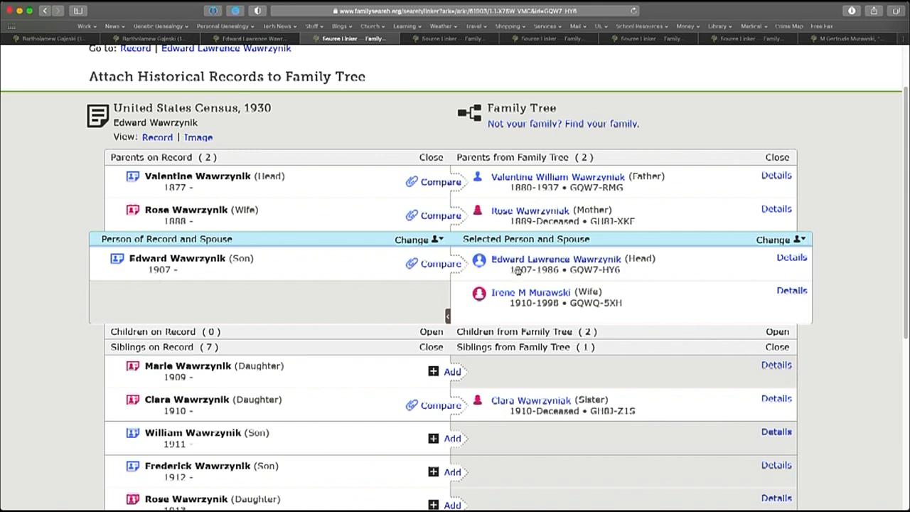
mouse_move(358, 406)
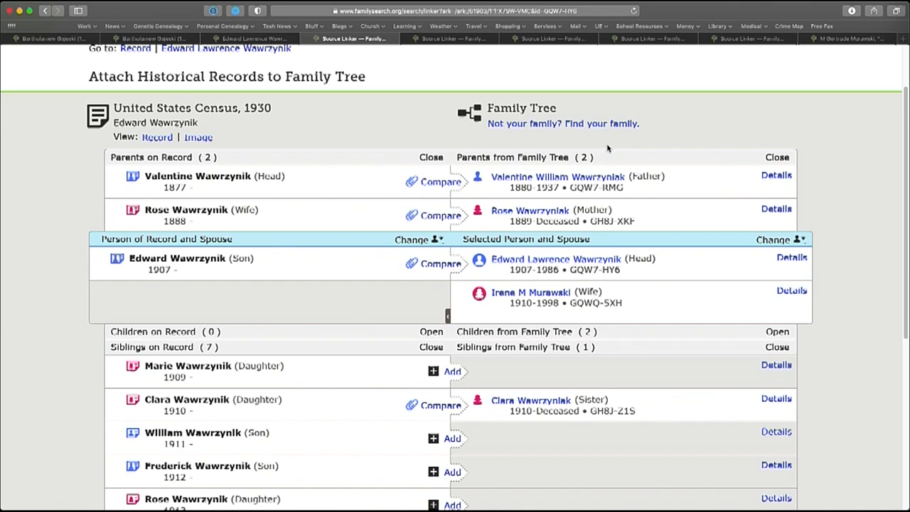
mouse_move(495, 273)
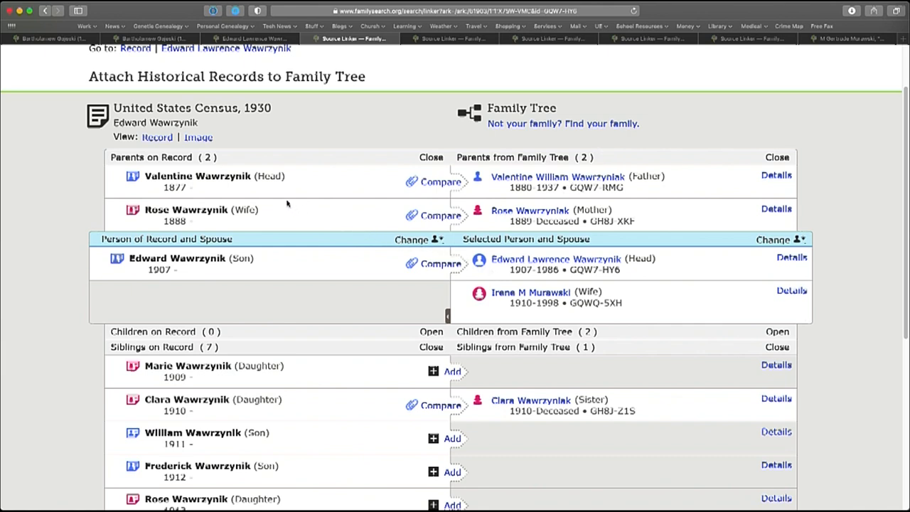
mouse_move(381, 325)
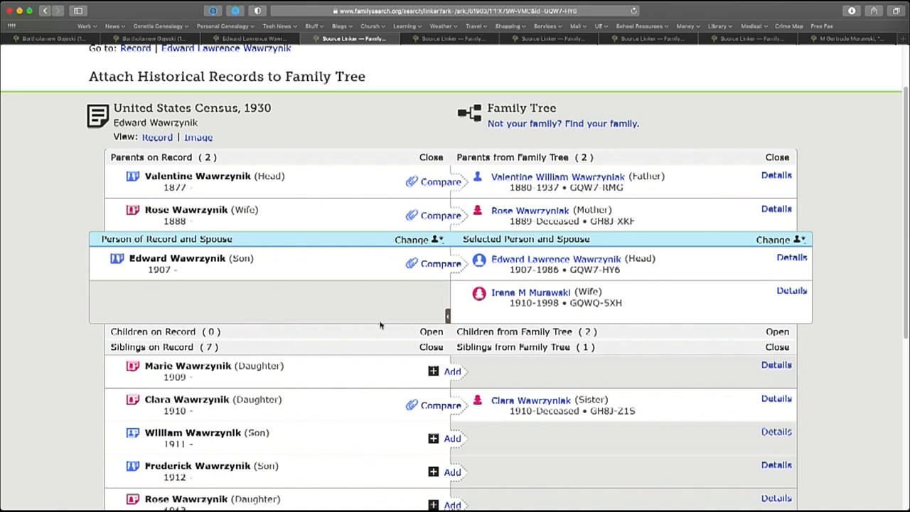
mouse_move(329, 322)
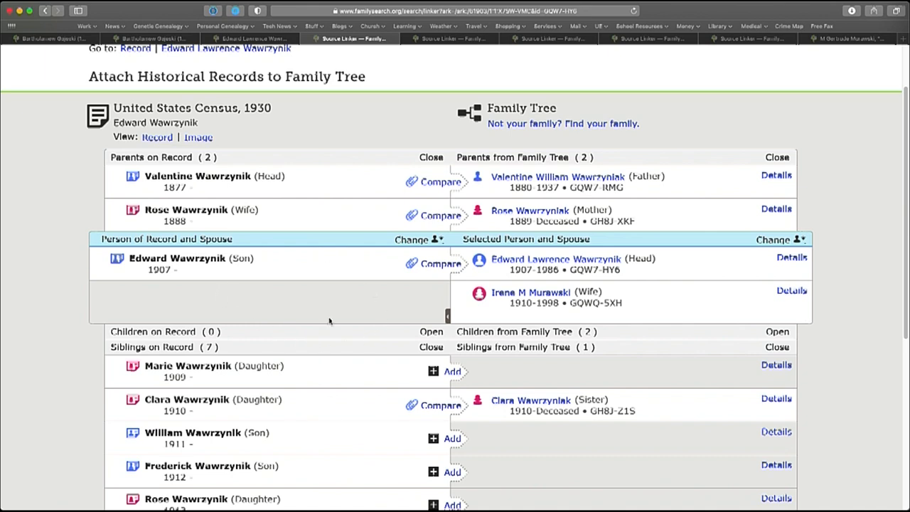
mouse_move(433, 275)
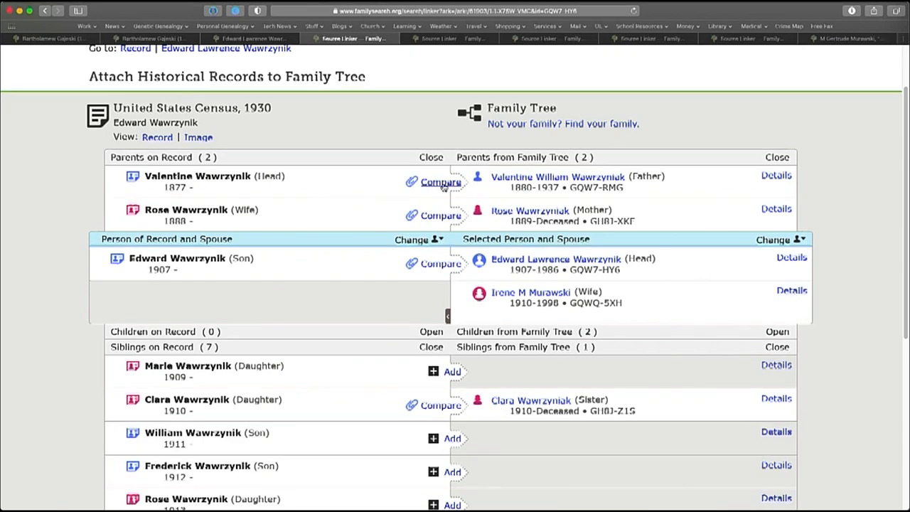
left_click(441, 182)
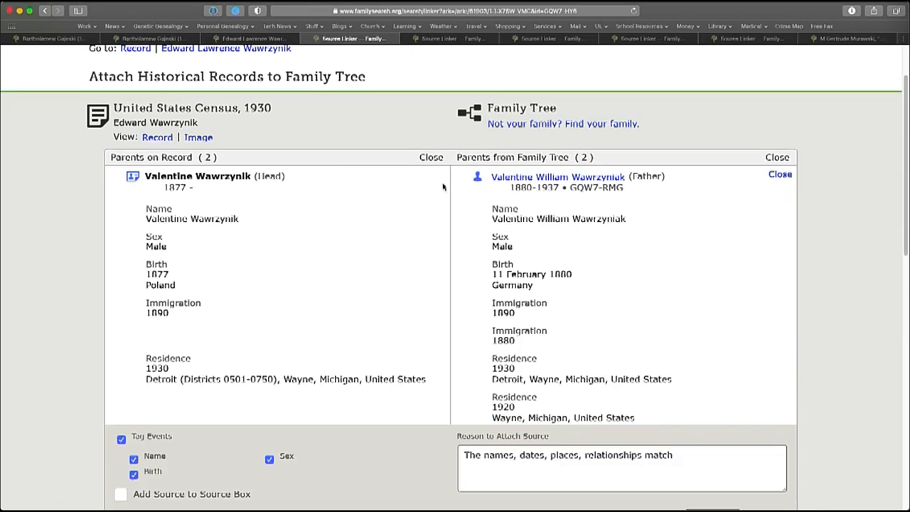
scroll("down", 3)
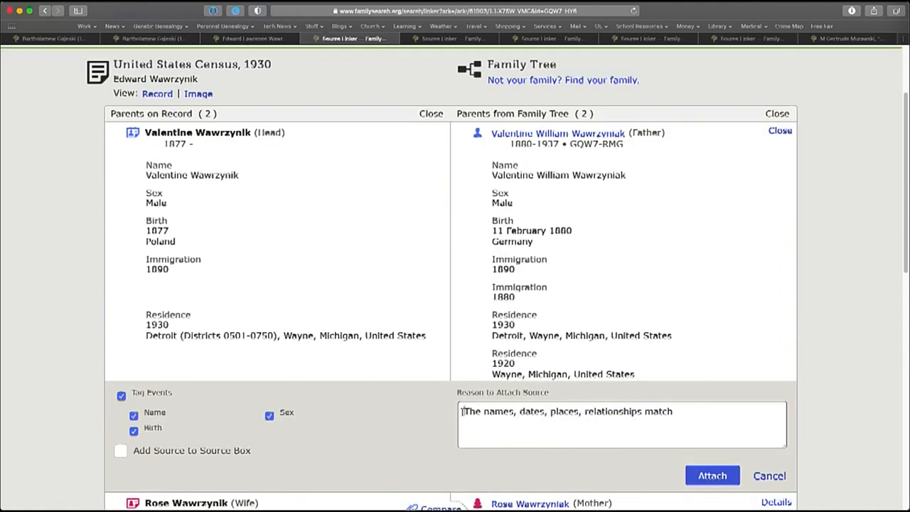
triple_click(567, 411)
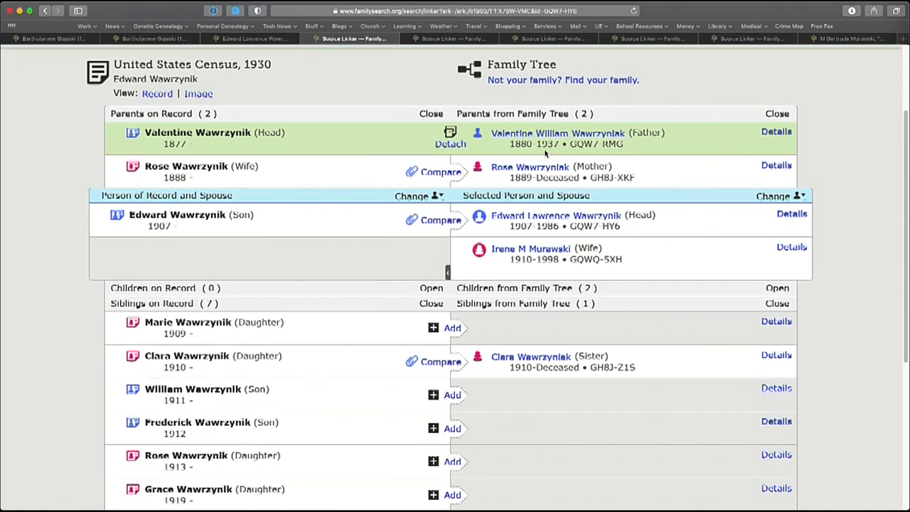
mouse_move(284, 236)
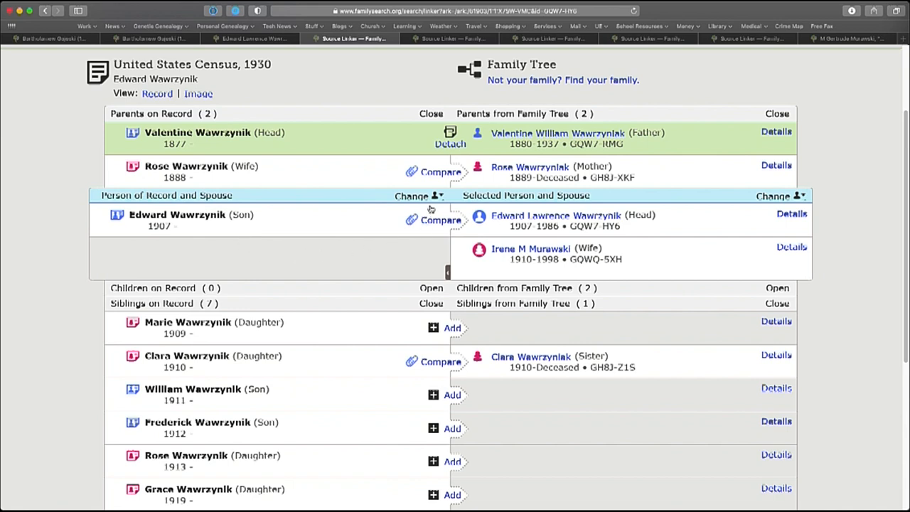
mouse_move(409, 185)
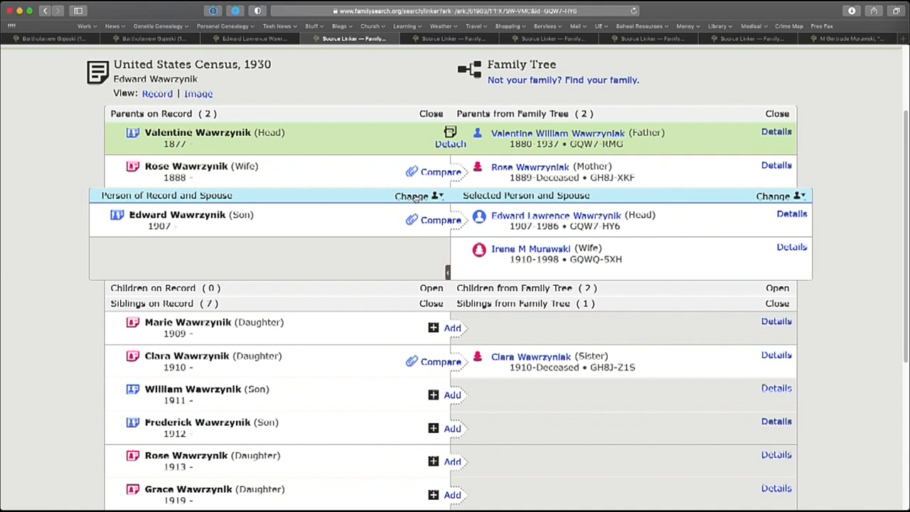
left_click(415, 196)
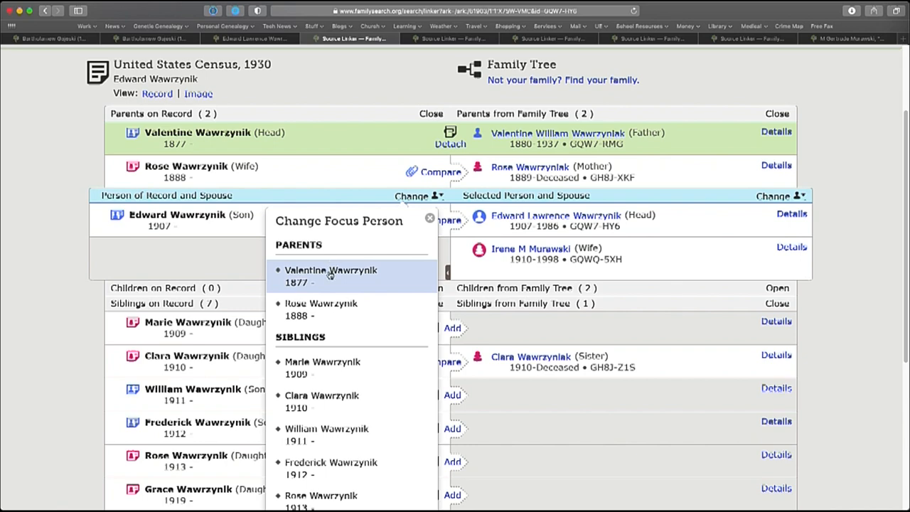
left_click(330, 276)
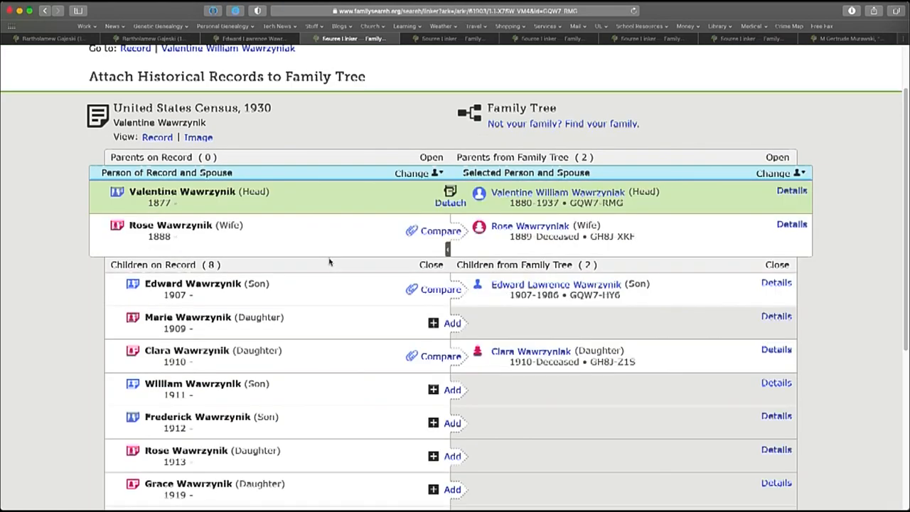
scroll("down", 3)
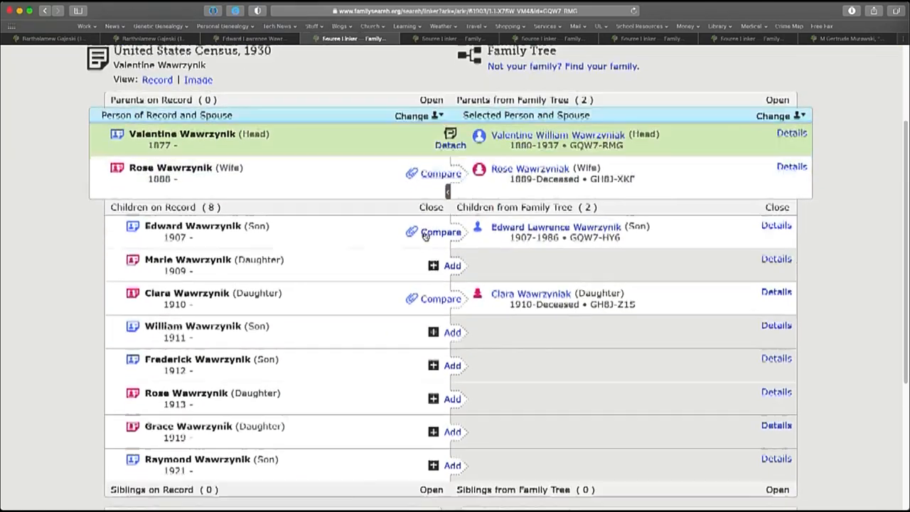
scroll("down", 3)
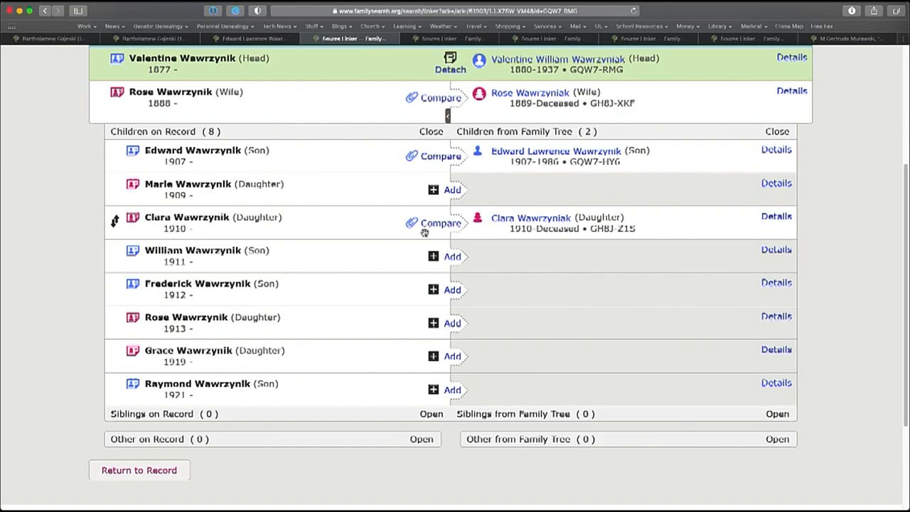
scroll("up", 3)
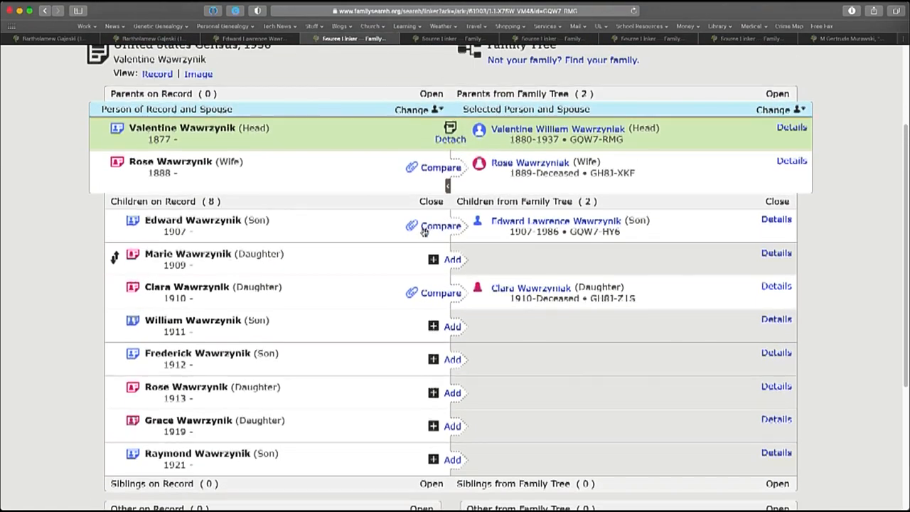
scroll("down", 3)
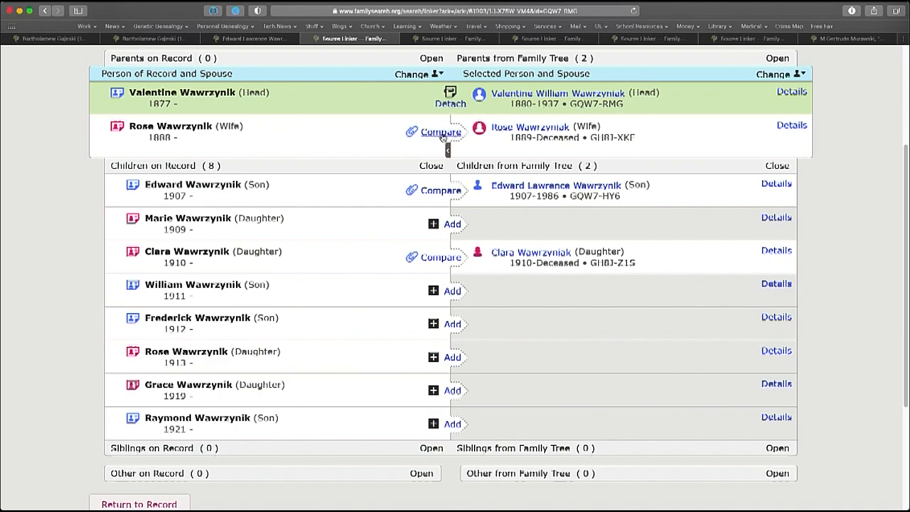
left_click(441, 132)
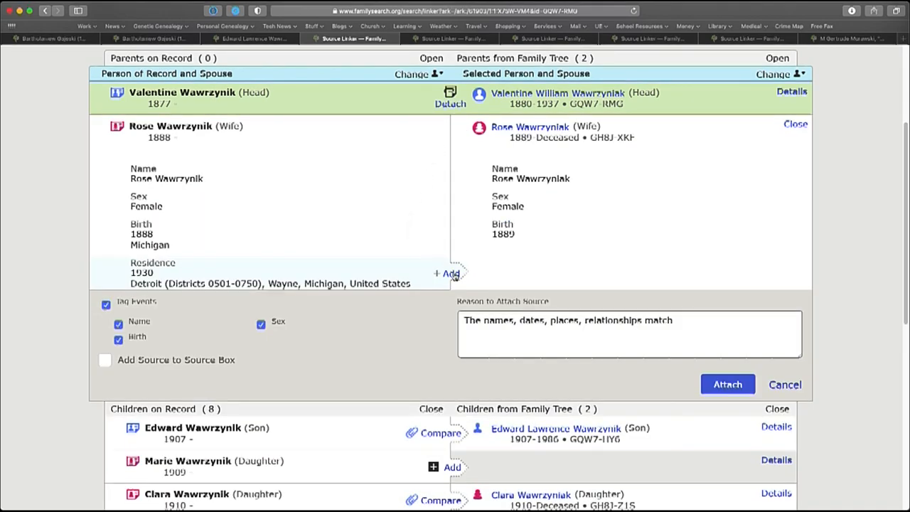
left_click(446, 272)
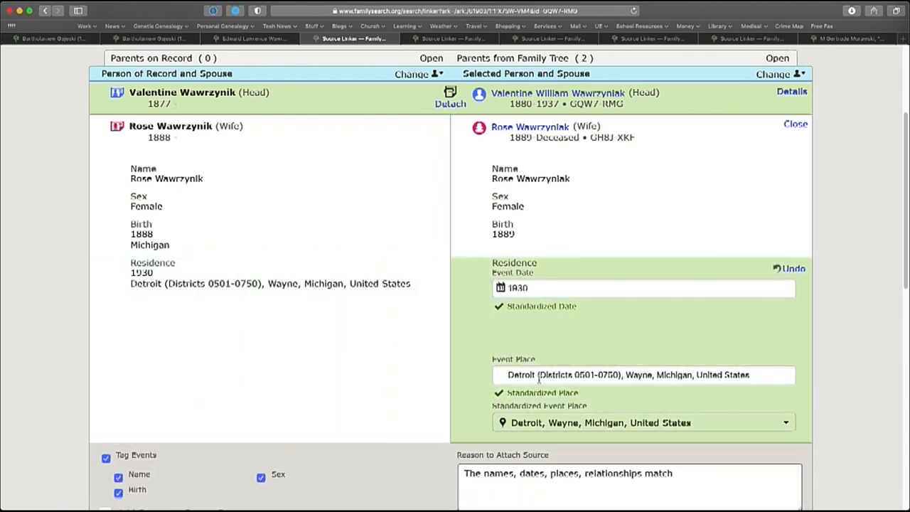
mouse_move(567, 363)
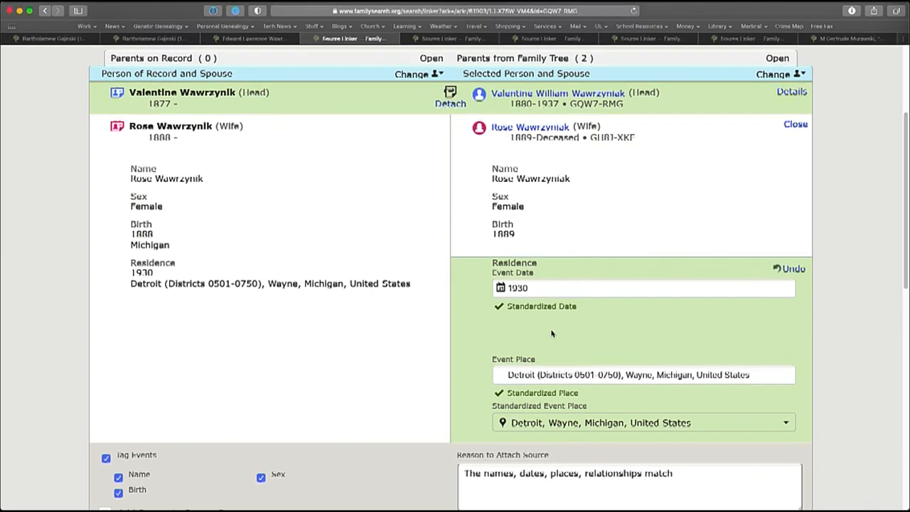
mouse_move(480, 330)
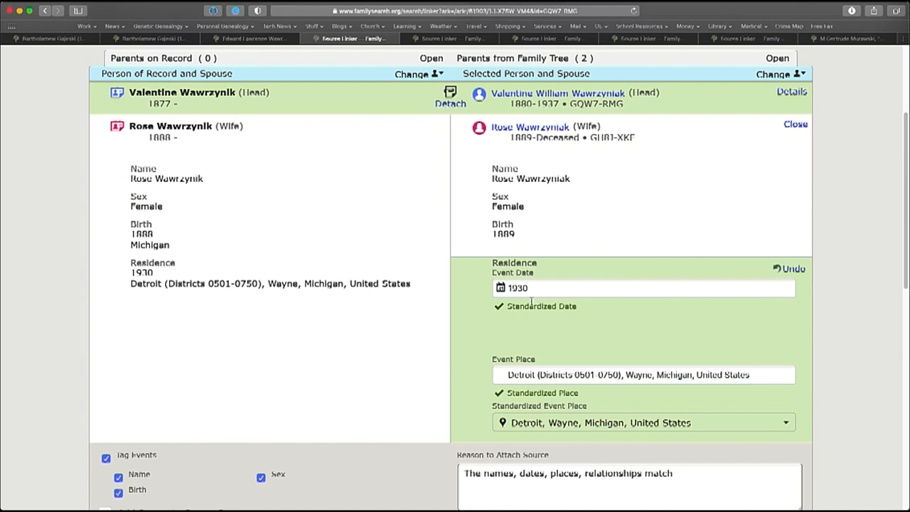
mouse_move(651, 448)
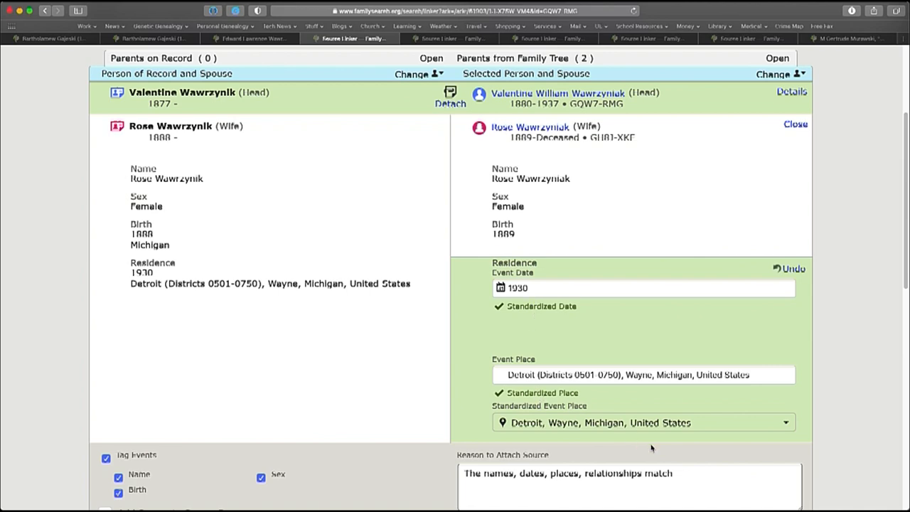
scroll("down", 3)
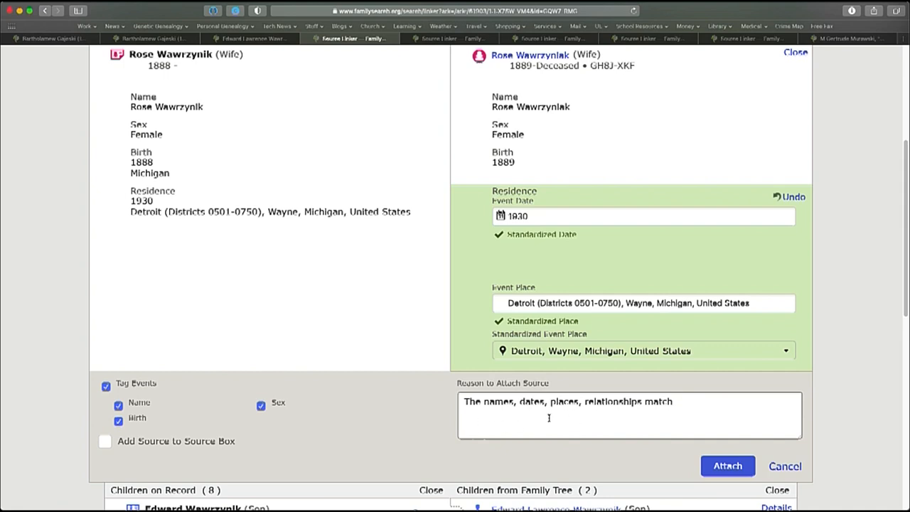
mouse_move(591, 418)
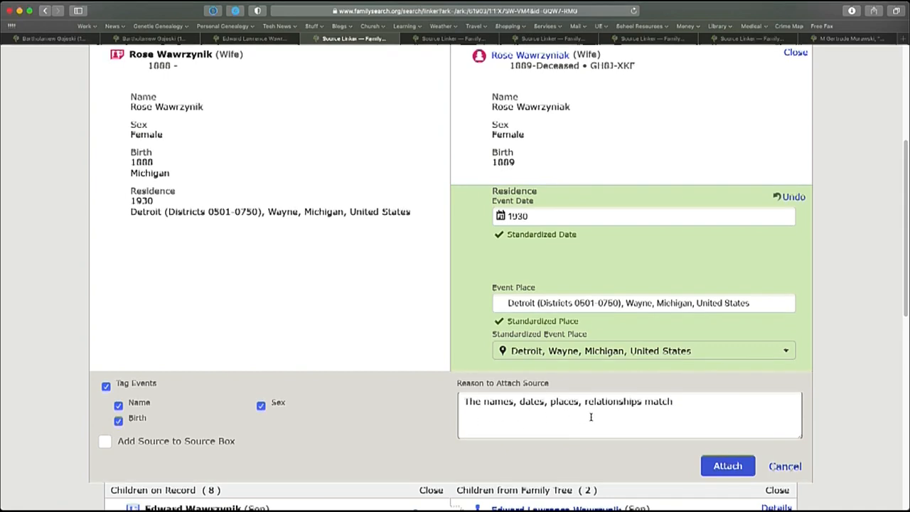
left_click(728, 466)
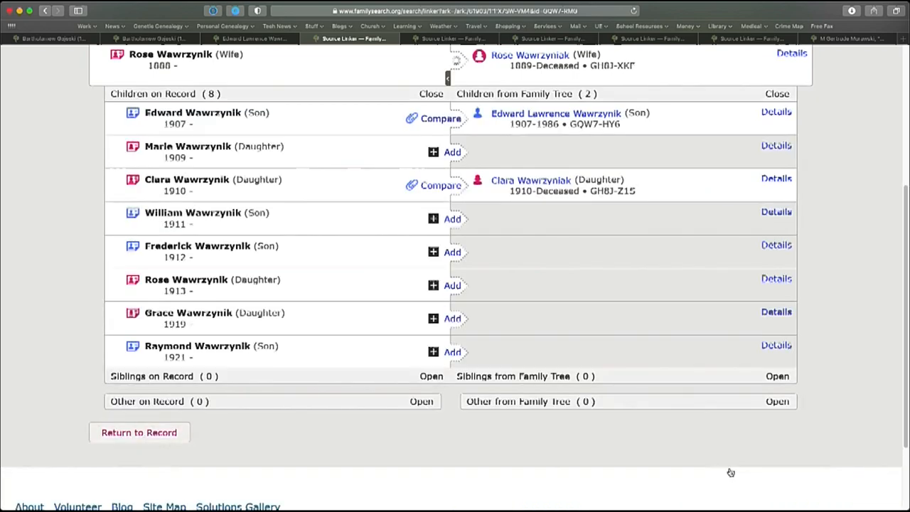
scroll("up", 3)
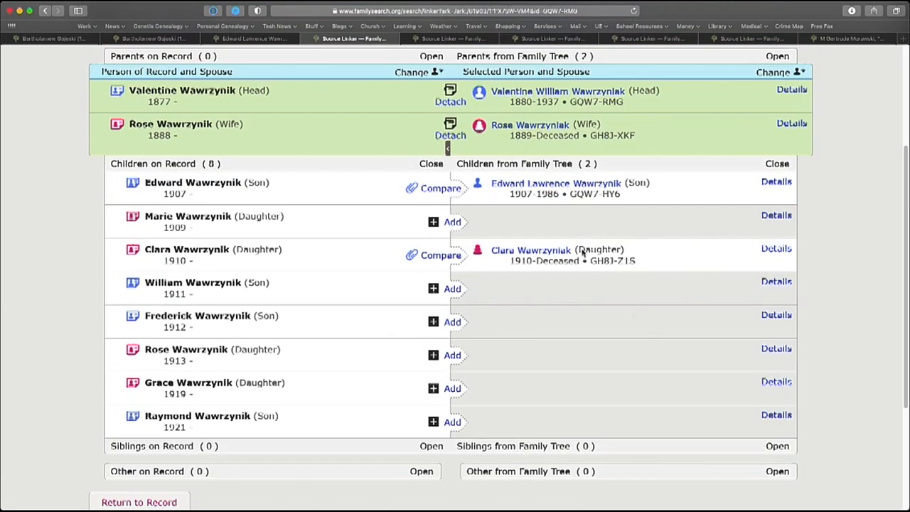
mouse_move(517, 236)
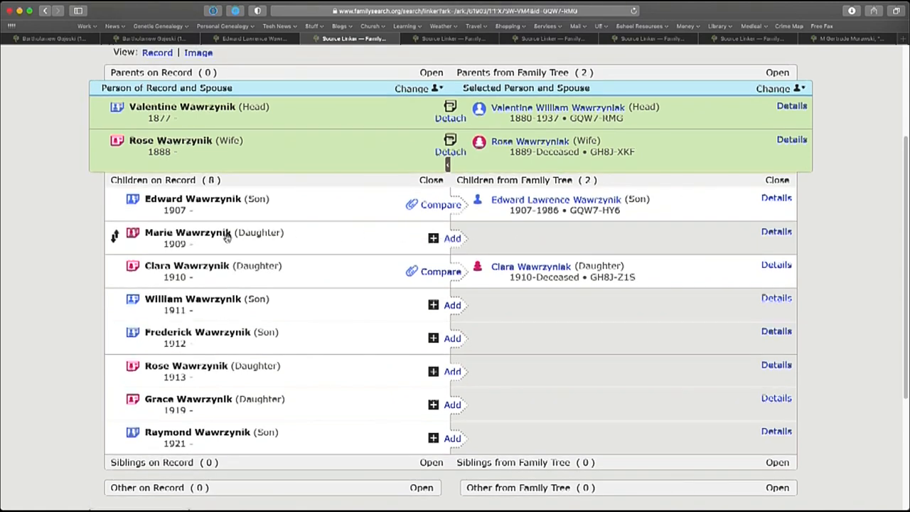
mouse_move(452, 239)
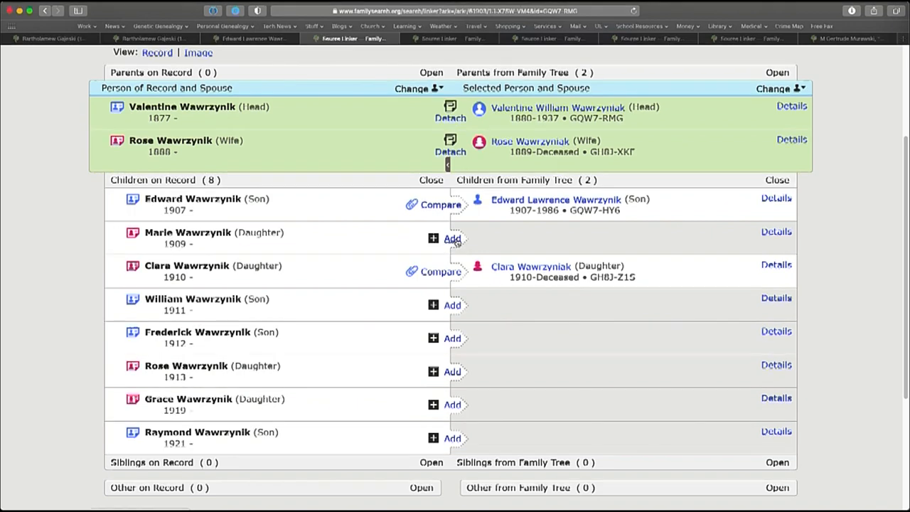
left_click(187, 234)
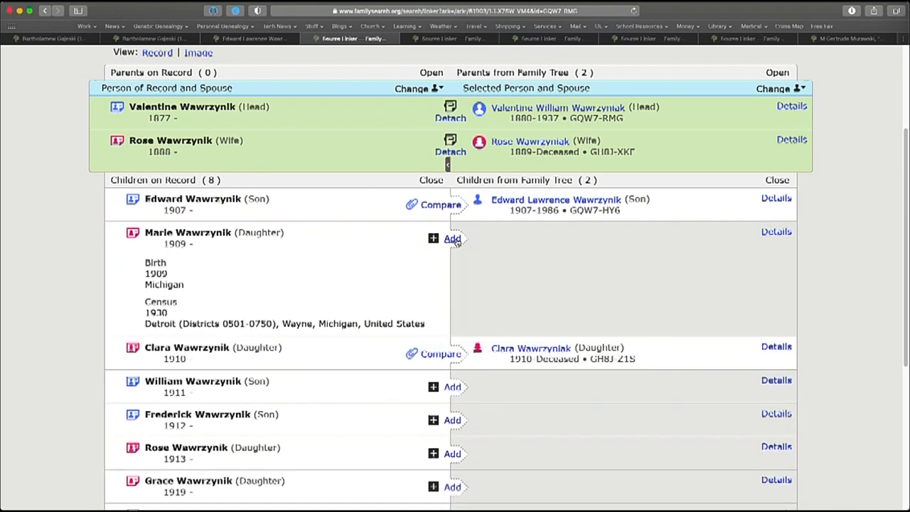
left_click(451, 239)
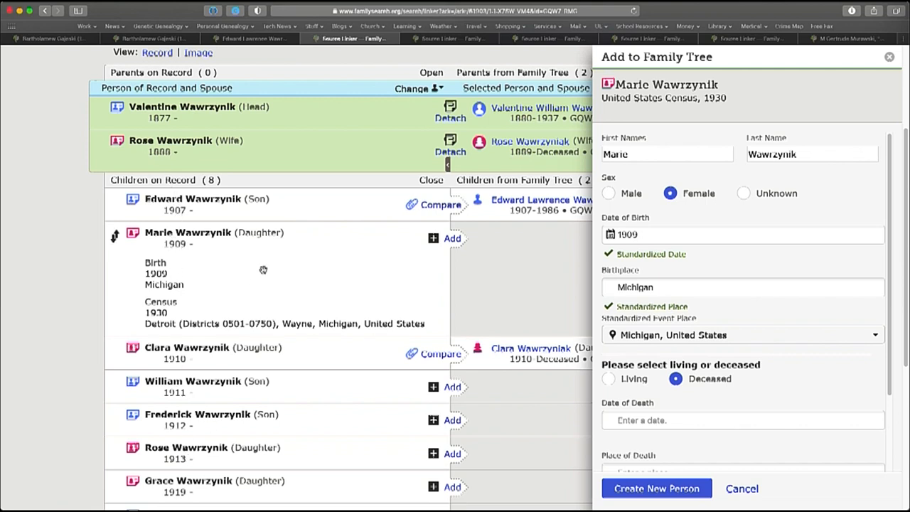
mouse_move(375, 247)
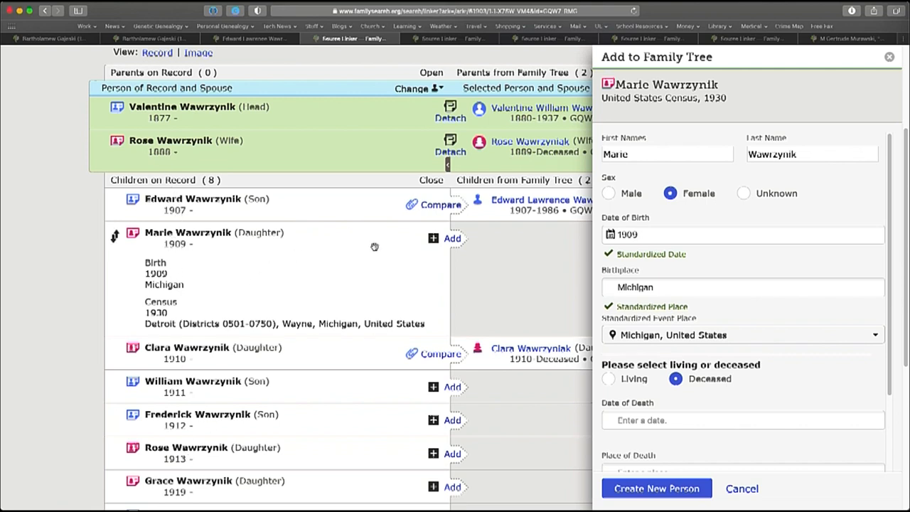
mouse_move(549, 287)
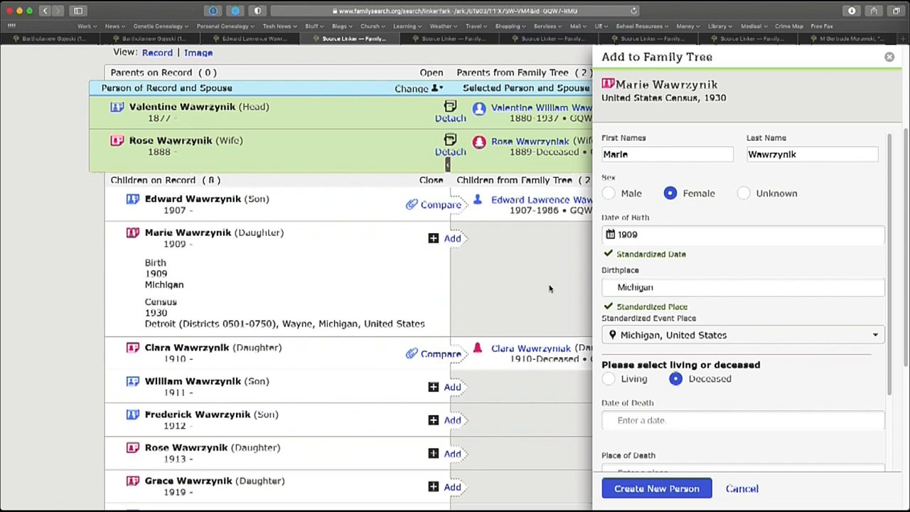
mouse_move(760, 398)
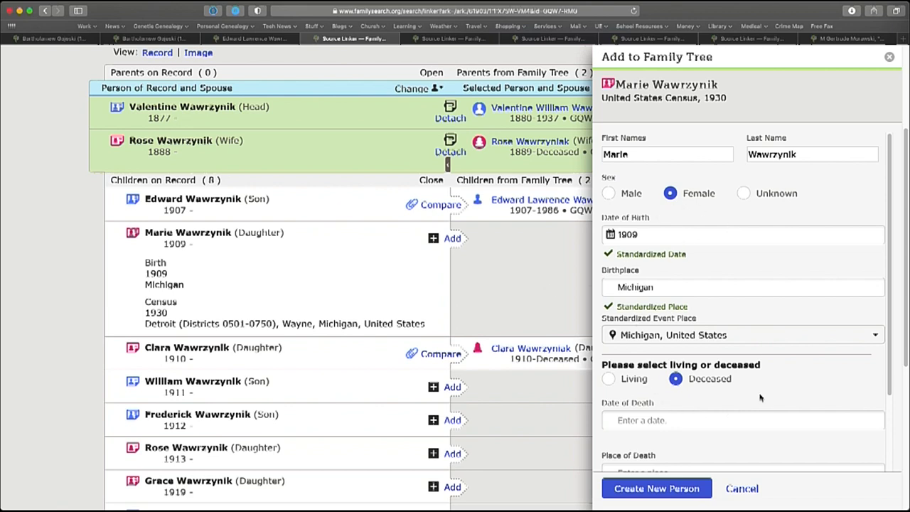
mouse_move(694, 266)
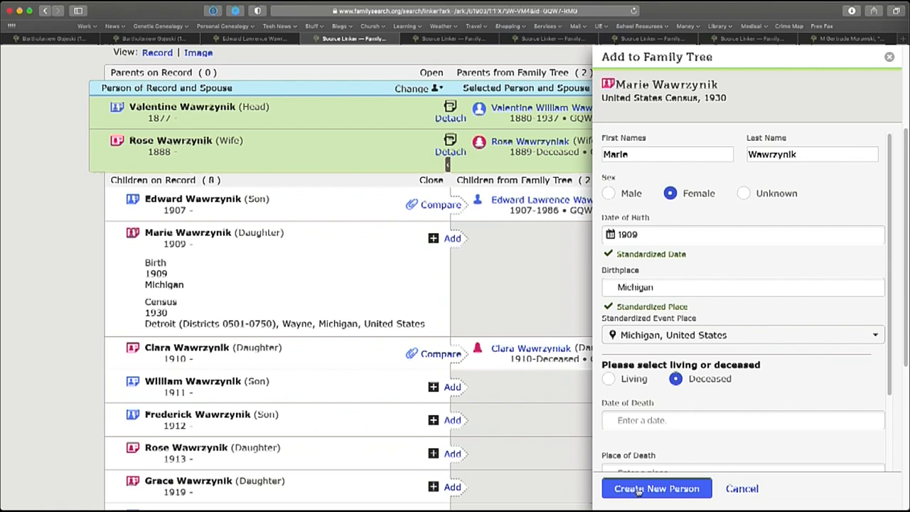
scroll("down", 3)
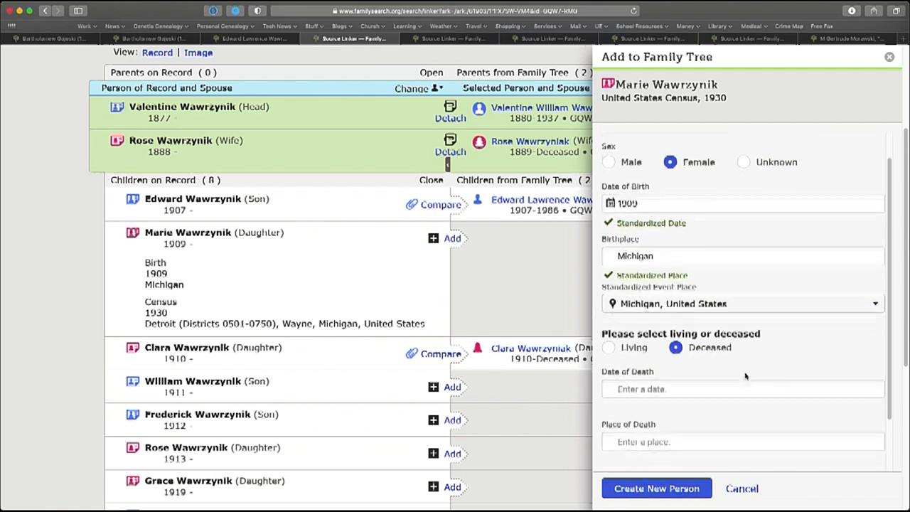
scroll("down", 3)
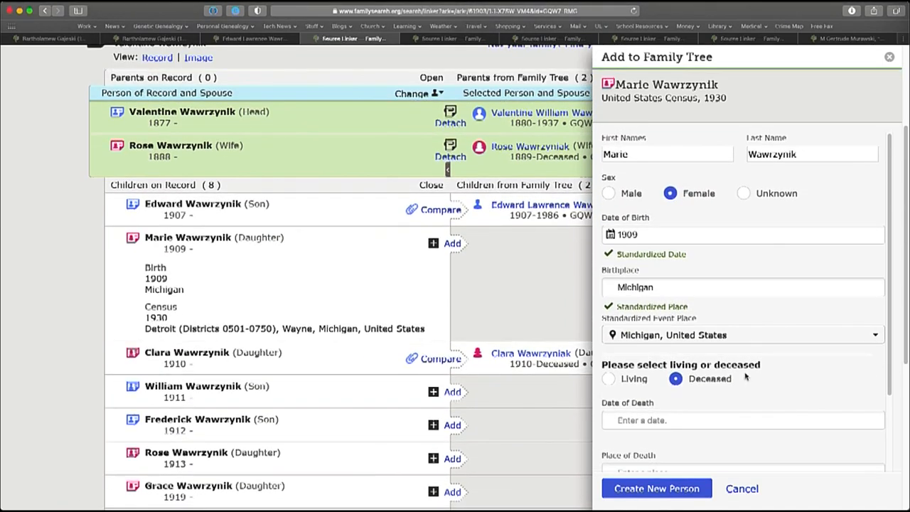
mouse_move(632, 275)
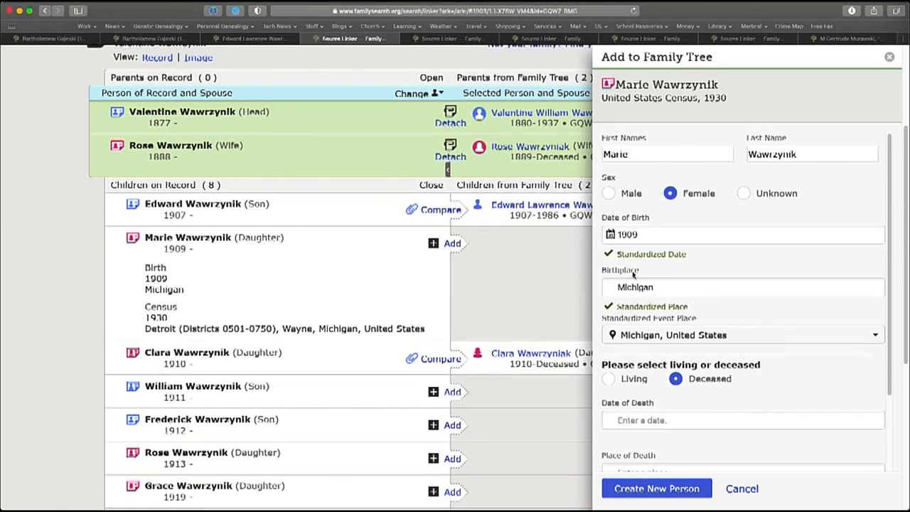
scroll("down", 3)
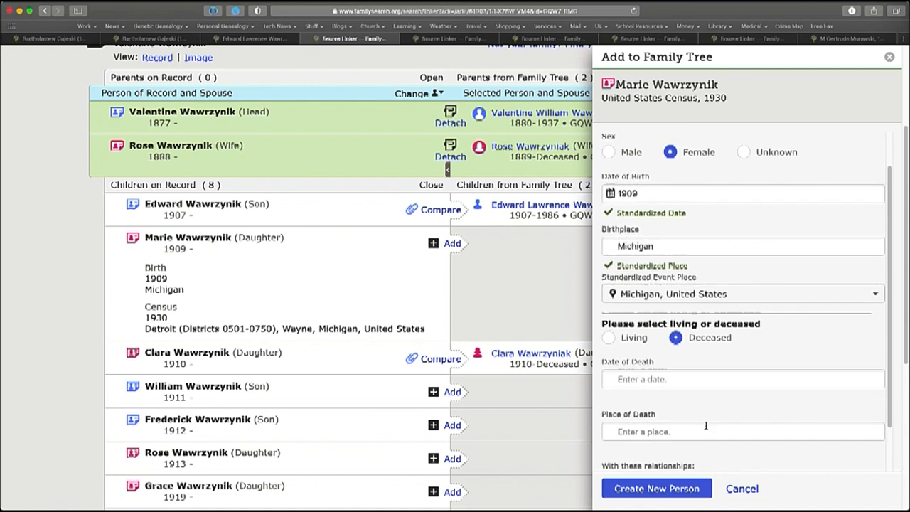
scroll("down", 3)
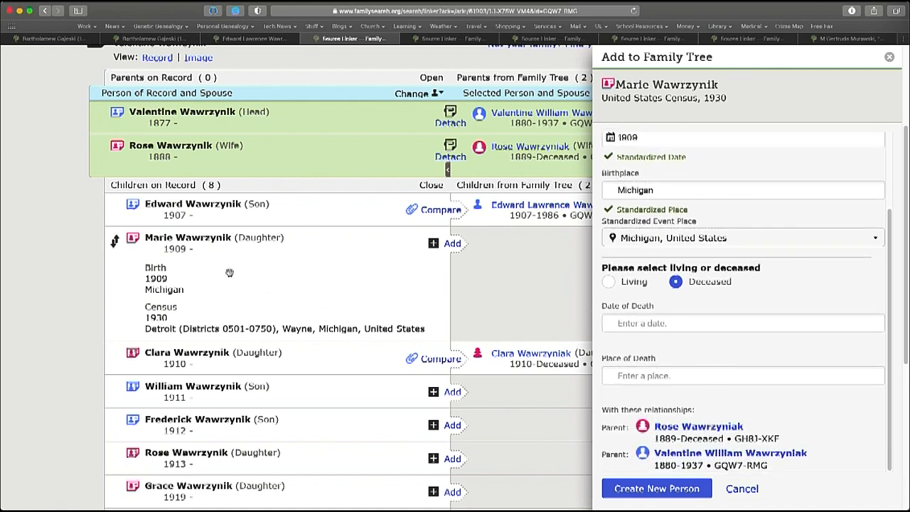
mouse_move(768, 299)
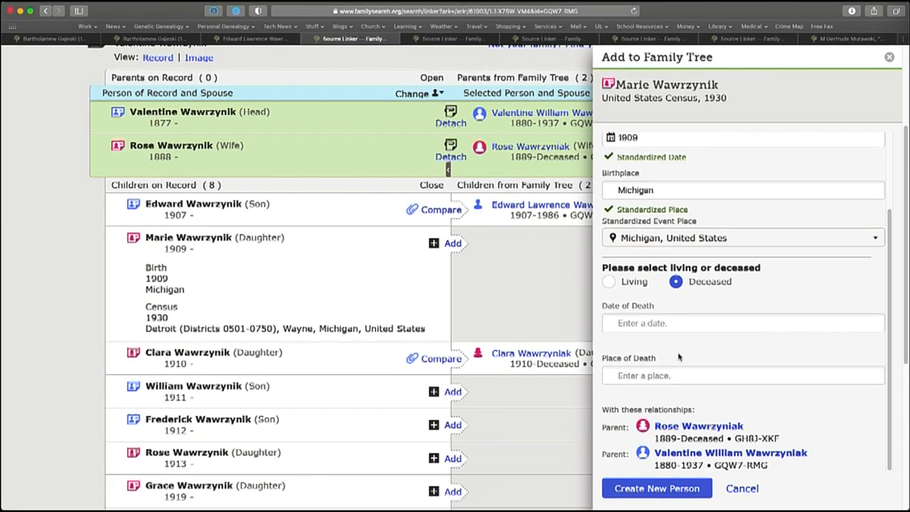
mouse_move(620, 395)
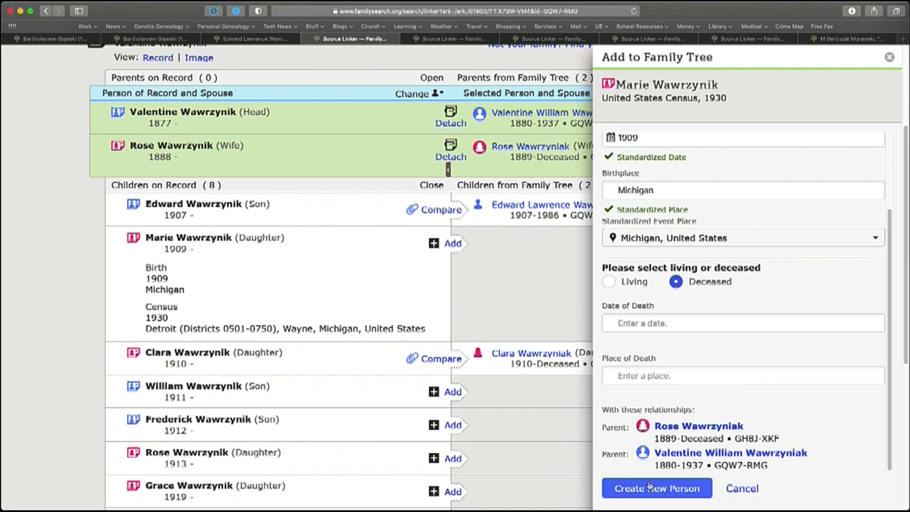
left_click(655, 489)
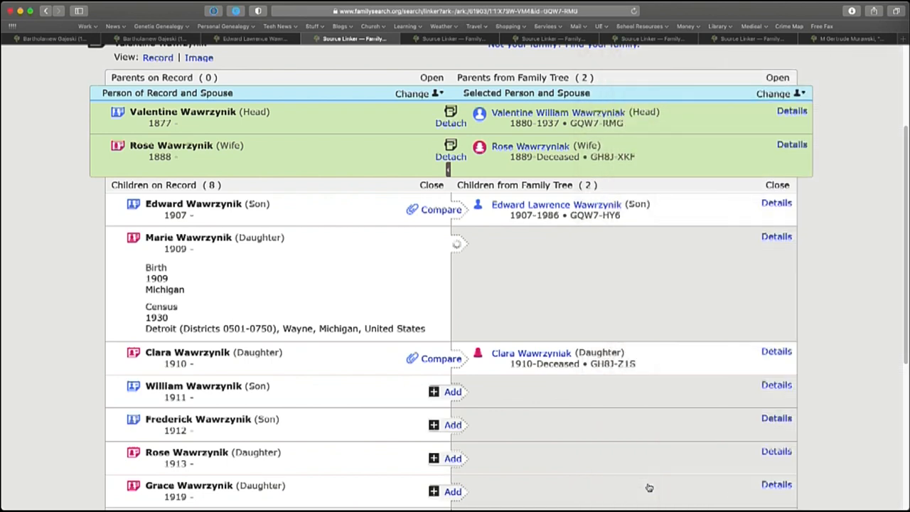
left_click(452, 243)
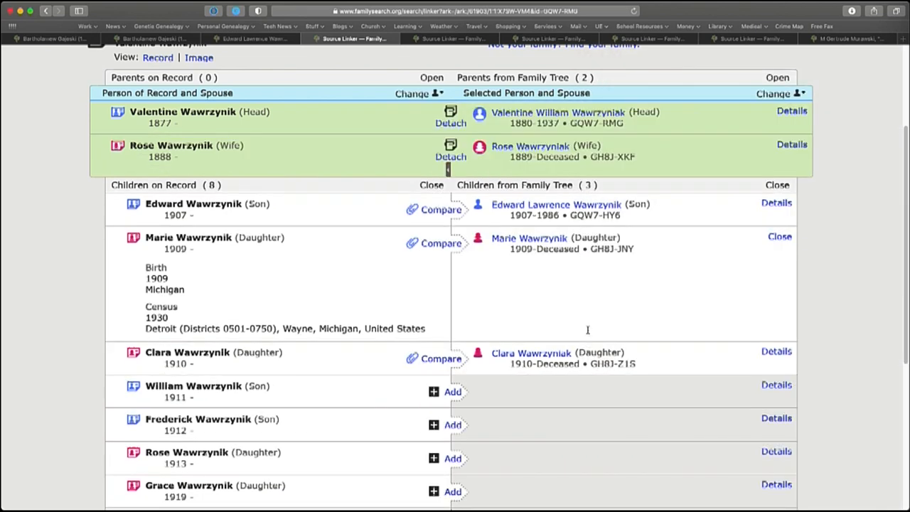
left_click(440, 243)
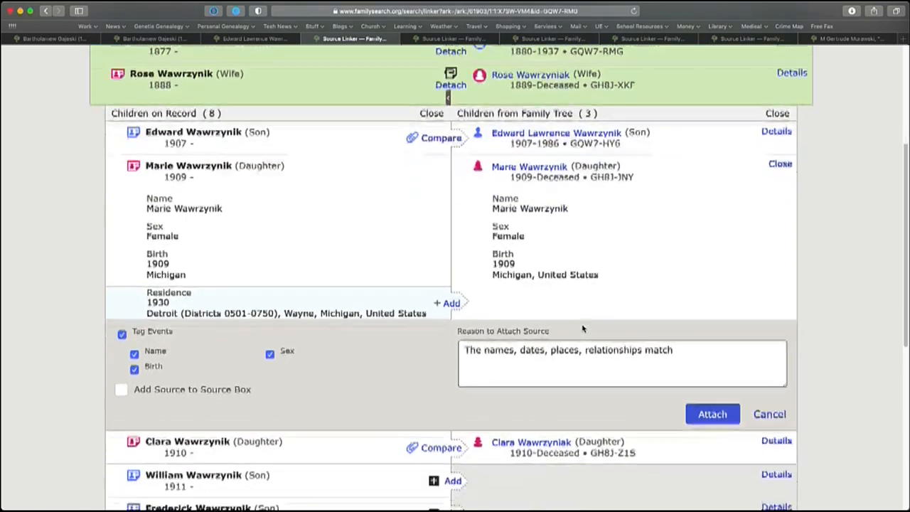
scroll("down", 3)
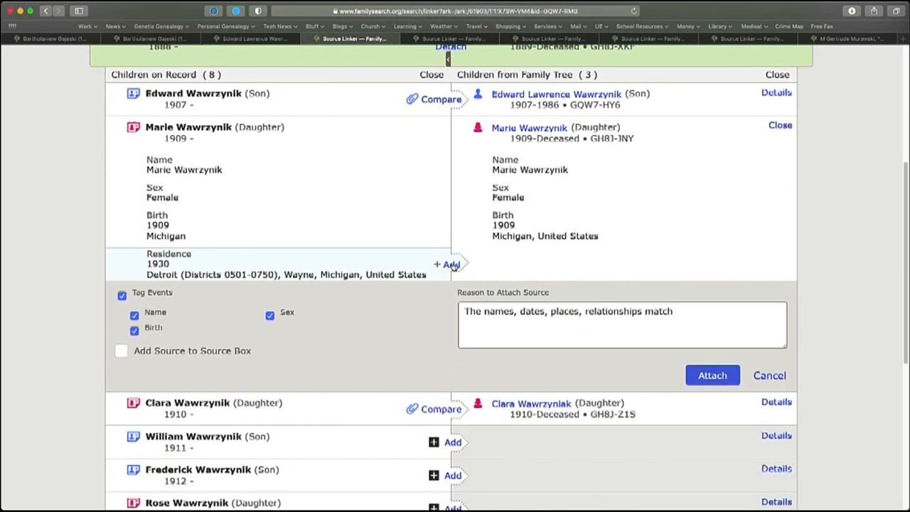
left_click(449, 264)
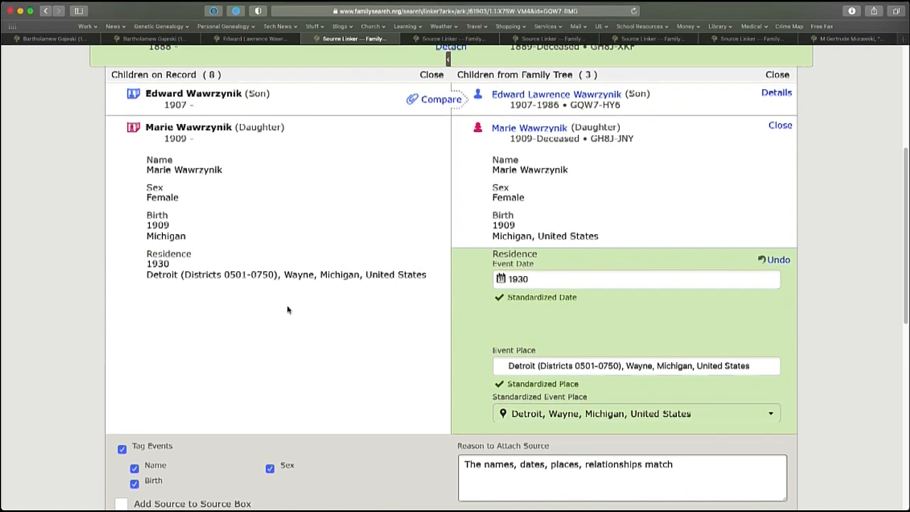
mouse_move(382, 273)
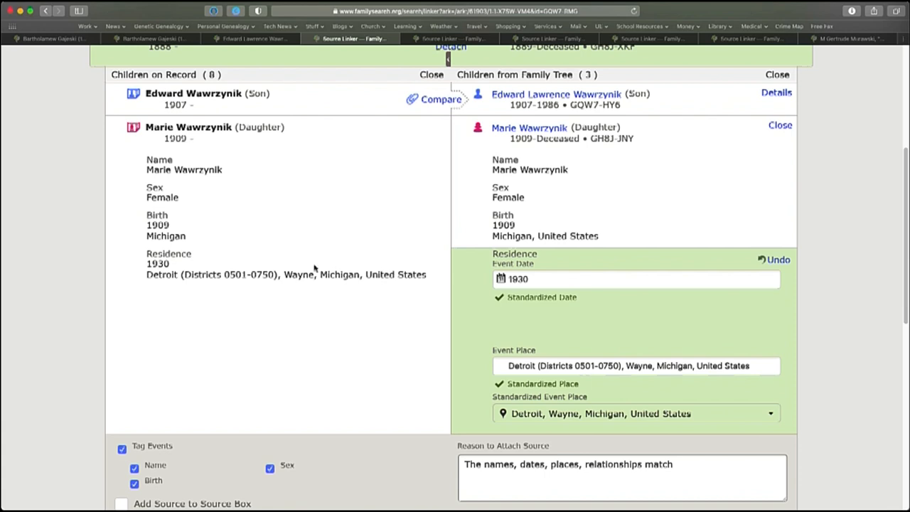
mouse_move(234, 269)
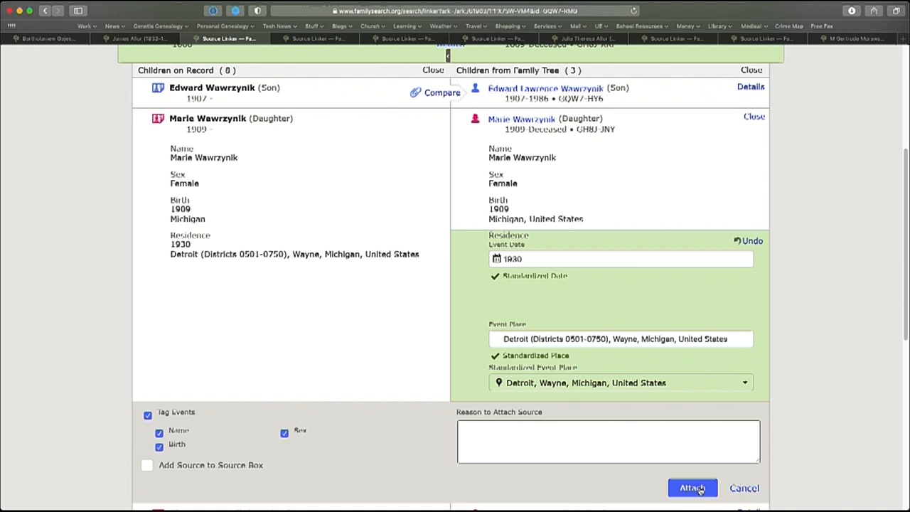
left_click(691, 487)
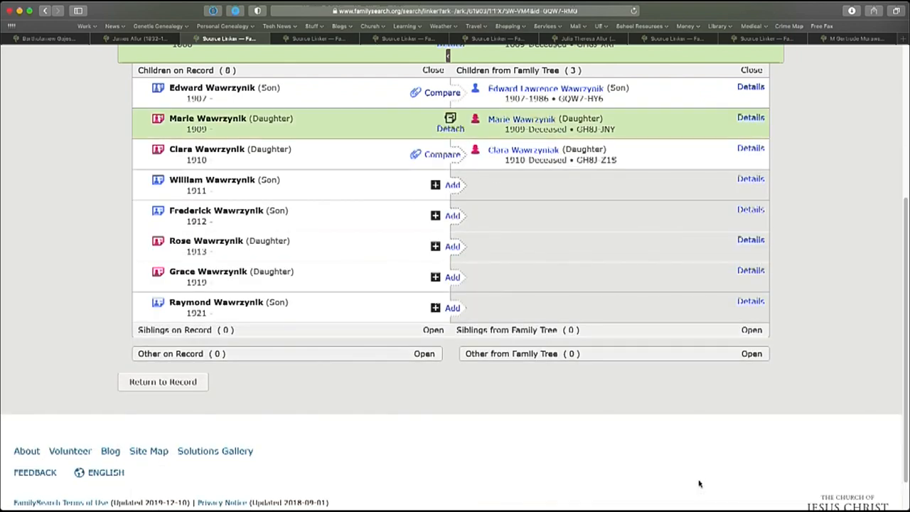
mouse_move(452, 111)
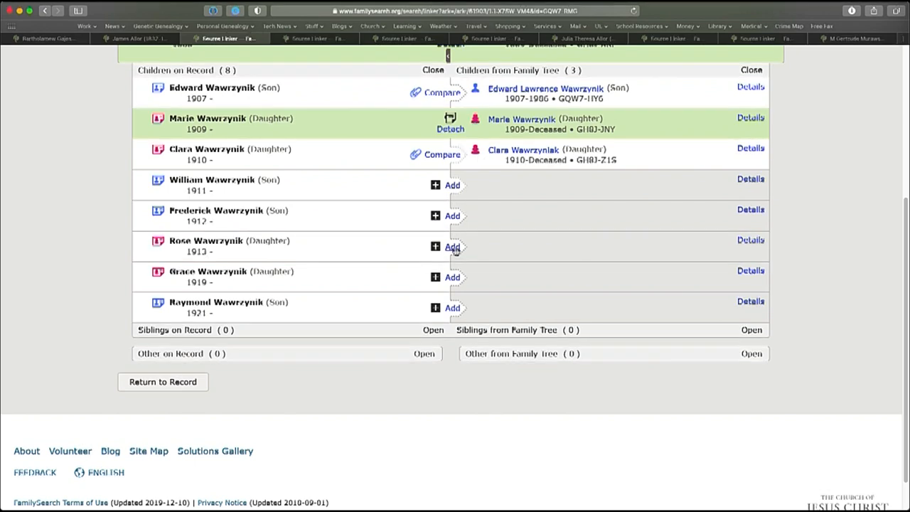
mouse_move(452, 247)
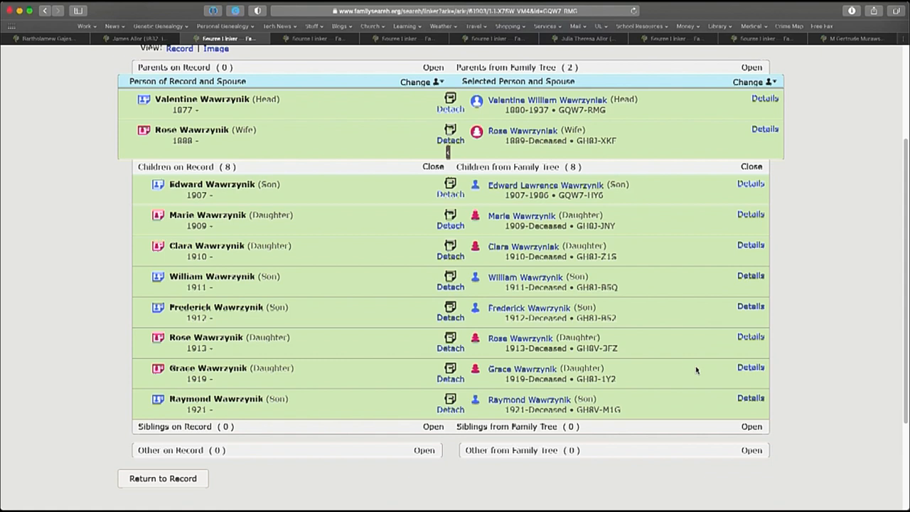
mouse_move(523, 248)
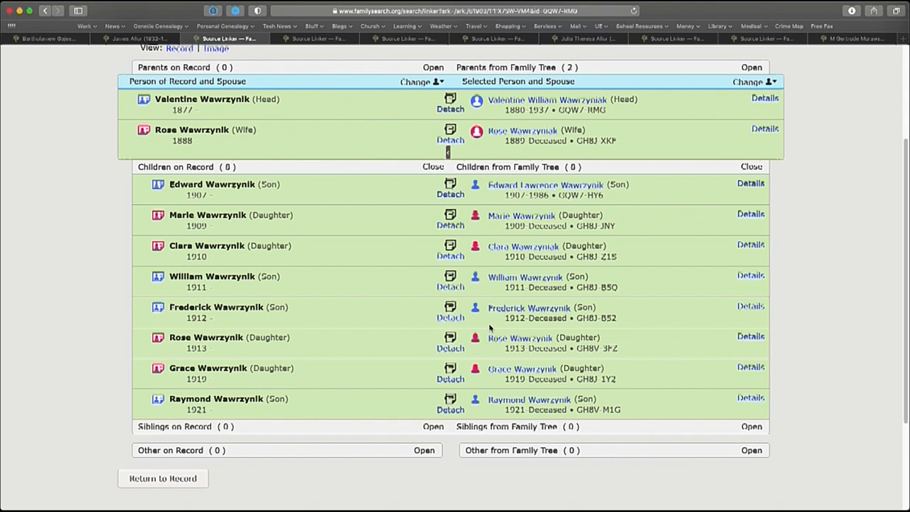
mouse_move(538, 384)
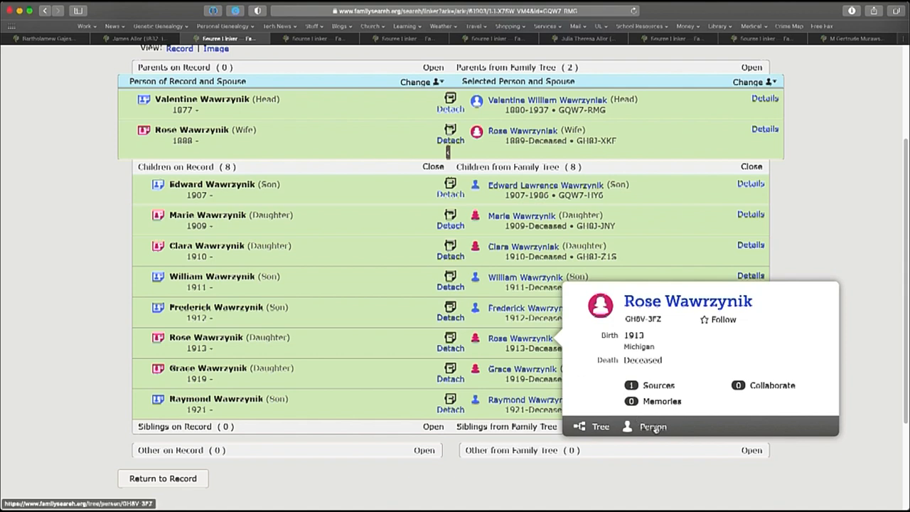
mouse_move(652, 426)
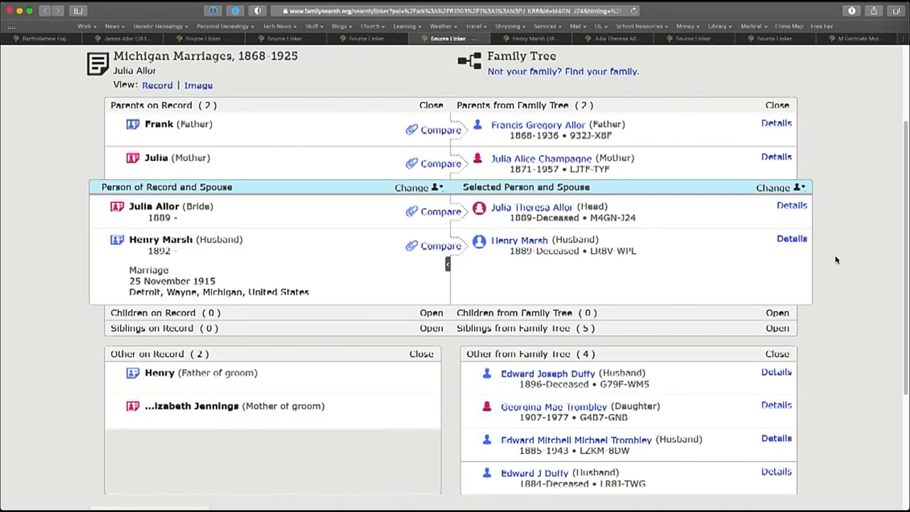
mouse_move(762, 262)
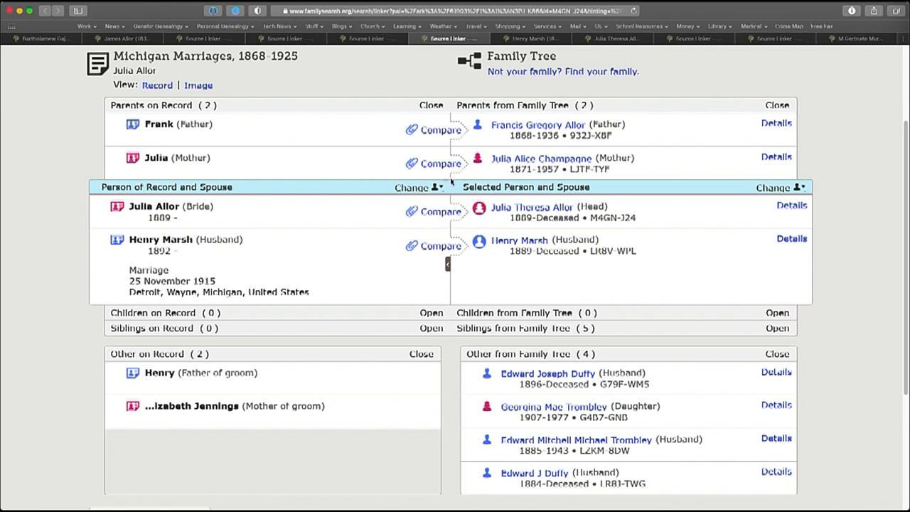
mouse_move(410, 193)
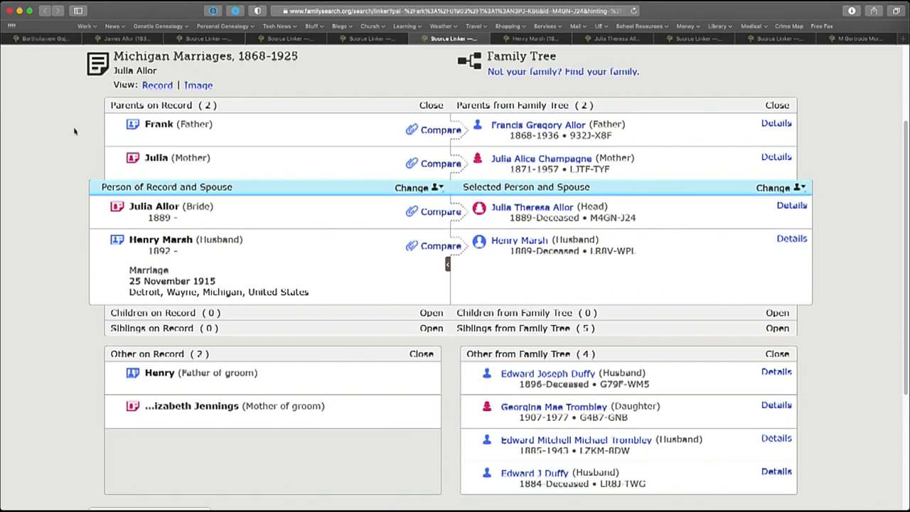
mouse_move(139, 262)
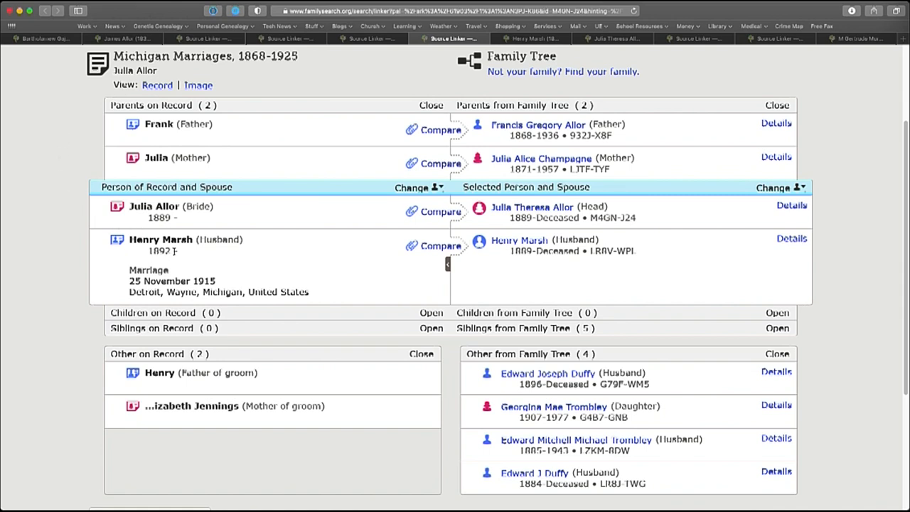
mouse_move(771, 233)
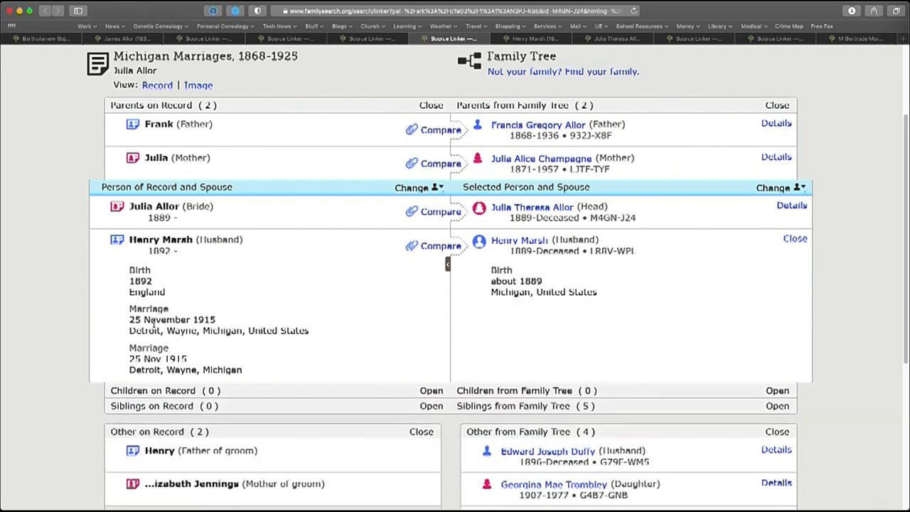
mouse_move(557, 358)
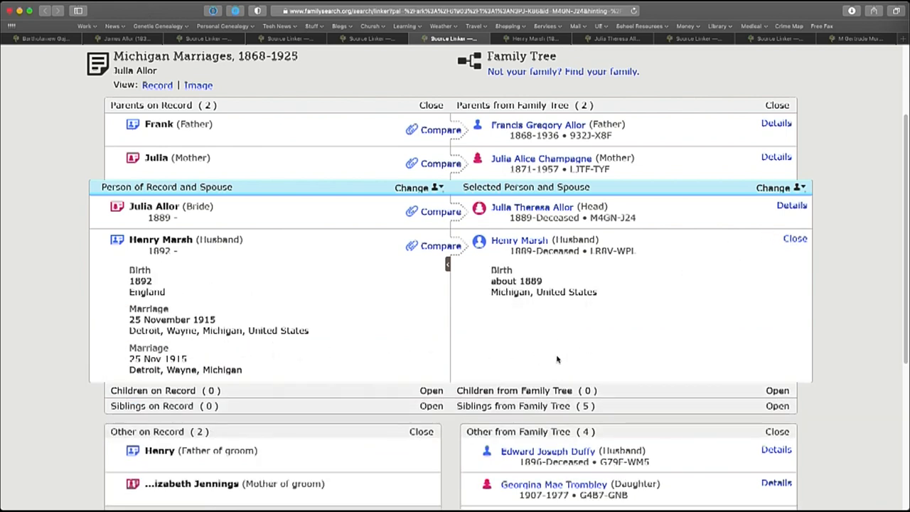
mouse_move(540, 92)
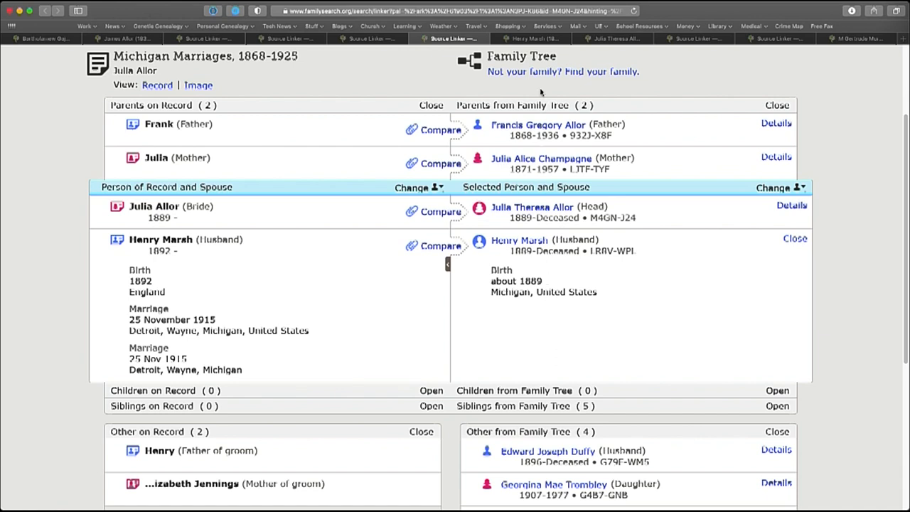
left_click(521, 239)
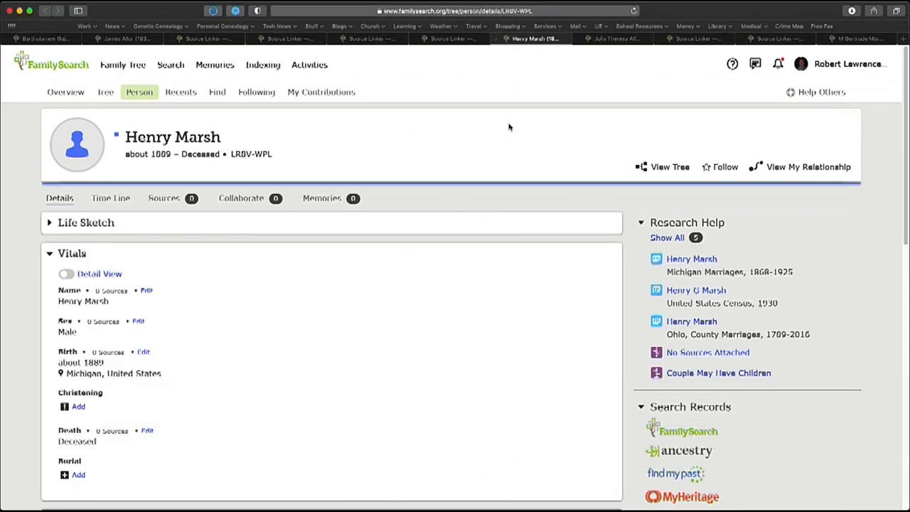
scroll("down", 3)
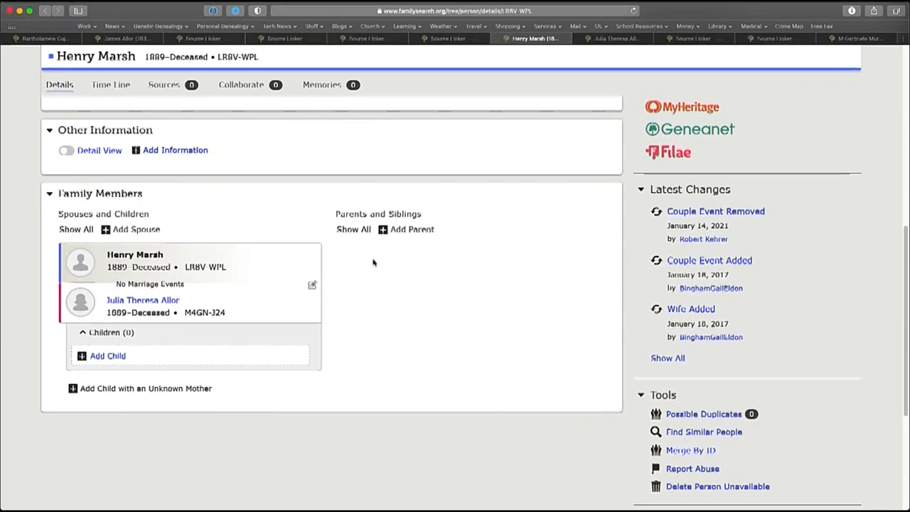
mouse_move(441, 49)
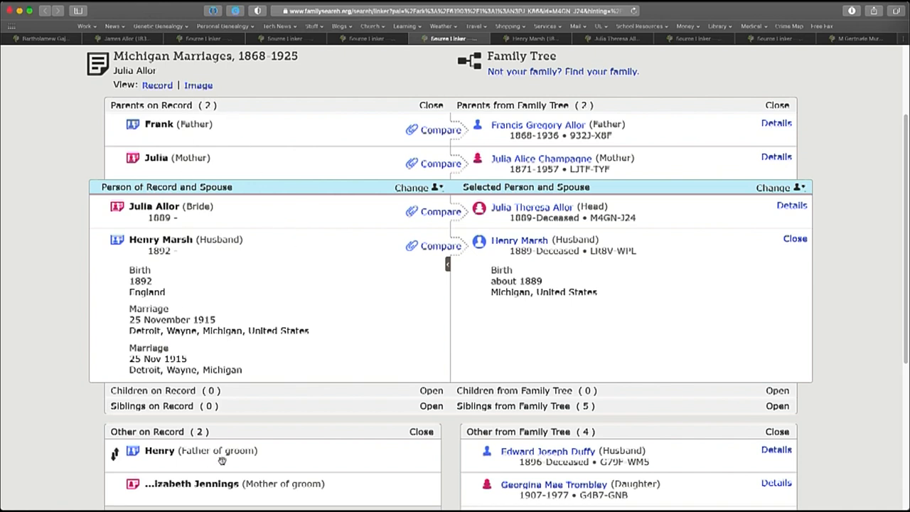
mouse_move(436, 270)
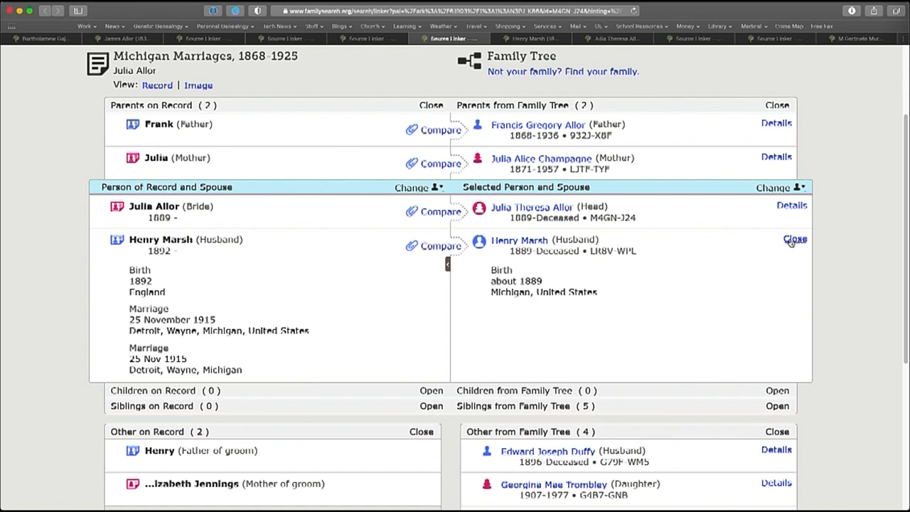
left_click(793, 239)
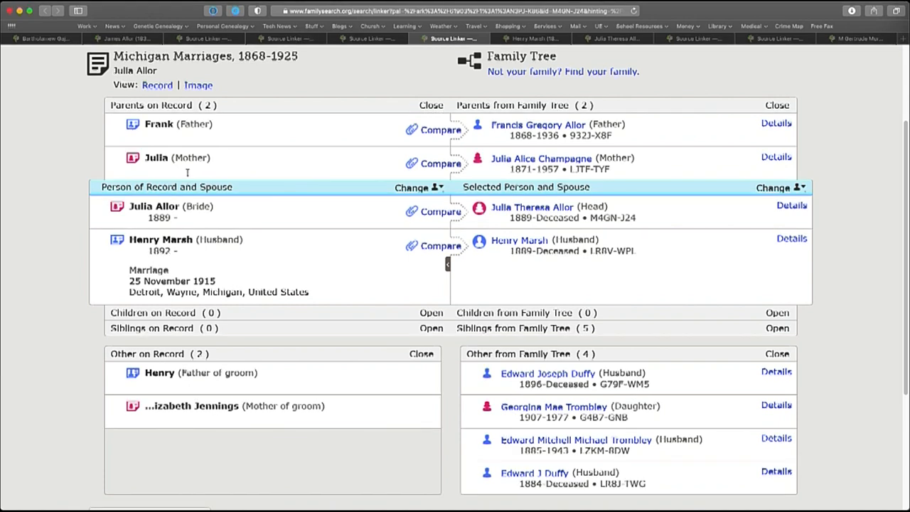
mouse_move(162, 213)
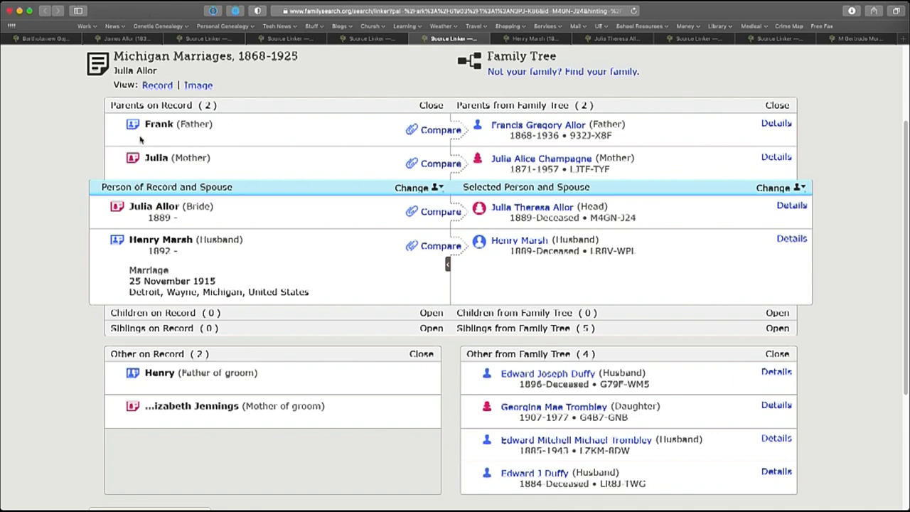
mouse_move(157, 361)
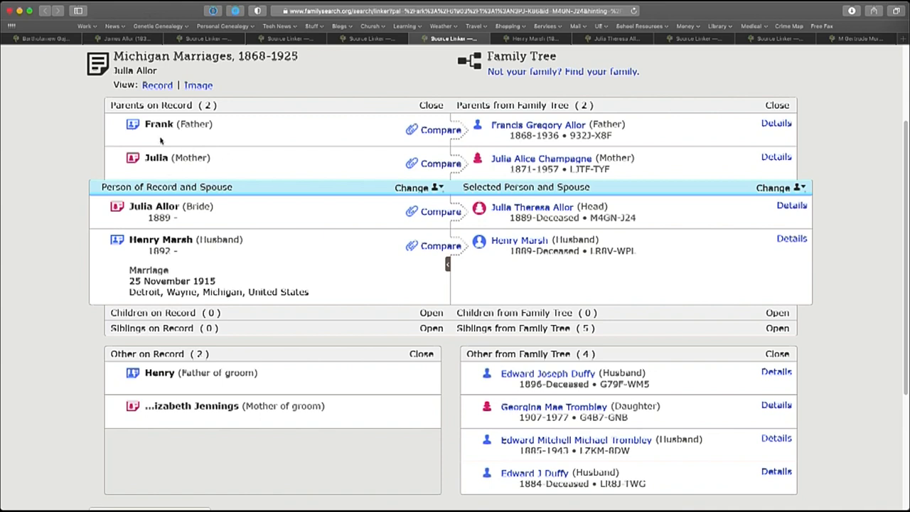
mouse_move(213, 294)
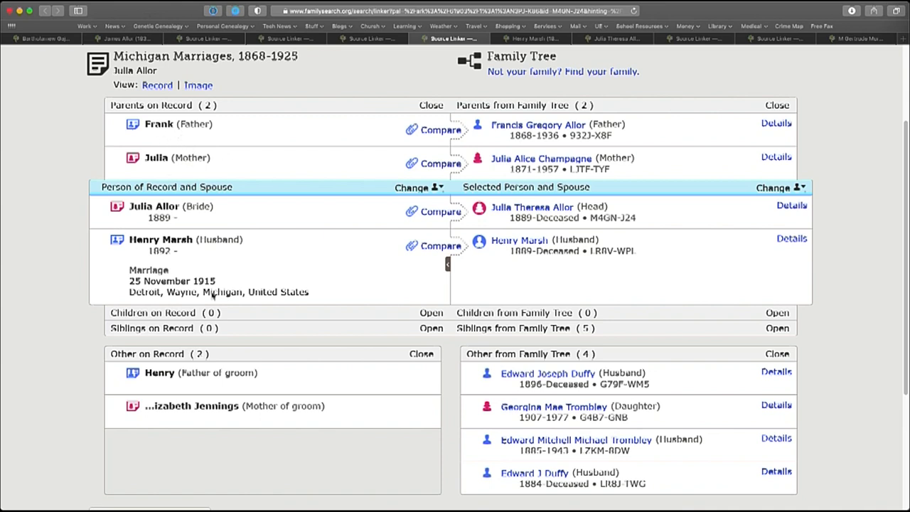
mouse_move(366, 234)
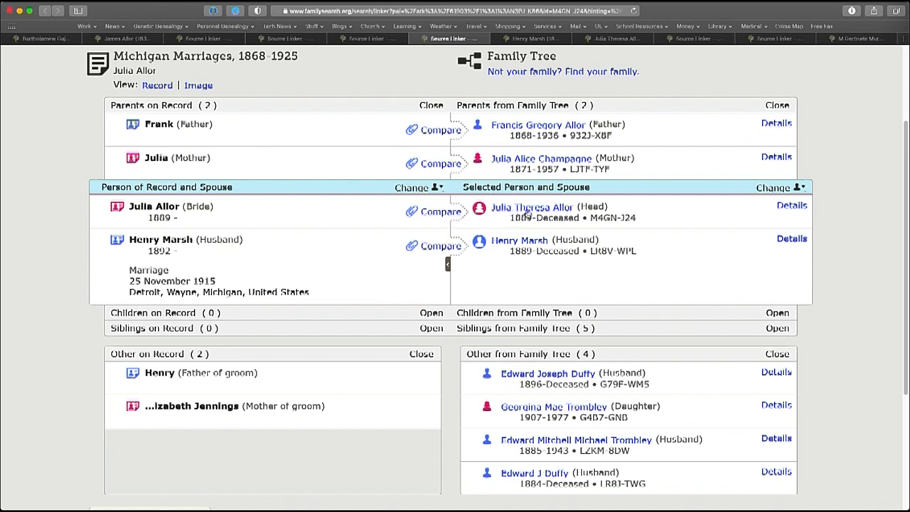
mouse_move(497, 245)
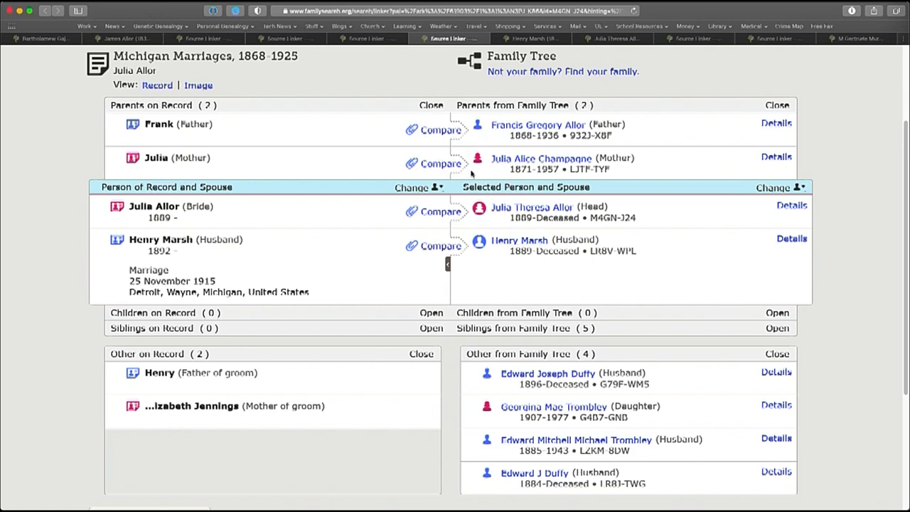
mouse_move(433, 212)
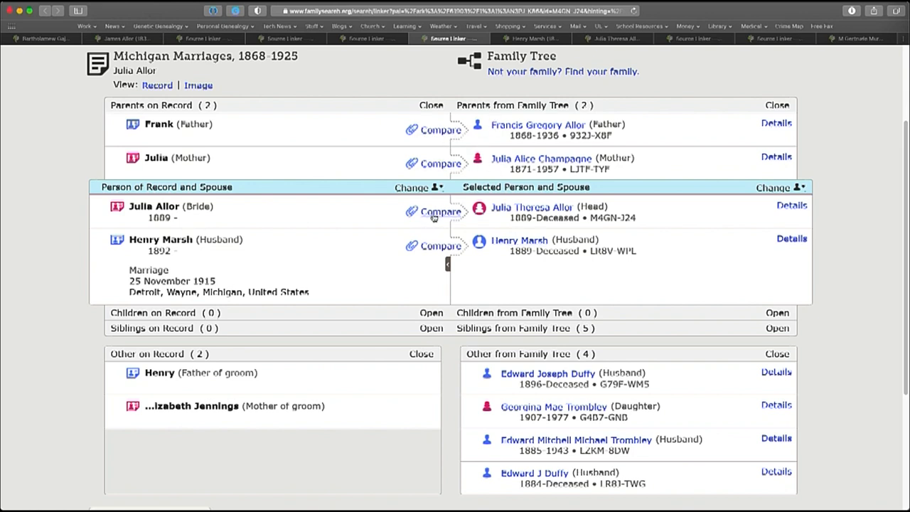
left_click(441, 210)
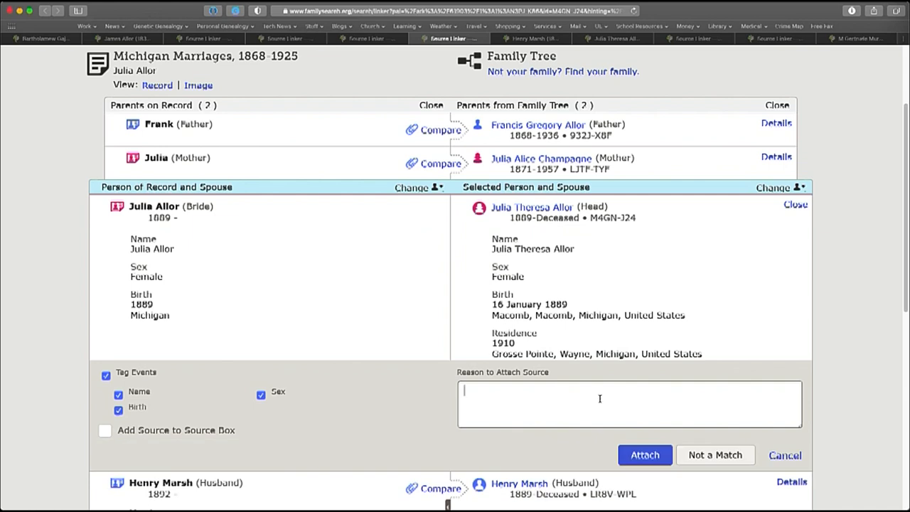
type("The name")
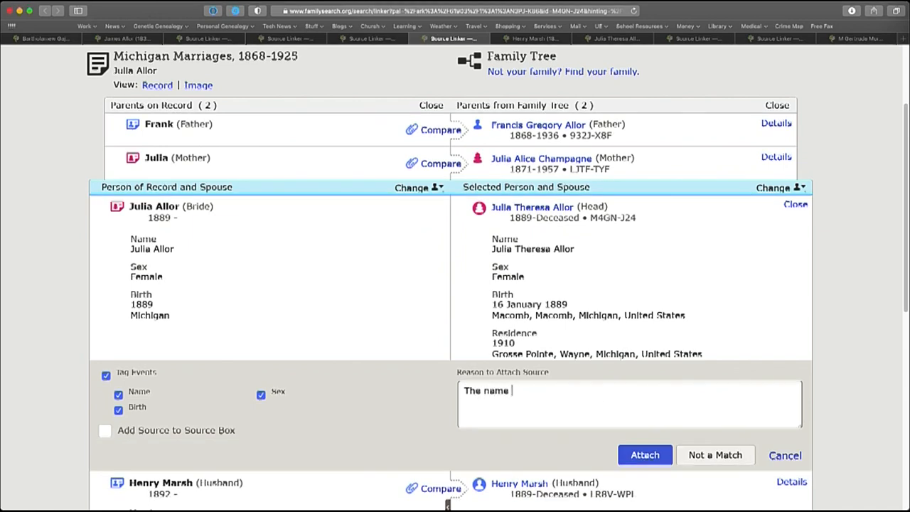
type("s")
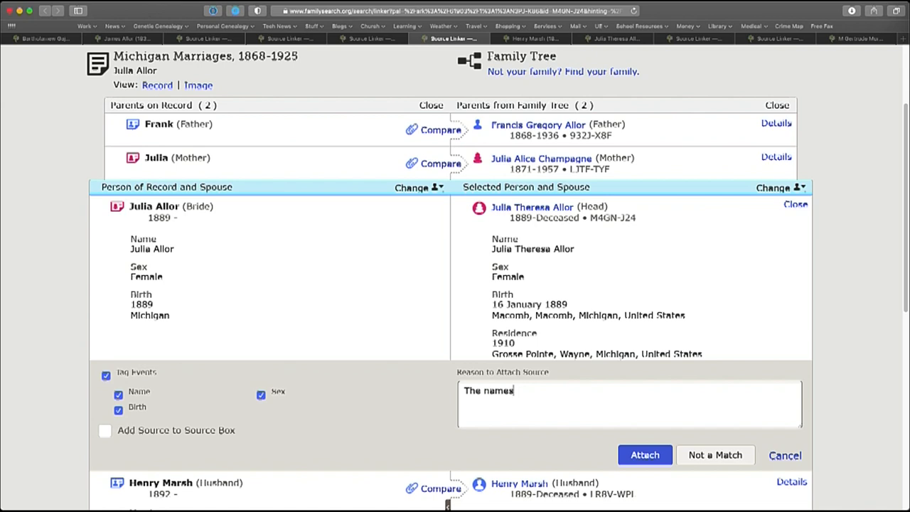
type(", dates, pla")
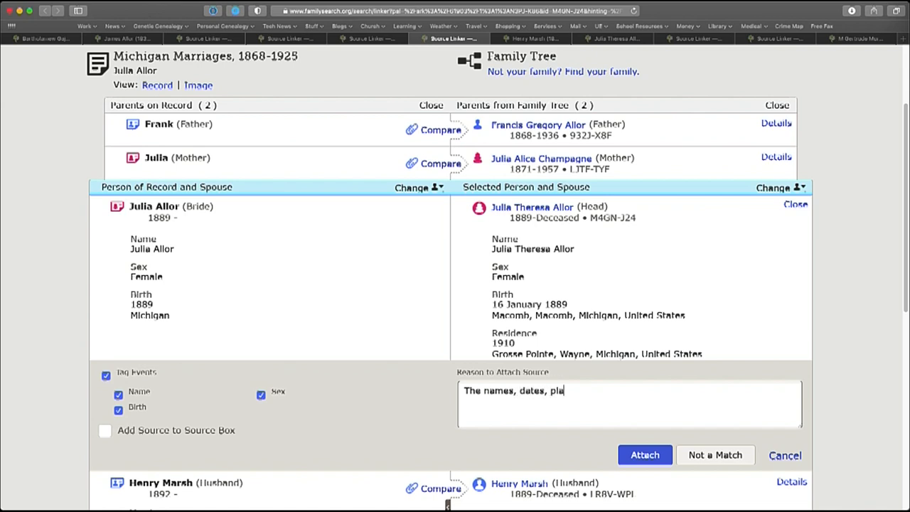
type("ces and rela")
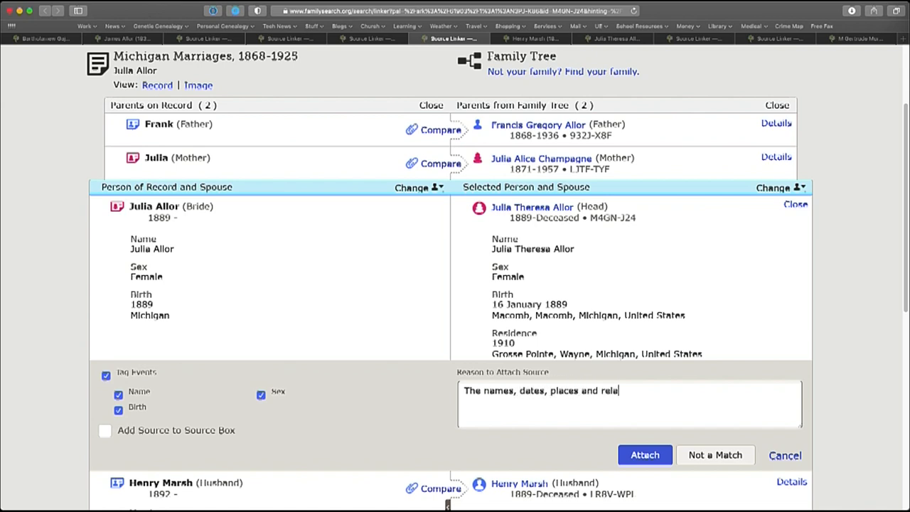
type("tionships")
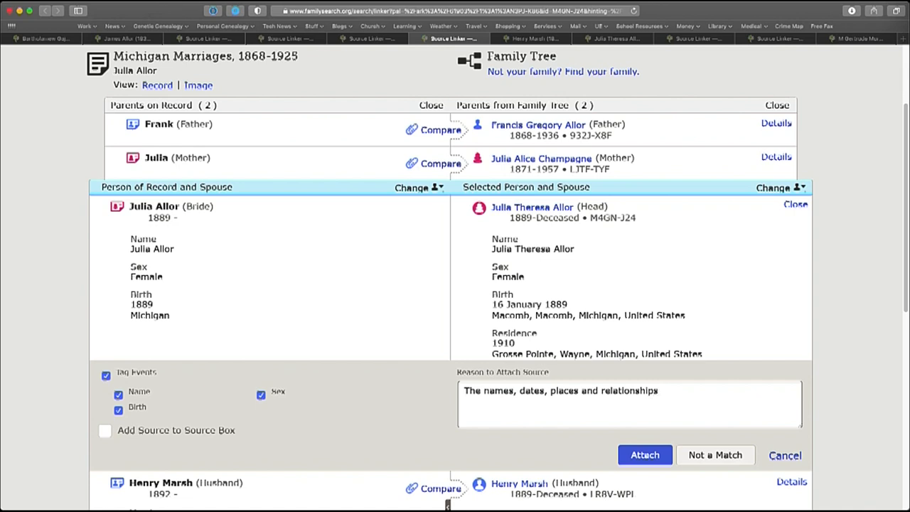
type("match what is kn")
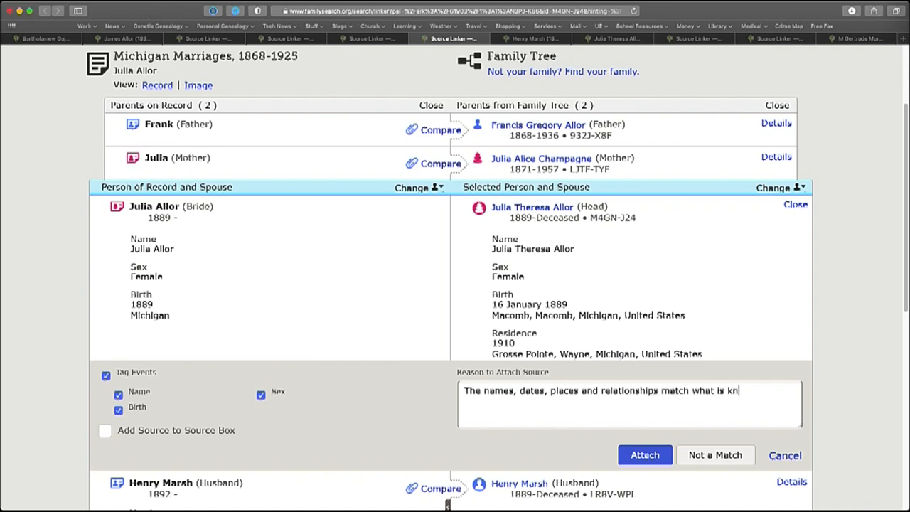
type("ow from other")
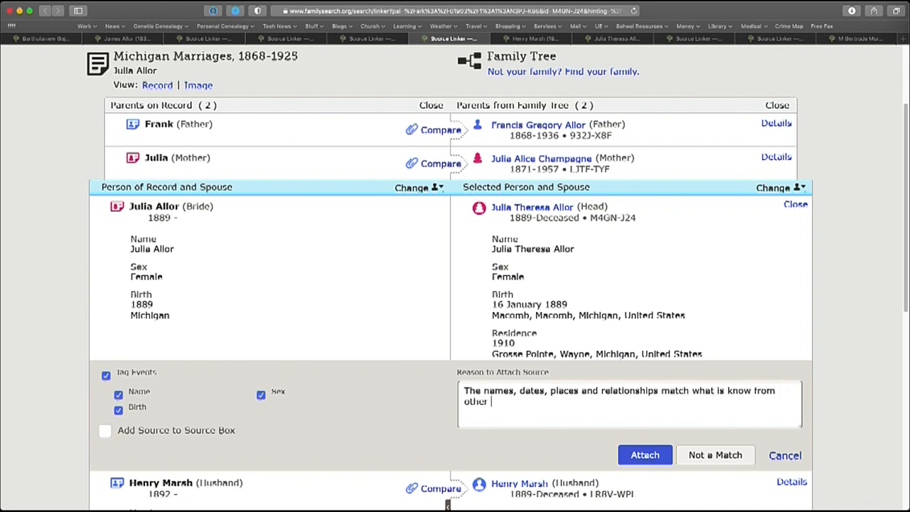
type("records")
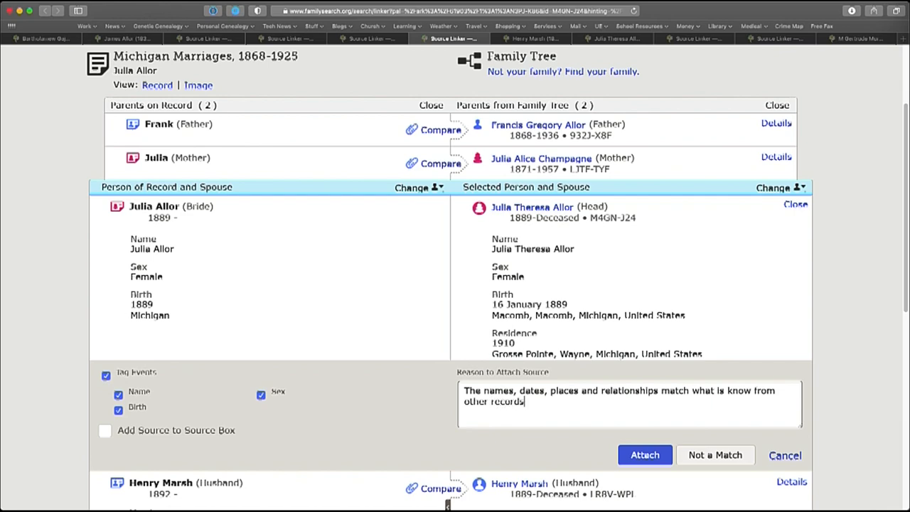
left_click(643, 454)
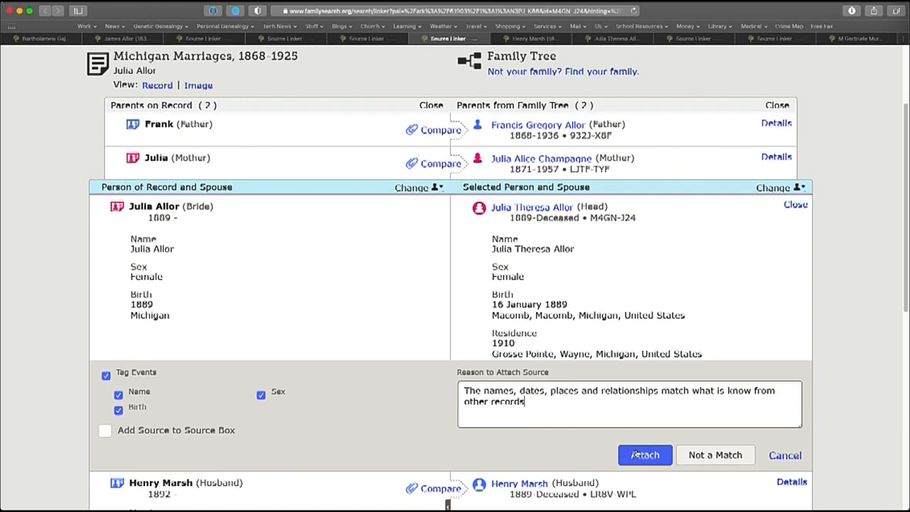
left_click(644, 454)
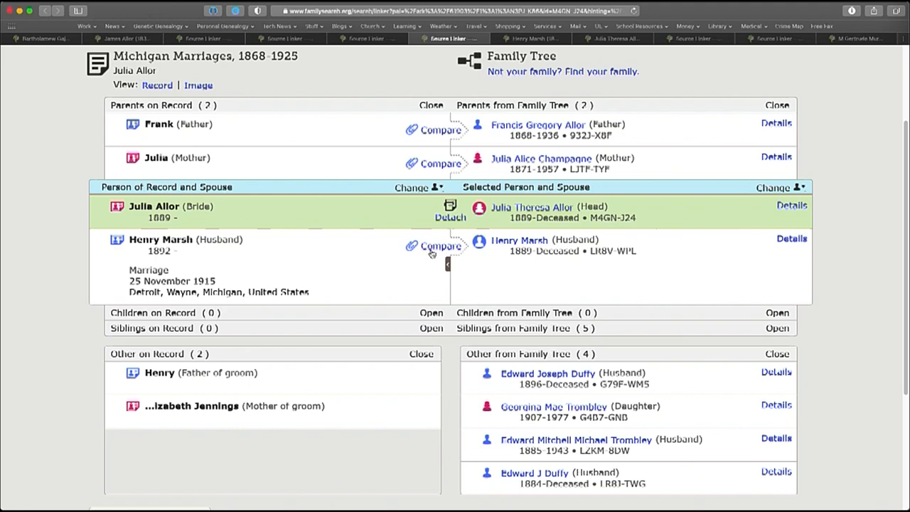
left_click(440, 246)
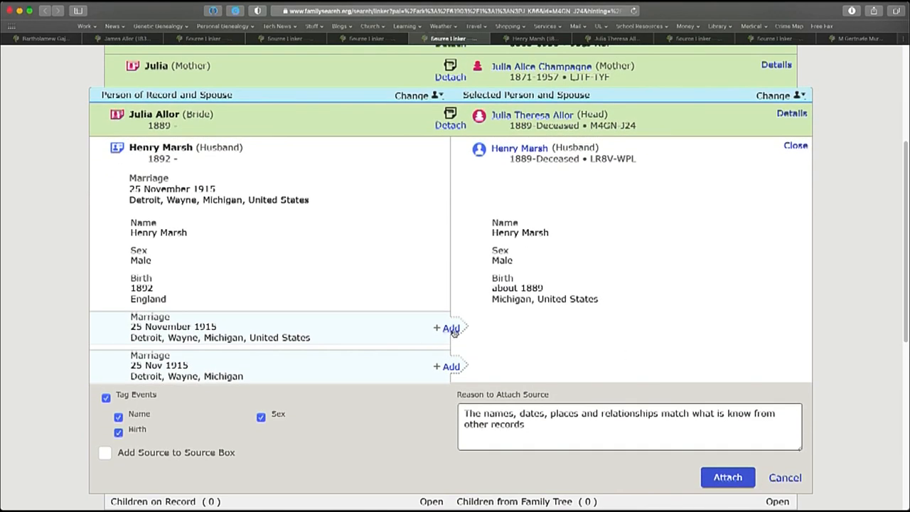
left_click(446, 327)
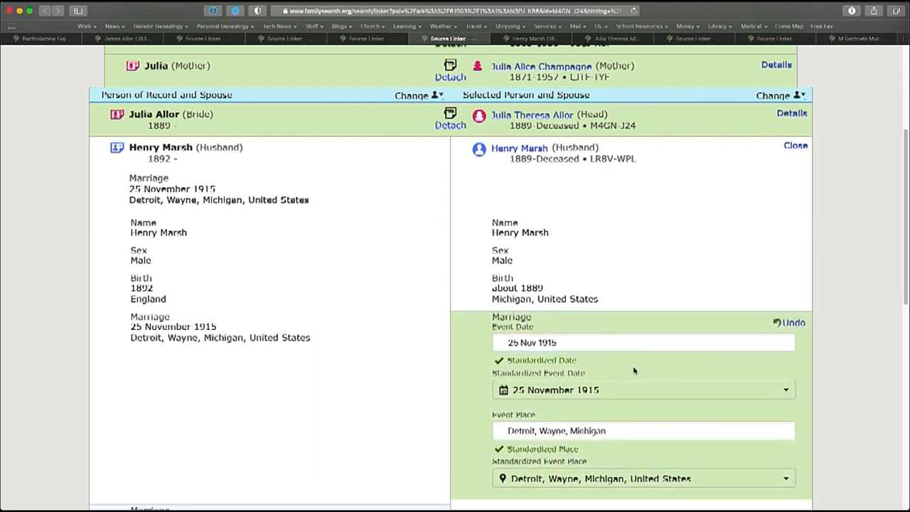
scroll("down", 3)
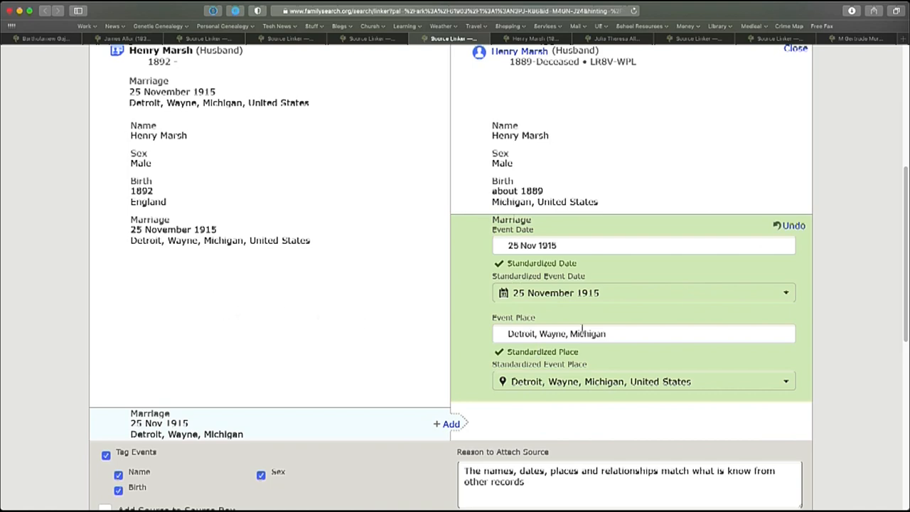
scroll("down", 3)
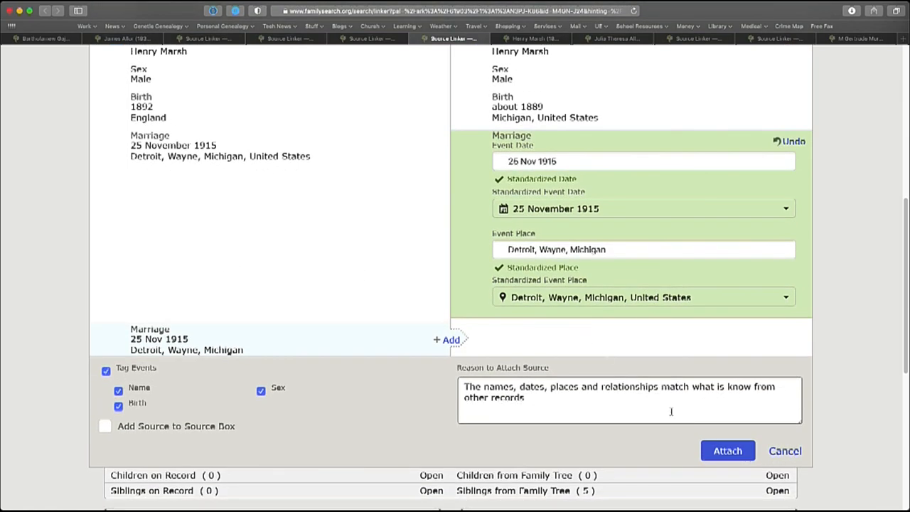
left_click(728, 449)
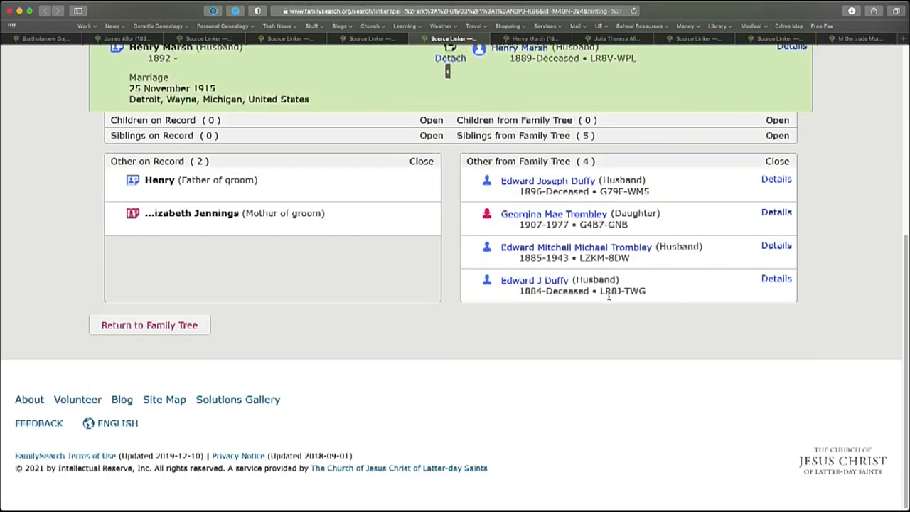
scroll("up", 3)
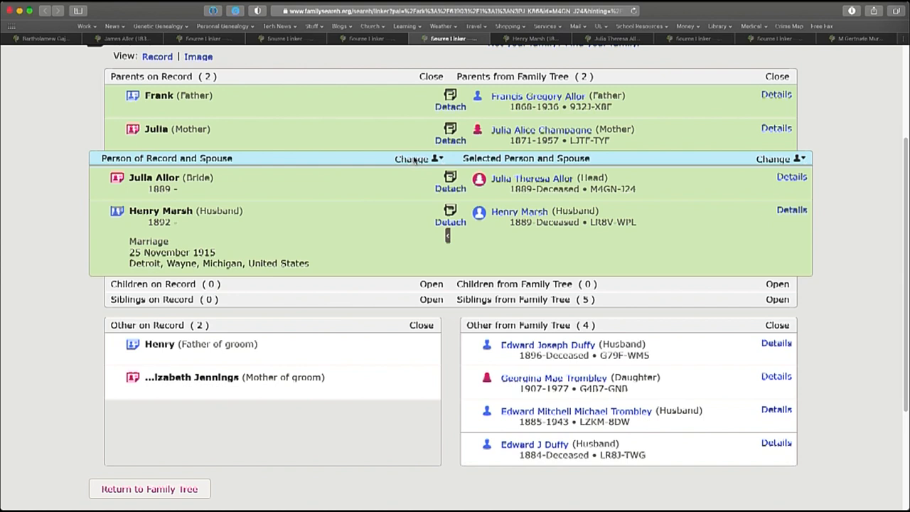
mouse_move(159, 233)
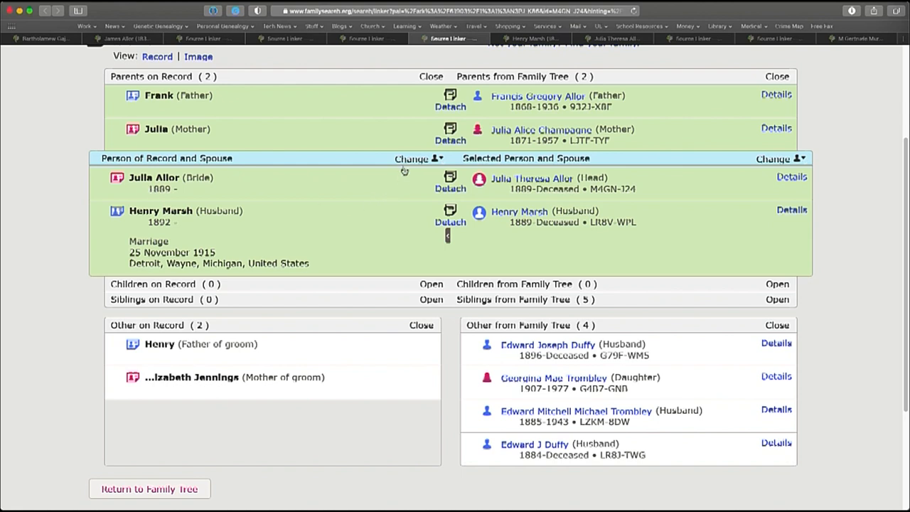
left_click(415, 158)
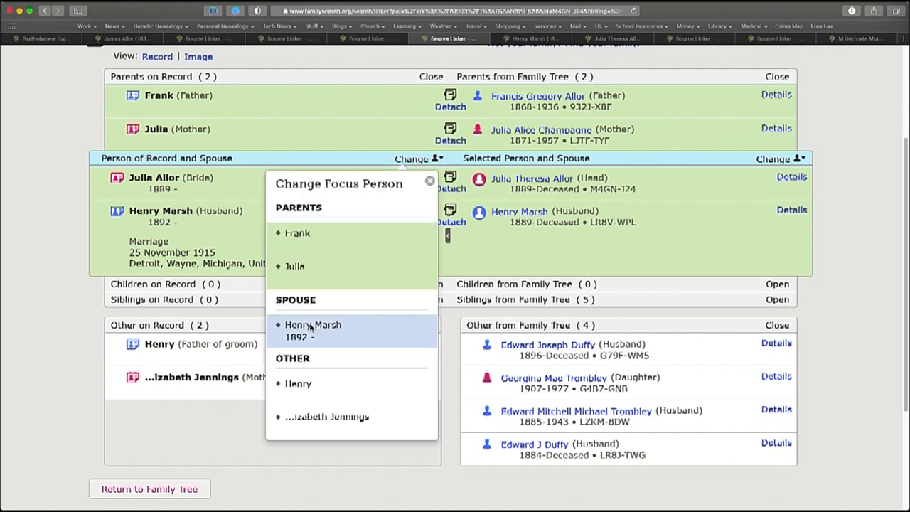
left_click(312, 324)
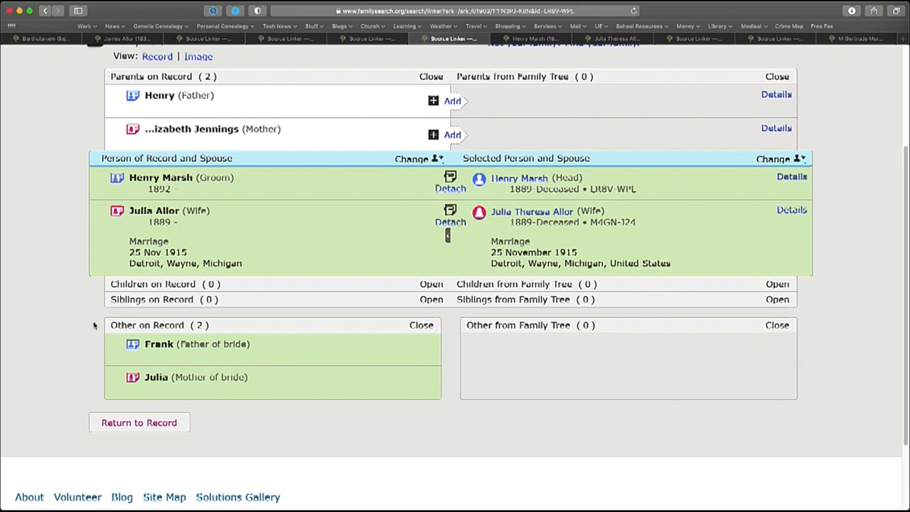
mouse_move(94, 324)
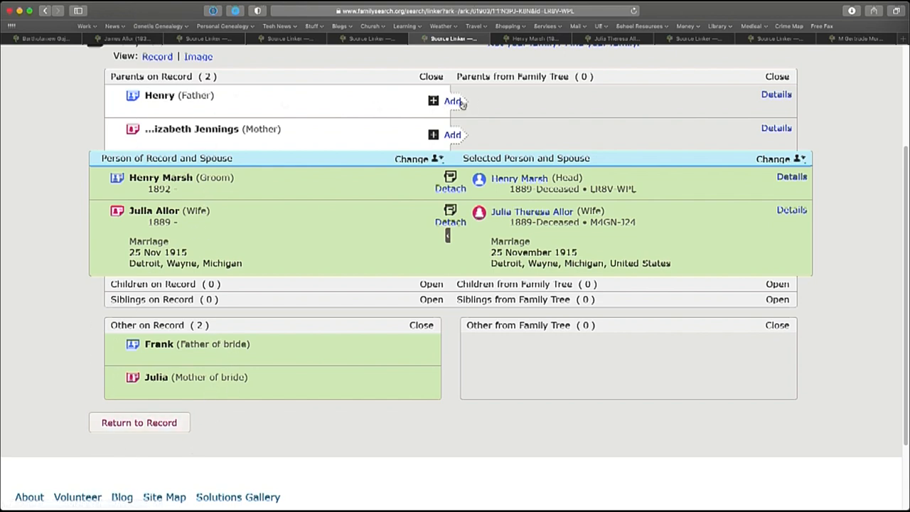
left_click(452, 100)
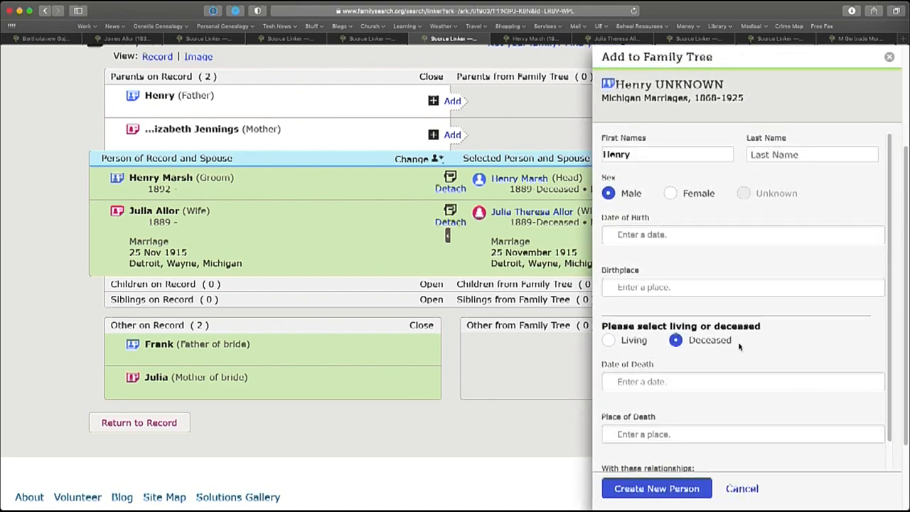
mouse_move(438, 207)
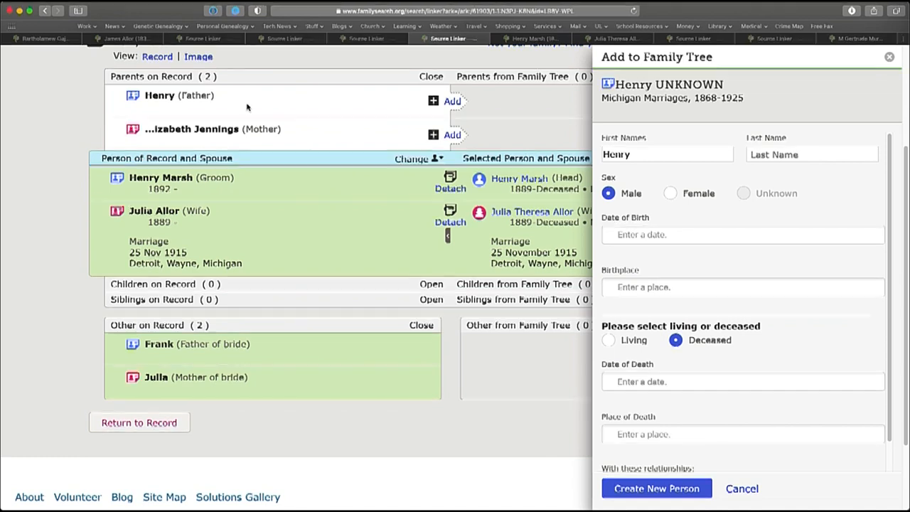
mouse_move(208, 188)
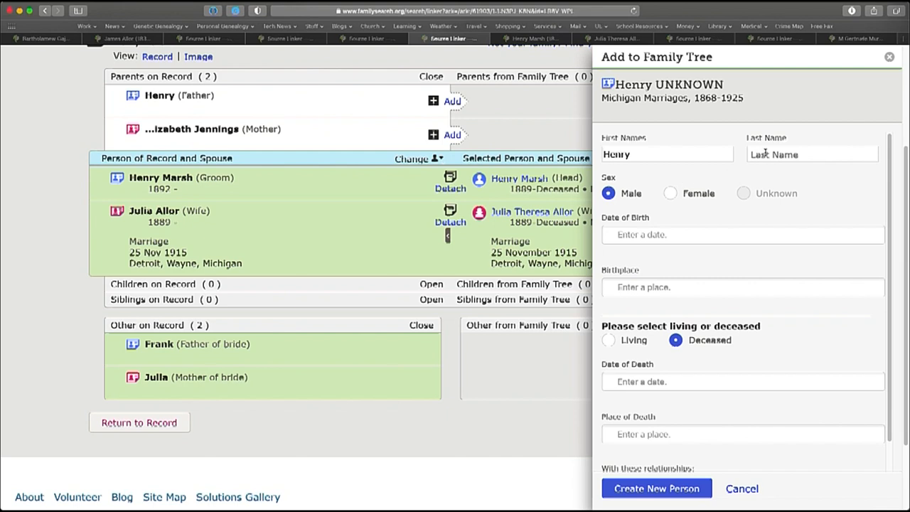
type("Marx")
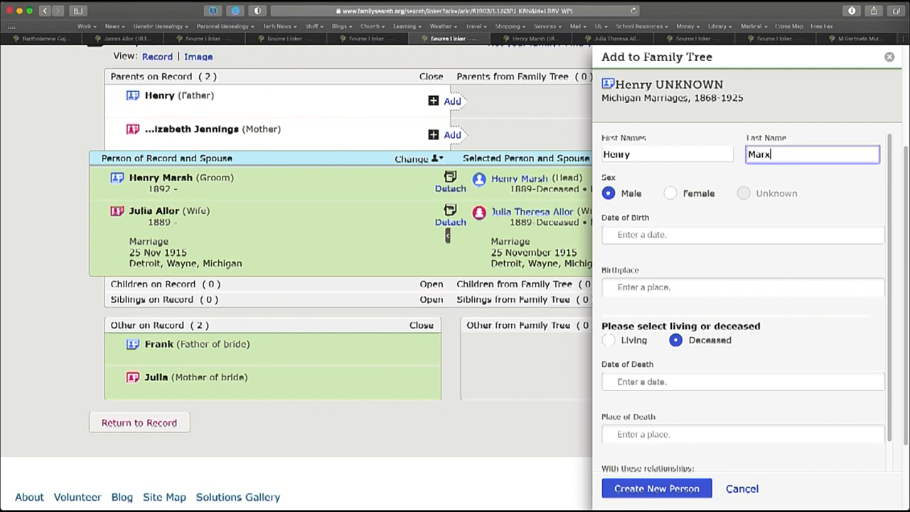
type("Marsh")
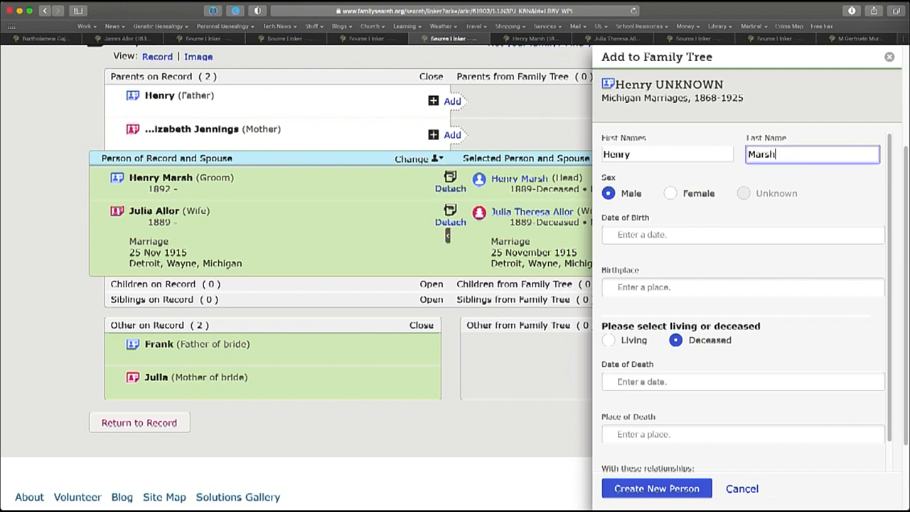
mouse_move(489, 139)
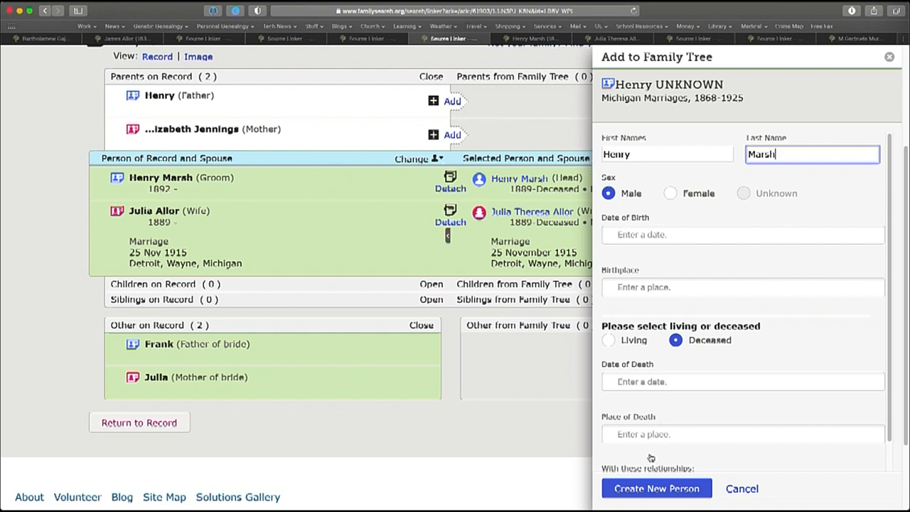
left_click(656, 488)
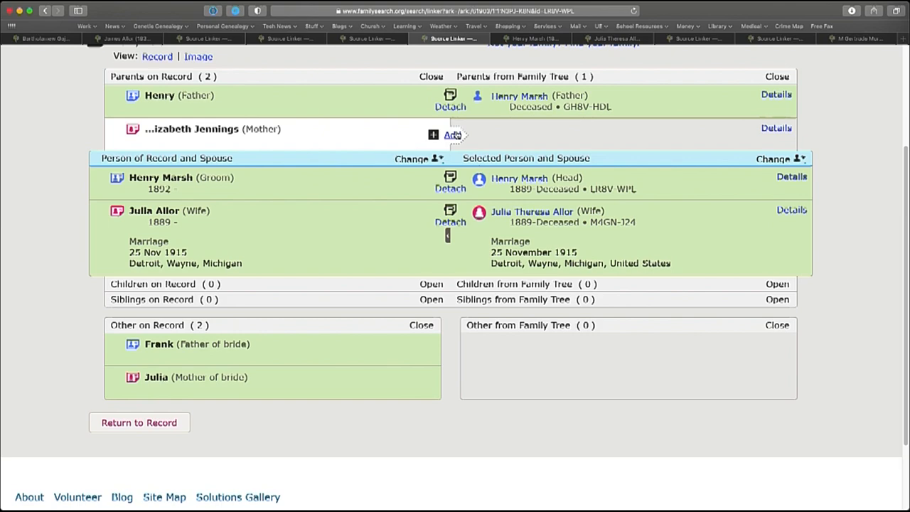
Create the groom's mother as new person Elizabeth Jennings, correcting her truncated first name
left_click(452, 134)
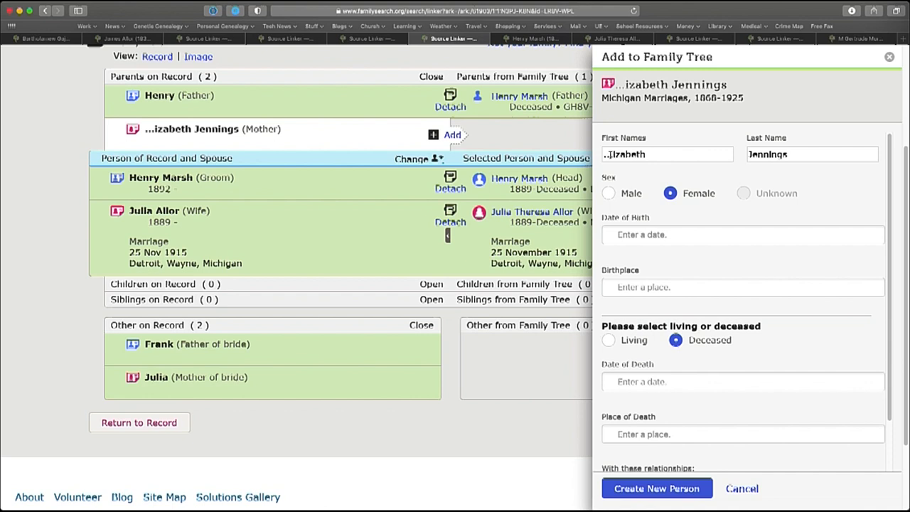
left_click(667, 154)
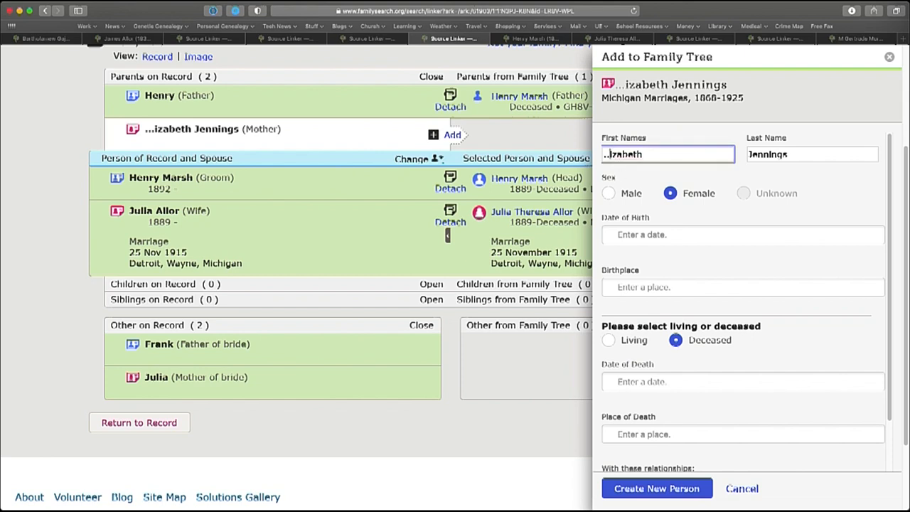
type("Elizabeth")
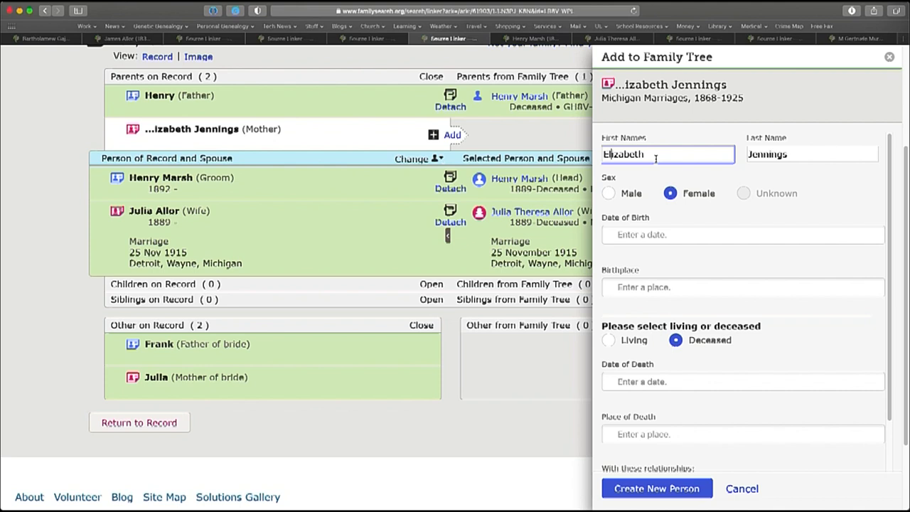
mouse_move(729, 165)
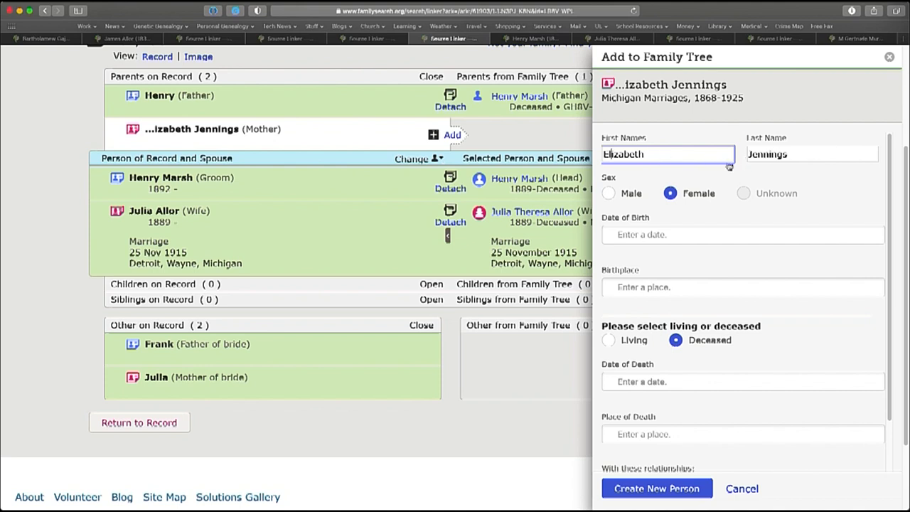
left_click(667, 154)
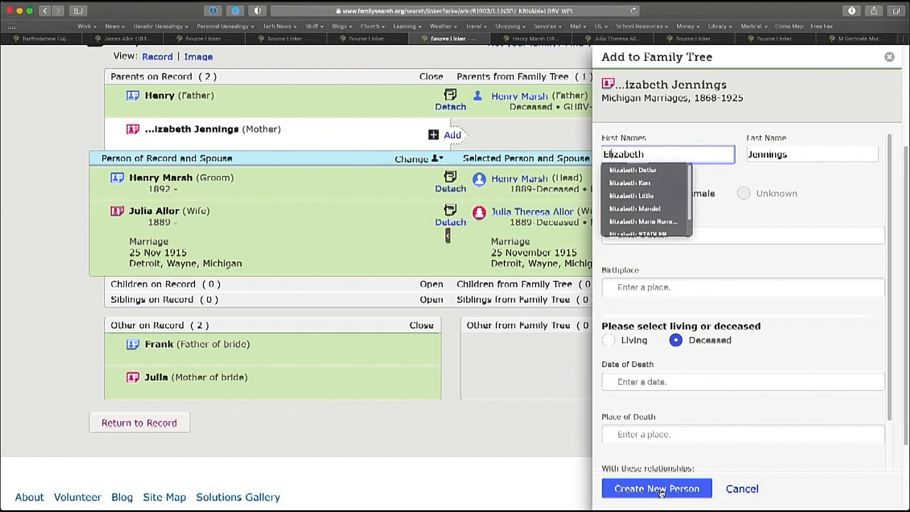
left_click(742, 488)
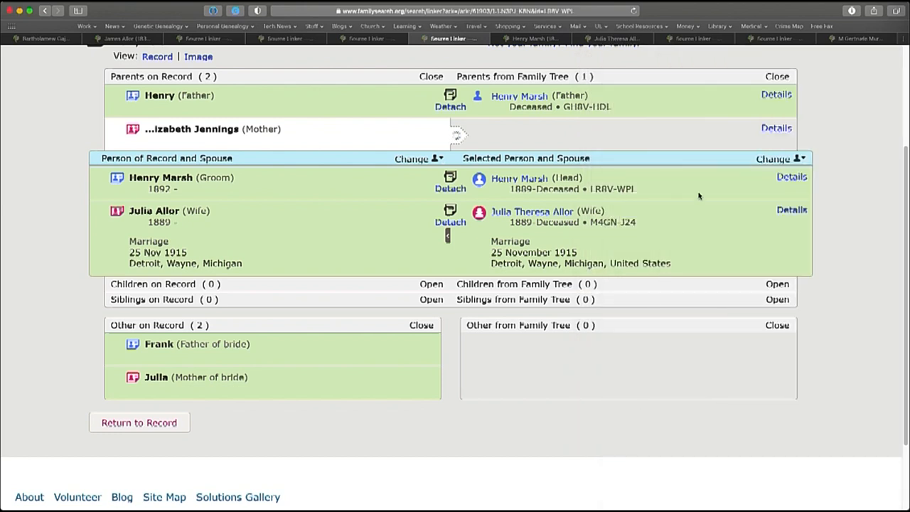
left_click(776, 128)
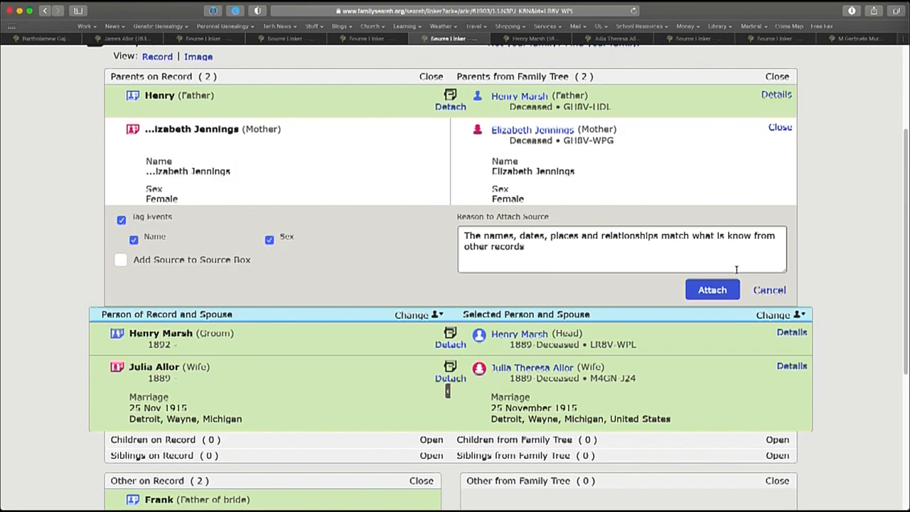
left_click(711, 290)
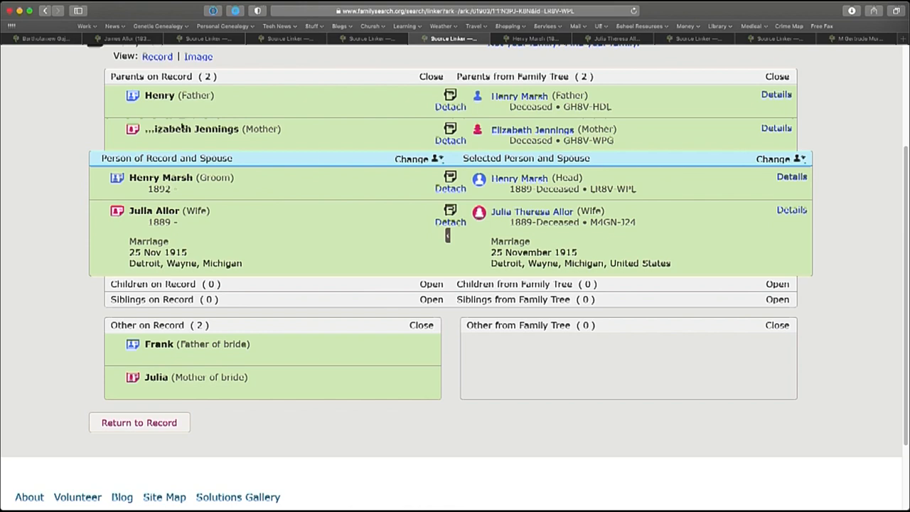
mouse_move(165, 211)
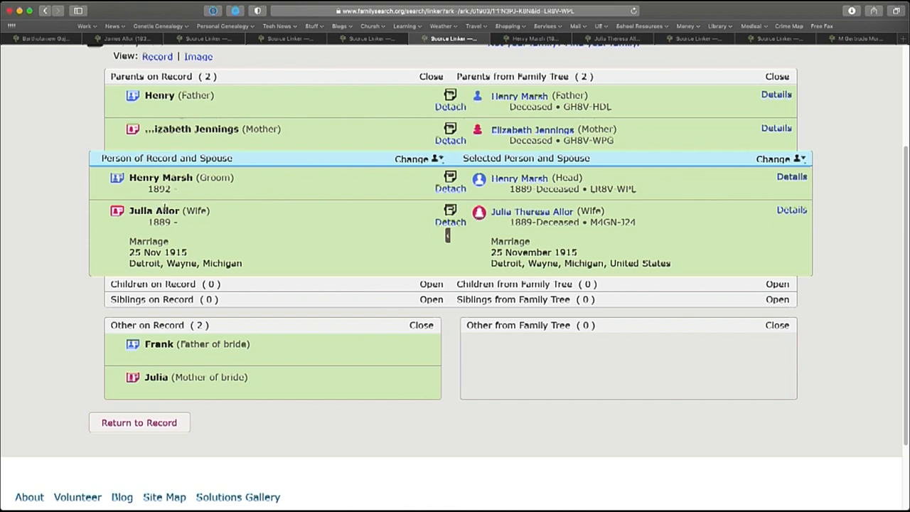
mouse_move(381, 203)
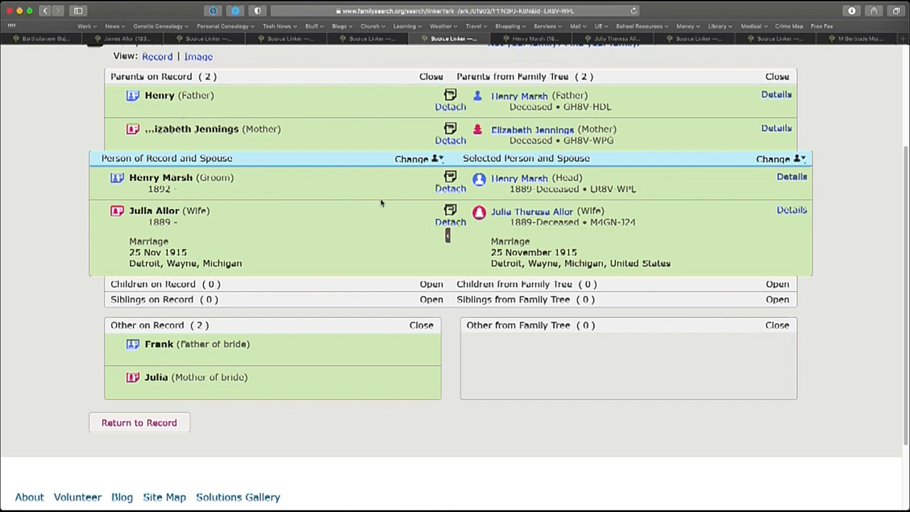
mouse_move(225, 99)
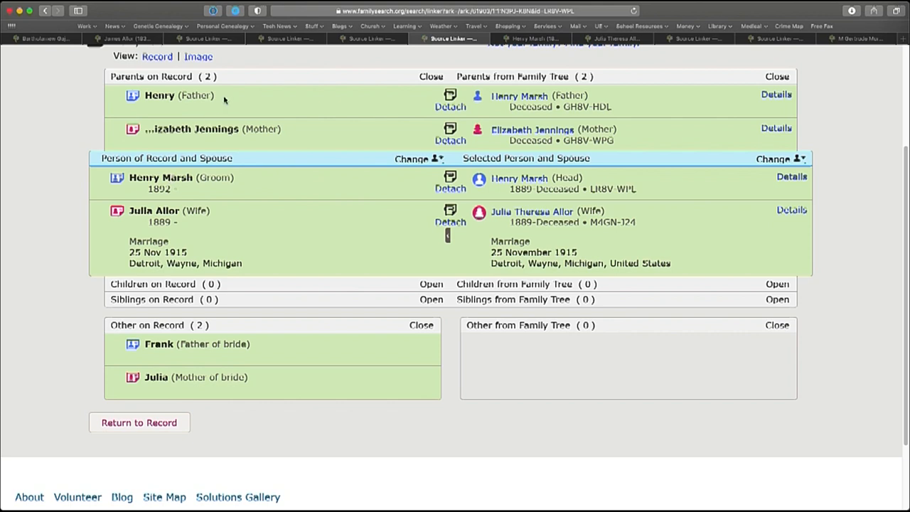
mouse_move(462, 122)
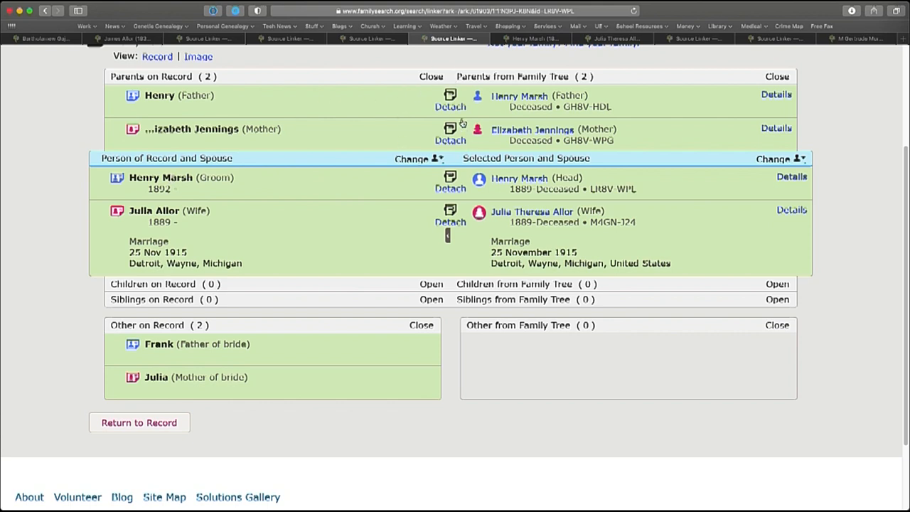
left_click(617, 38)
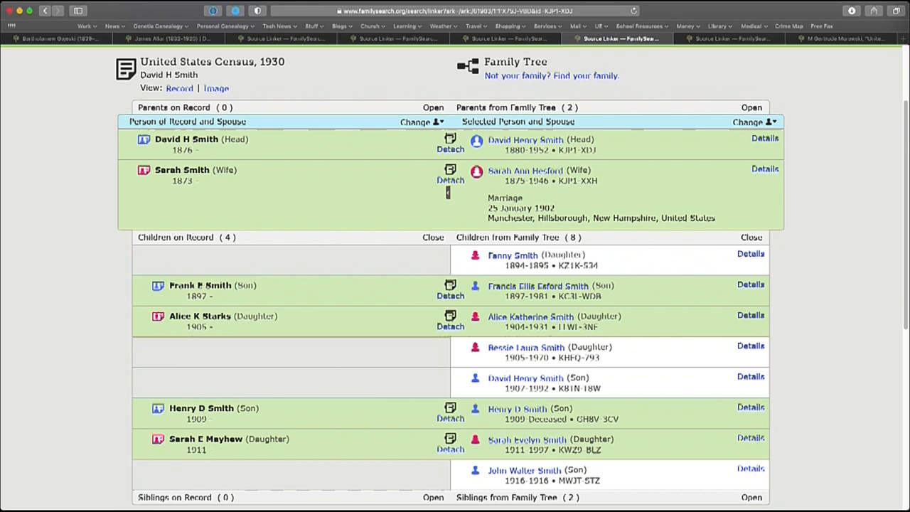
mouse_move(222, 277)
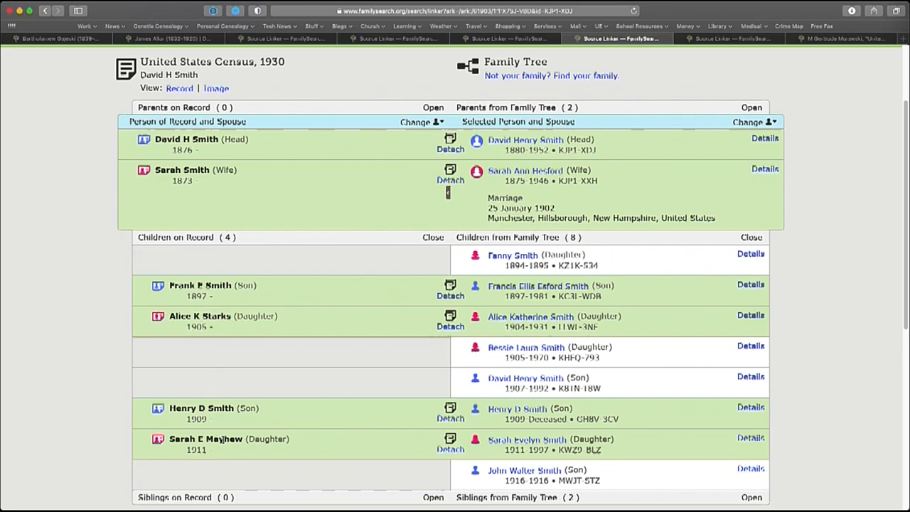
scroll("down", 3)
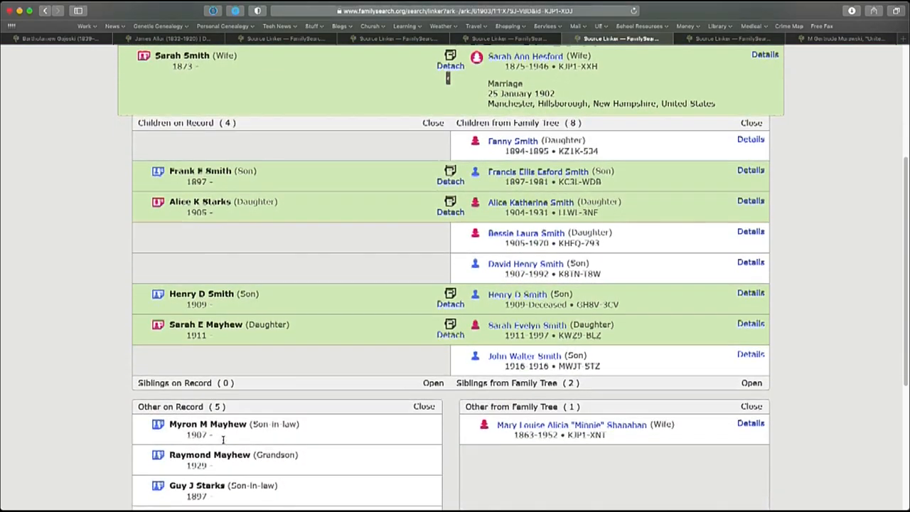
scroll("down", 3)
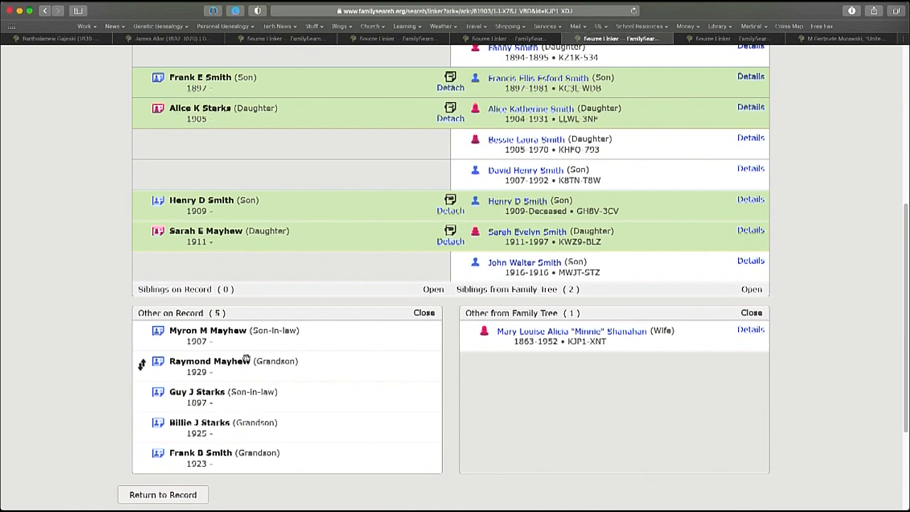
mouse_move(233, 401)
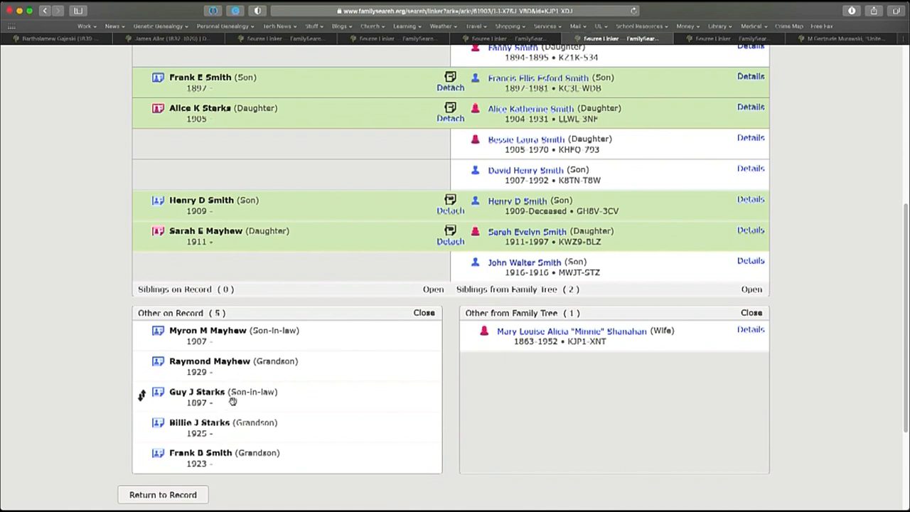
mouse_move(242, 432)
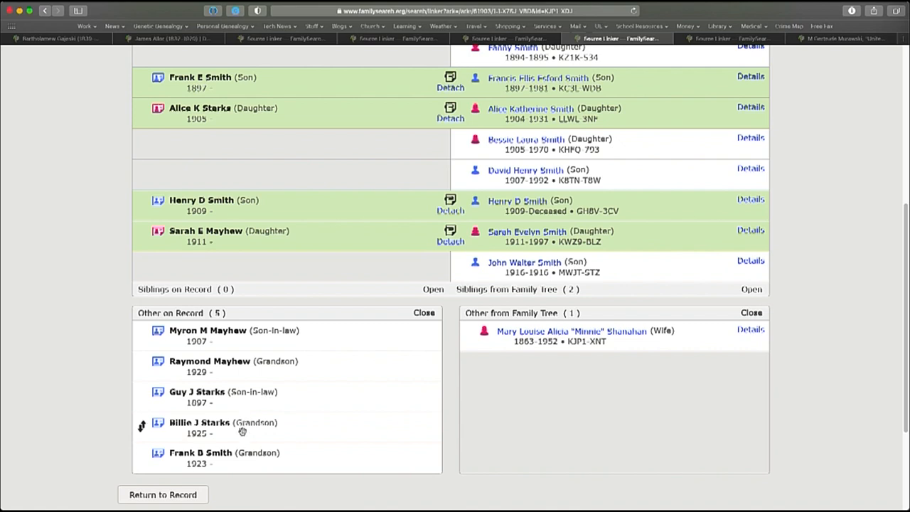
mouse_move(271, 269)
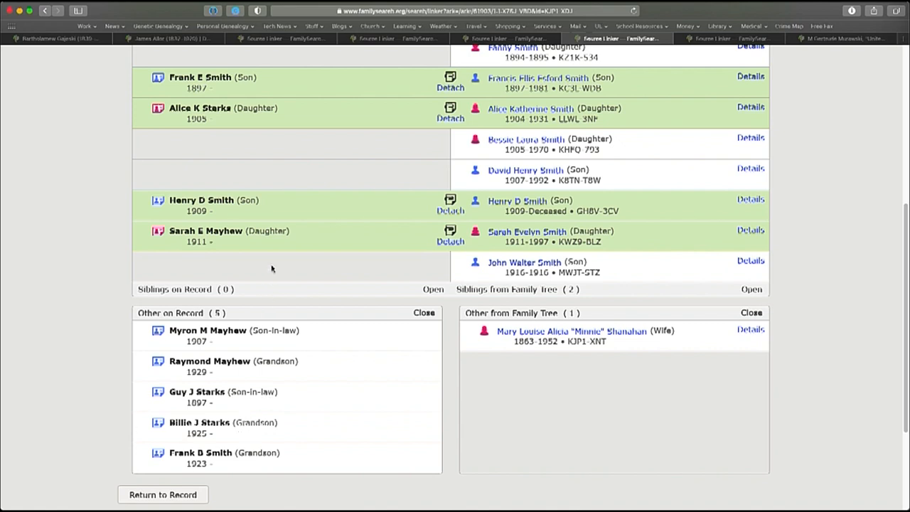
mouse_move(214, 341)
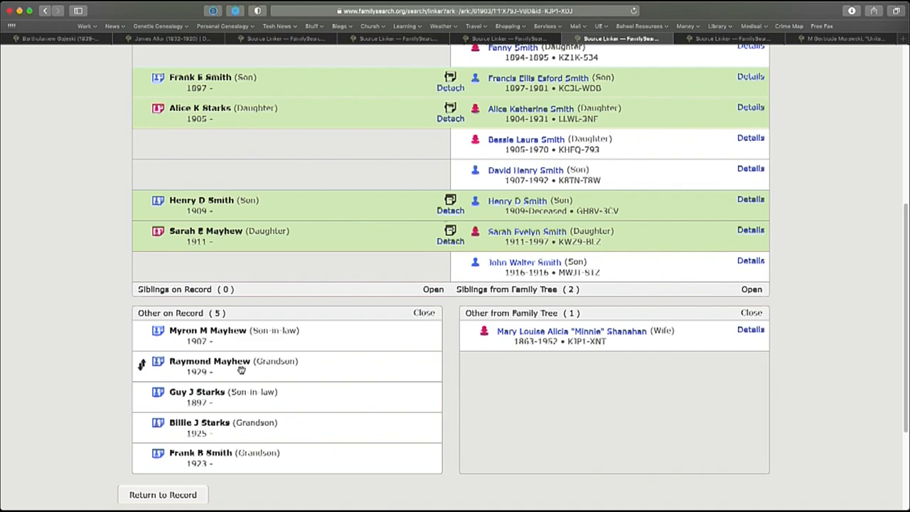
scroll("up", 3)
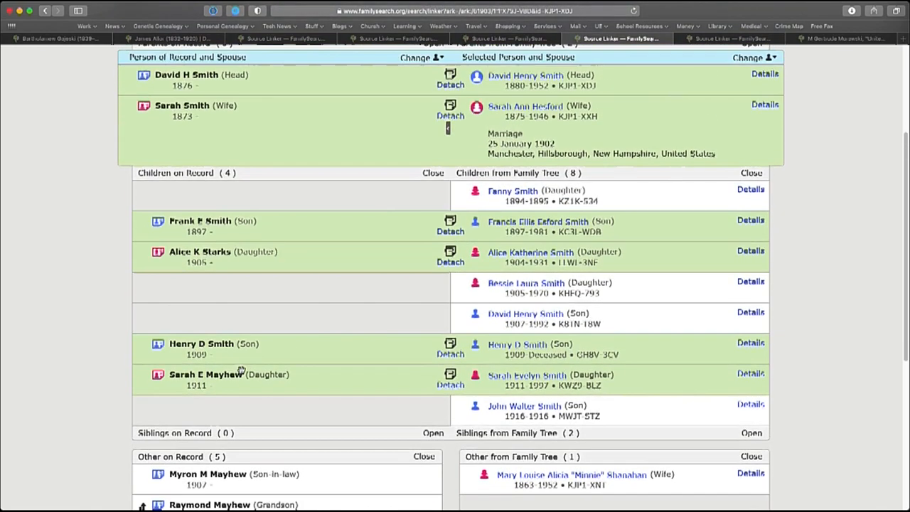
scroll("up", 3)
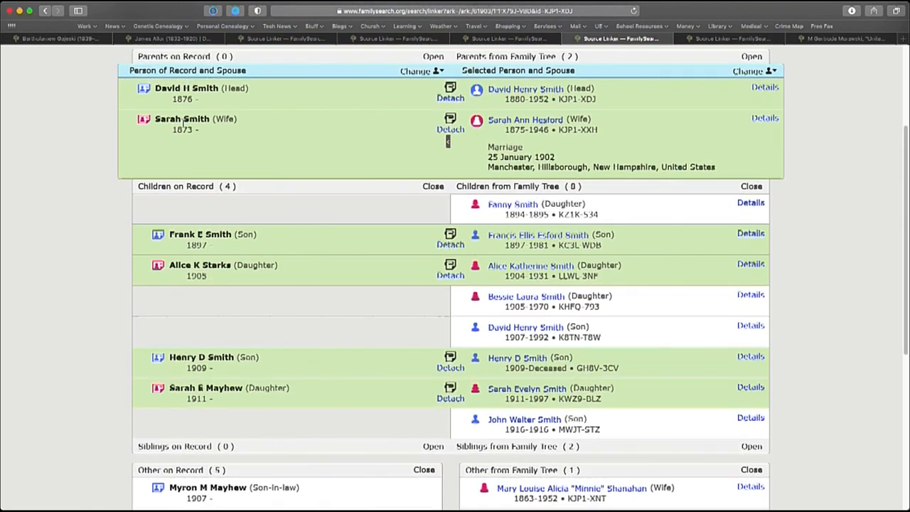
mouse_move(272, 364)
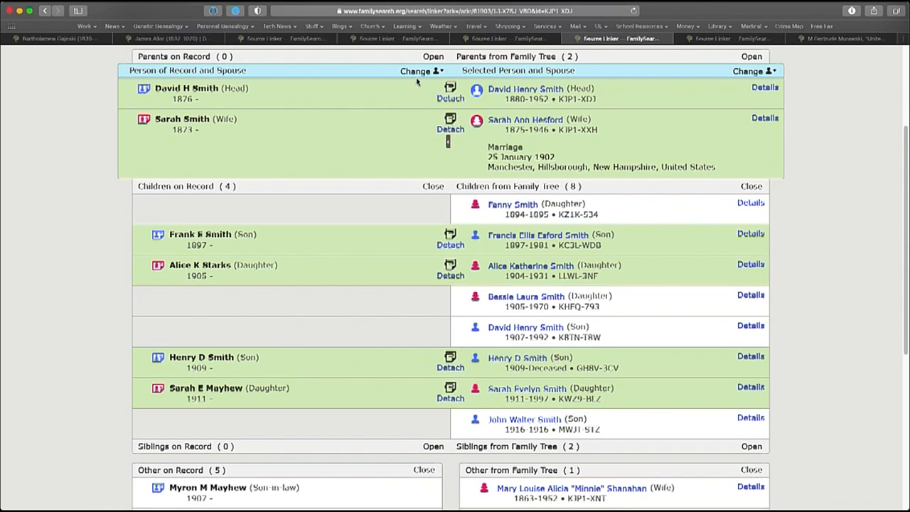
Bring up the Change Focus Person list for the 1930 Smith census household
left_click(418, 71)
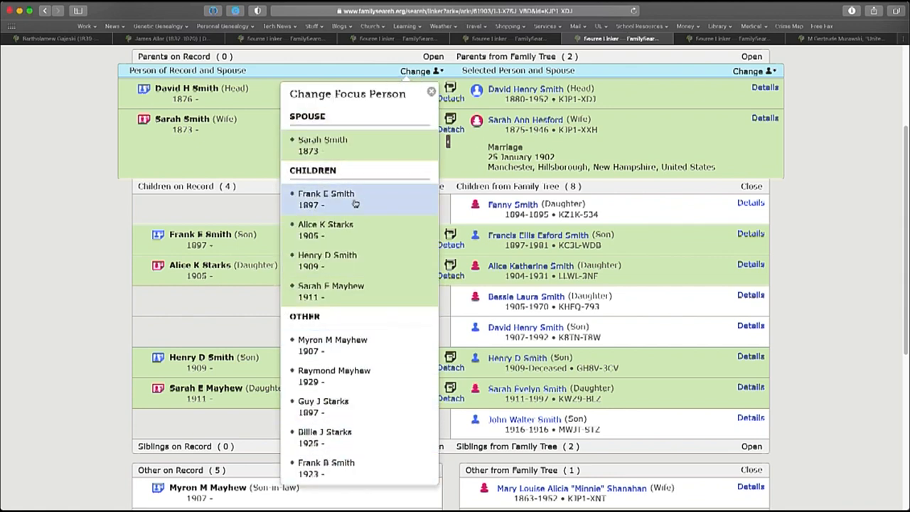
mouse_move(364, 235)
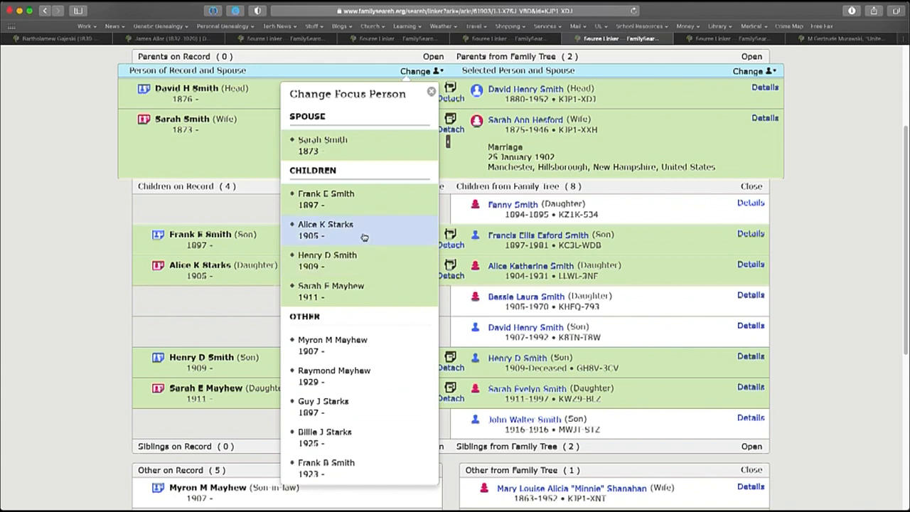
mouse_move(347, 228)
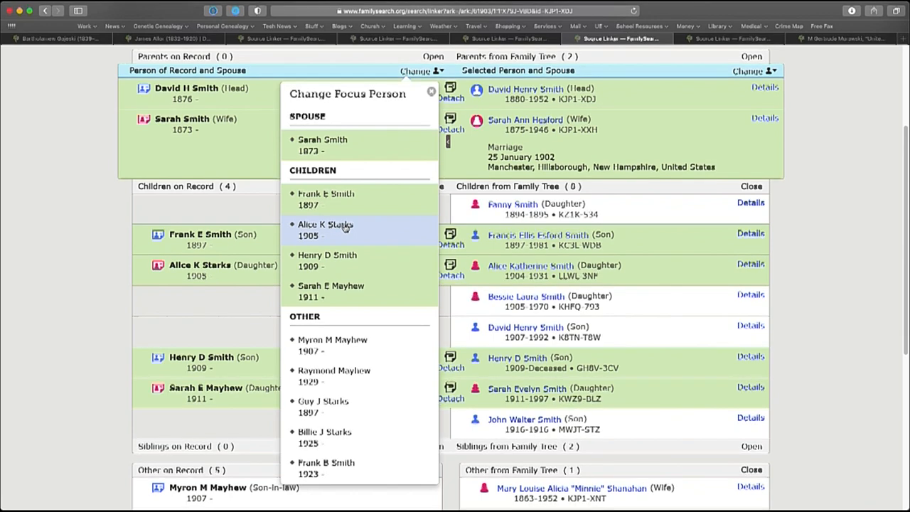
mouse_move(213, 305)
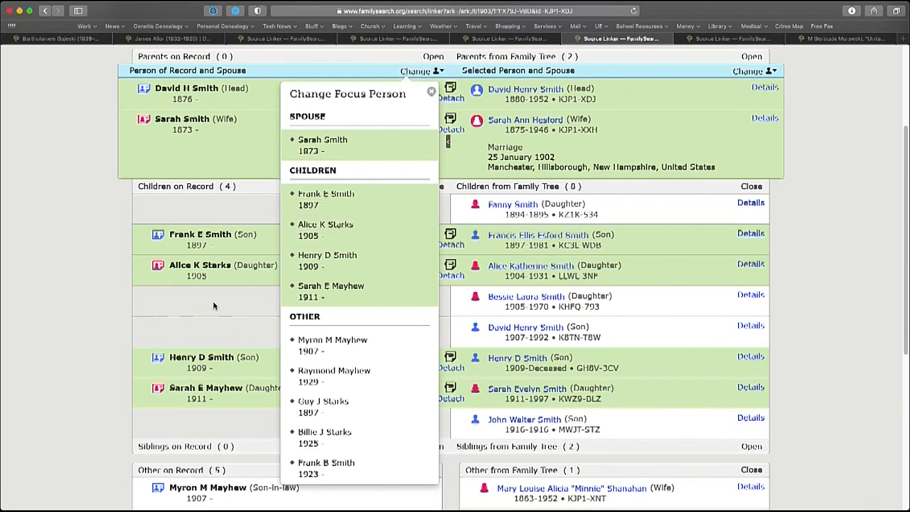
mouse_move(170, 103)
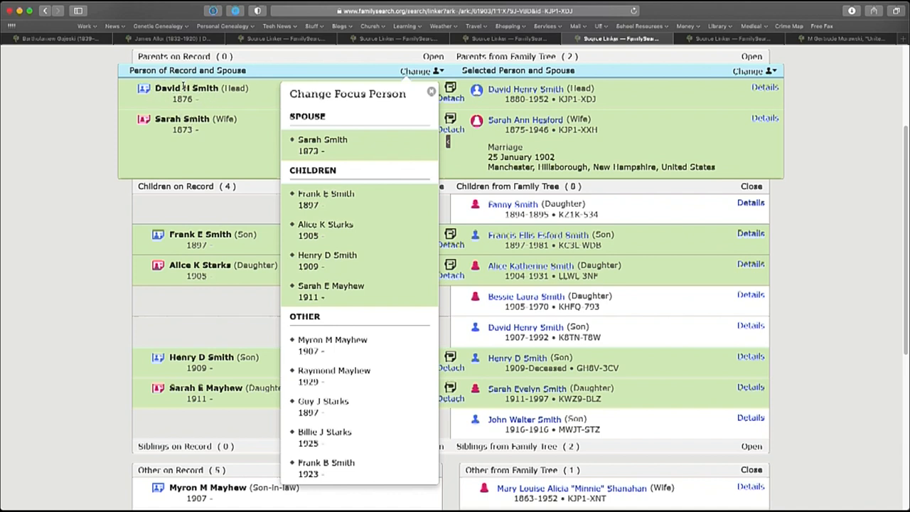
mouse_move(277, 162)
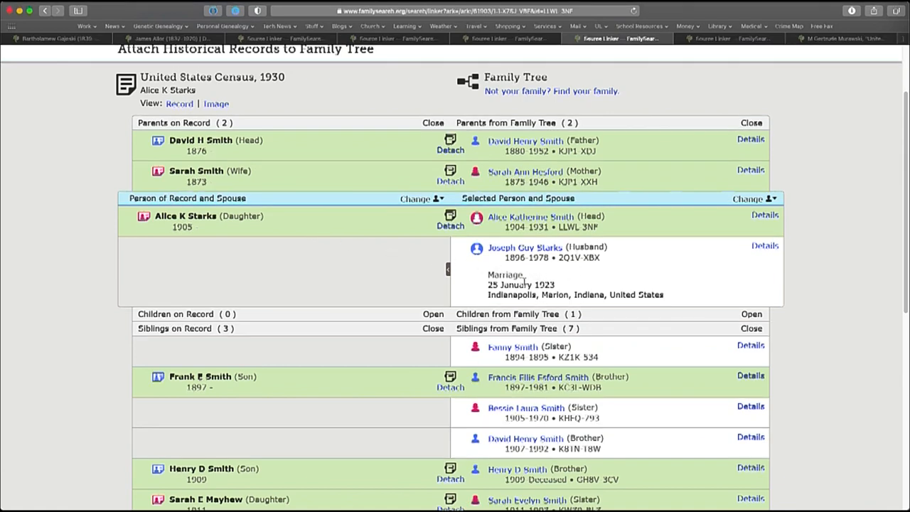
mouse_move(524, 273)
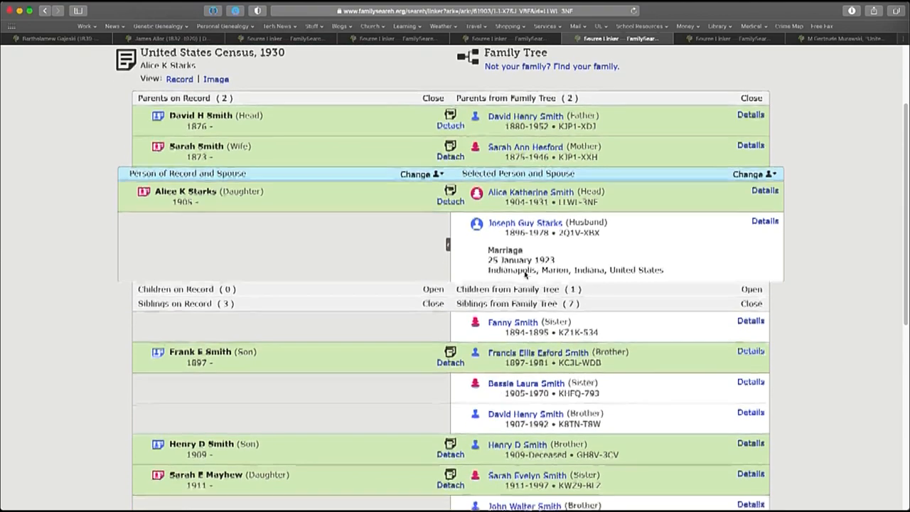
scroll("down", 3)
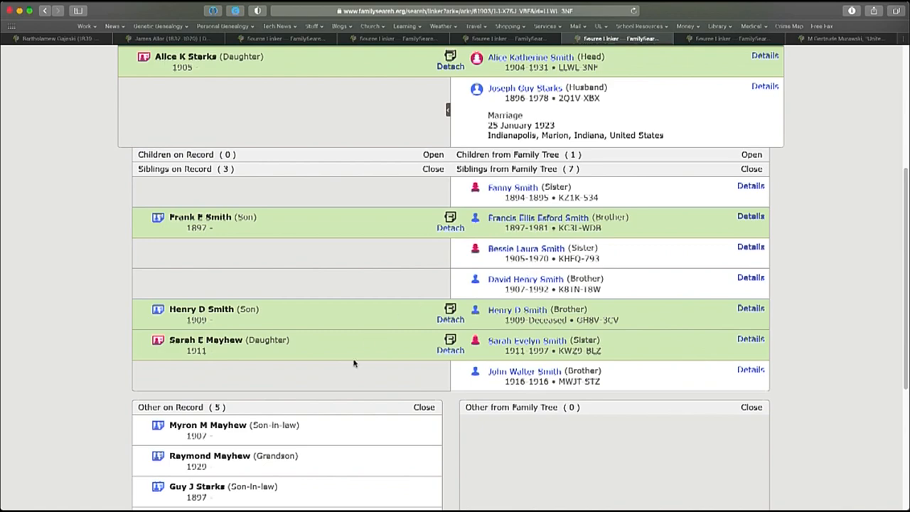
scroll("down", 3)
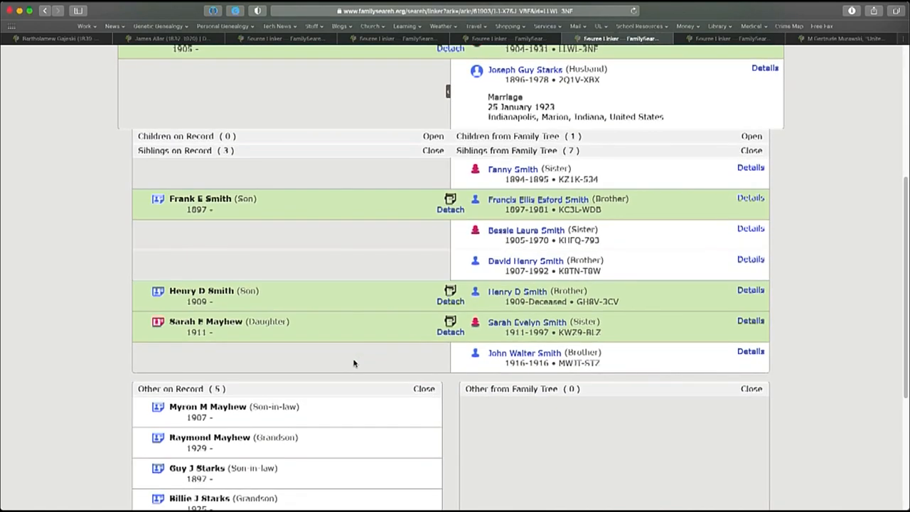
scroll("down", 3)
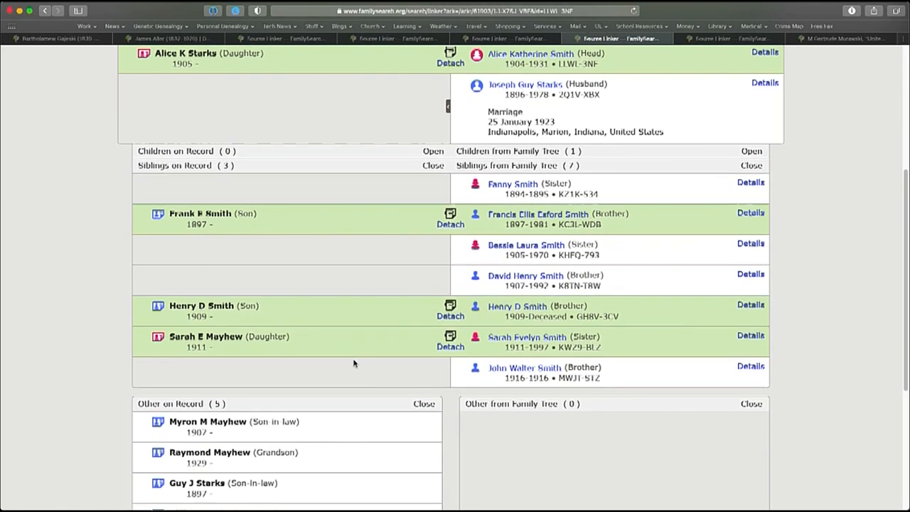
mouse_move(245, 474)
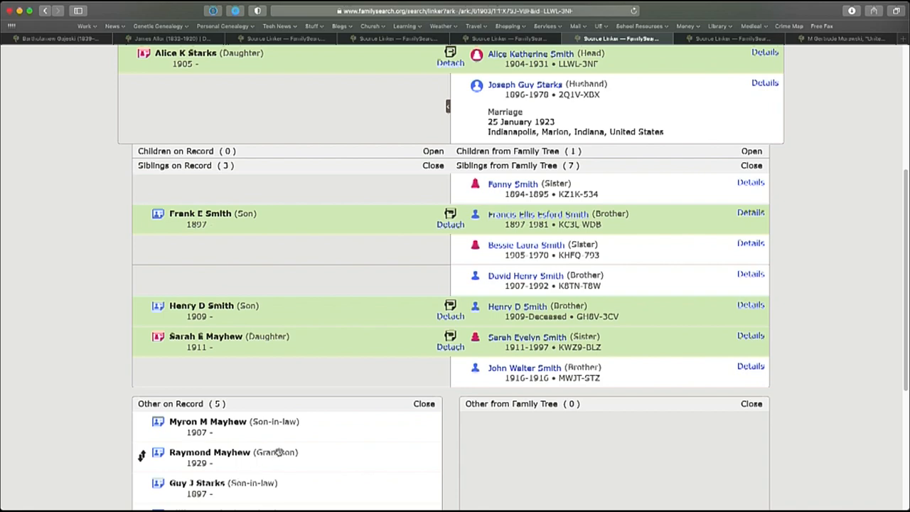
scroll("down", 3)
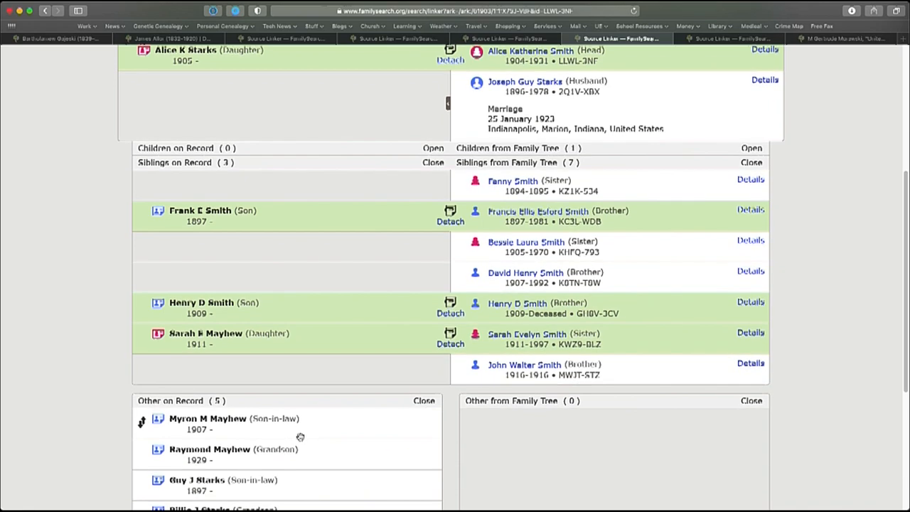
mouse_move(284, 475)
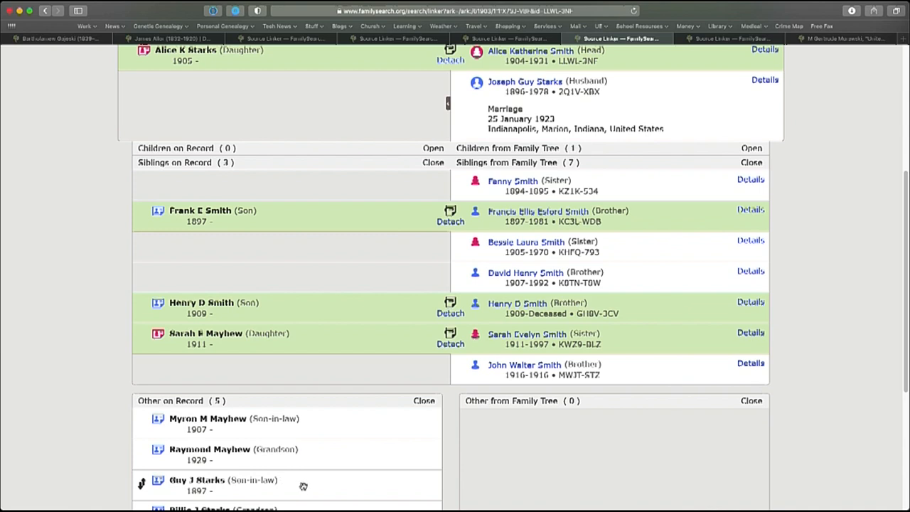
mouse_move(264, 491)
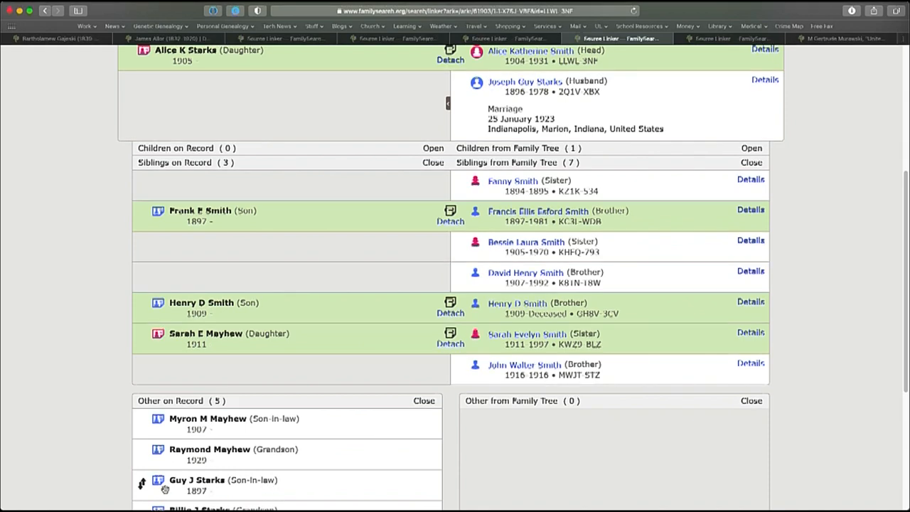
mouse_move(142, 483)
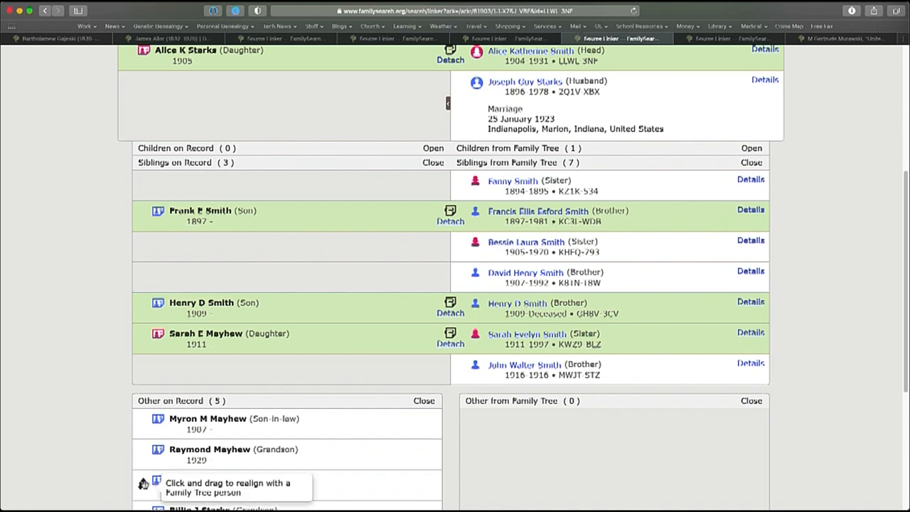
mouse_move(344, 486)
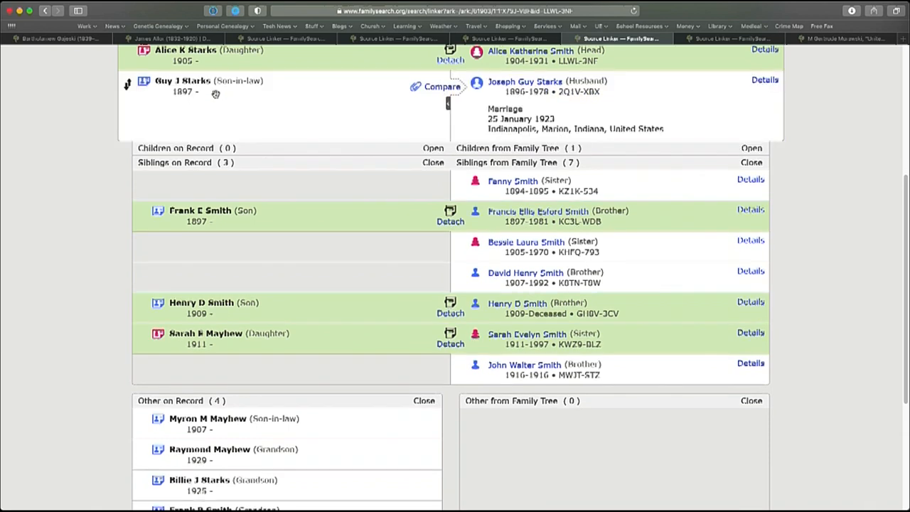
mouse_move(227, 102)
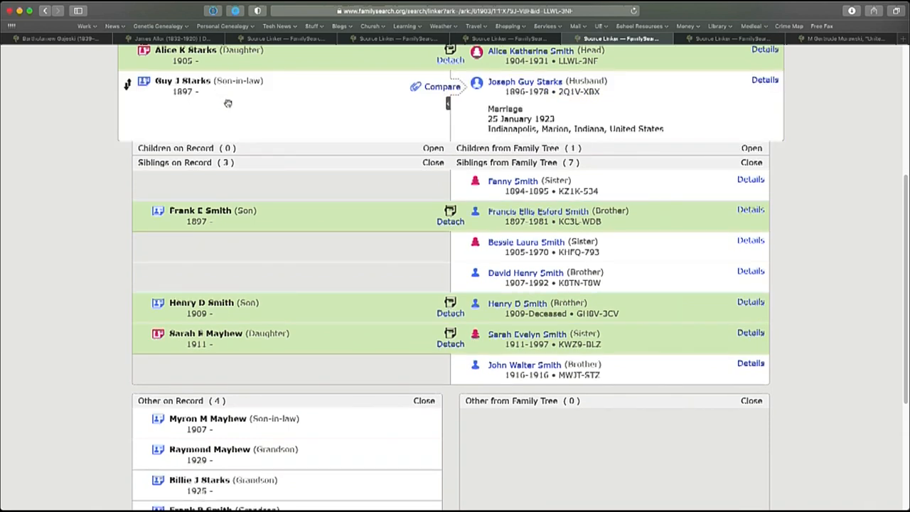
mouse_move(249, 482)
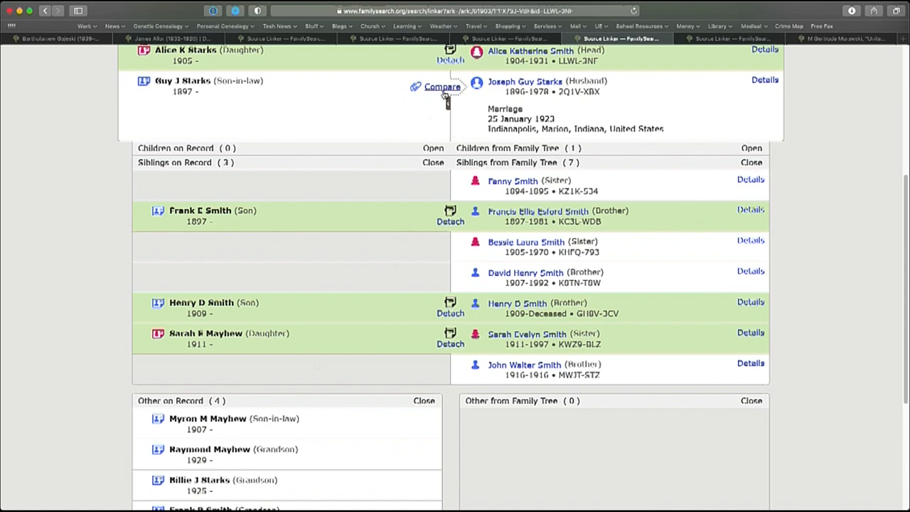
left_click(441, 87)
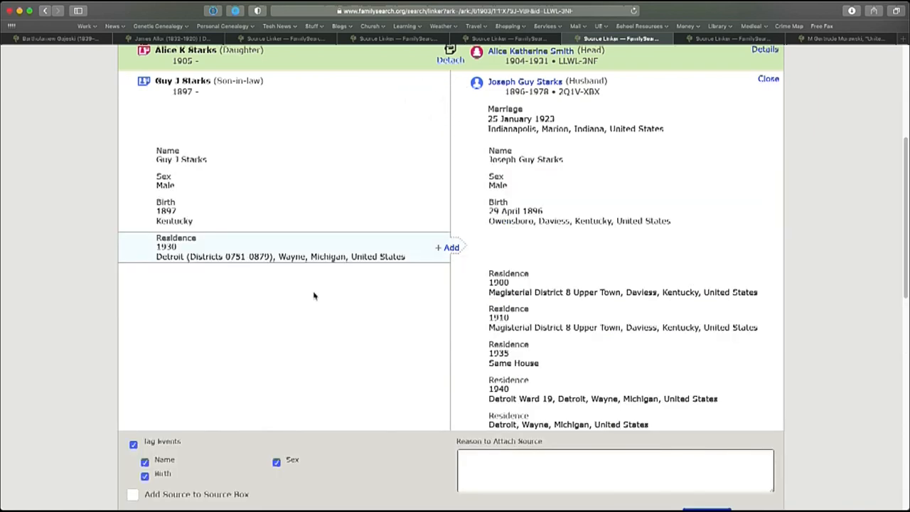
left_click(446, 247)
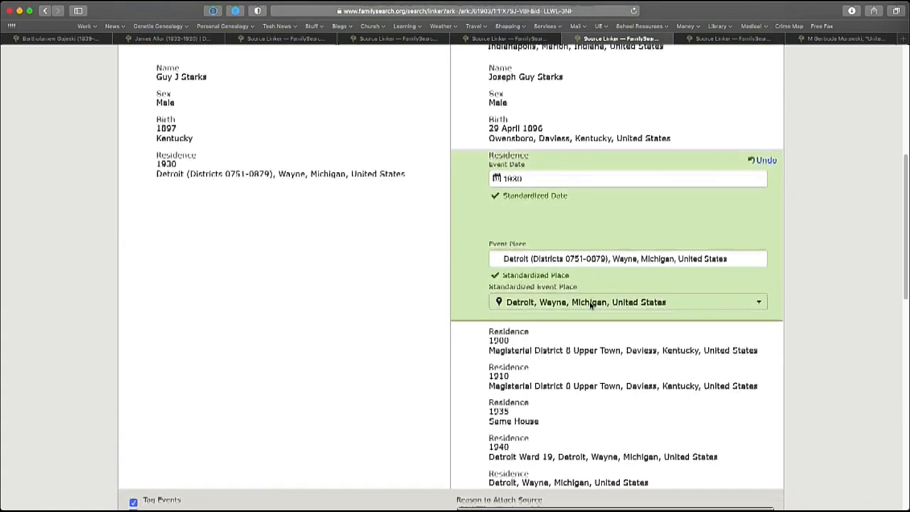
scroll("down", 3)
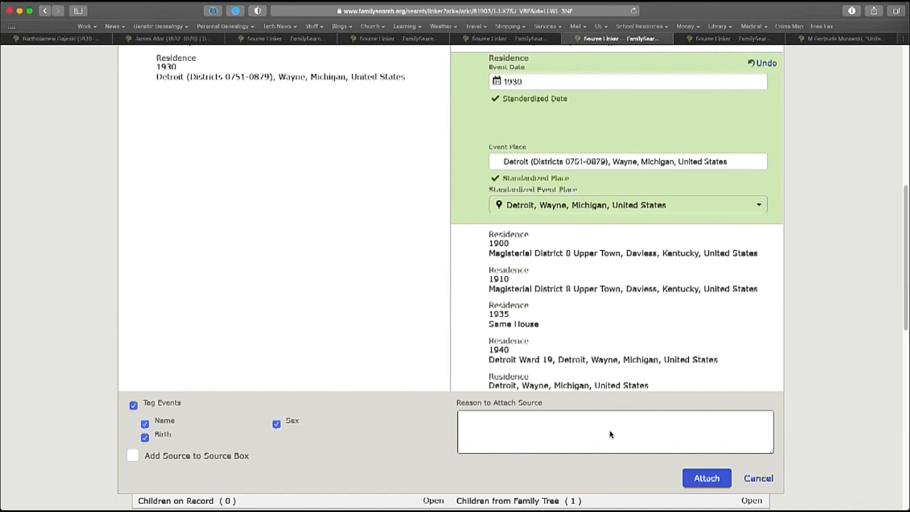
type("The names dates places and relationships match what is known in other records and the Family Tree")
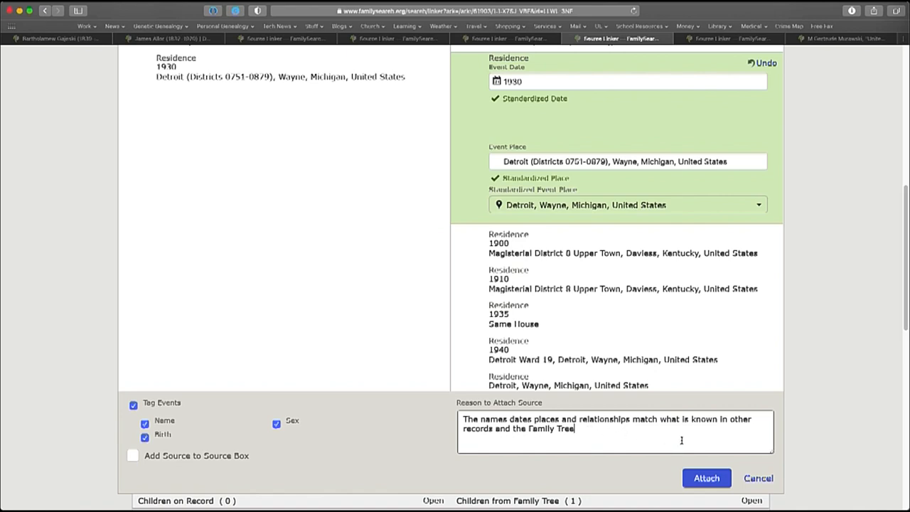
left_click(705, 477)
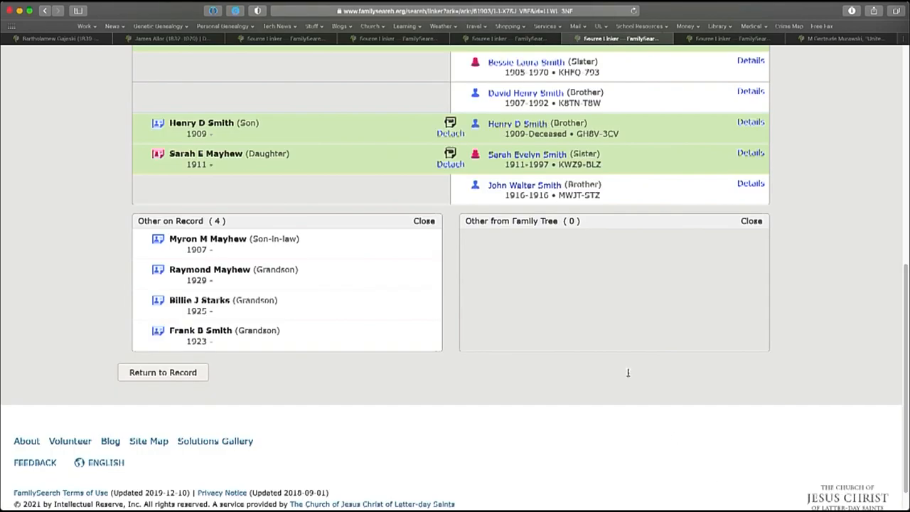
scroll("up", 3)
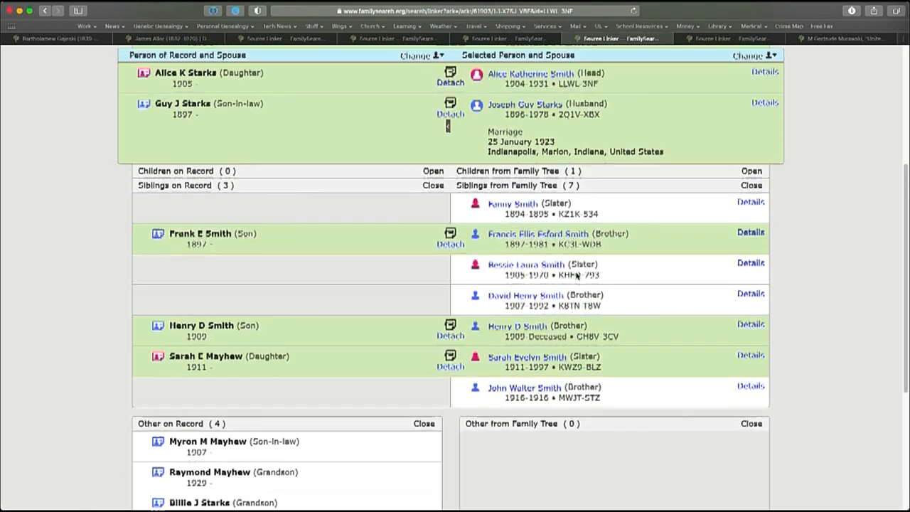
scroll("up", 3)
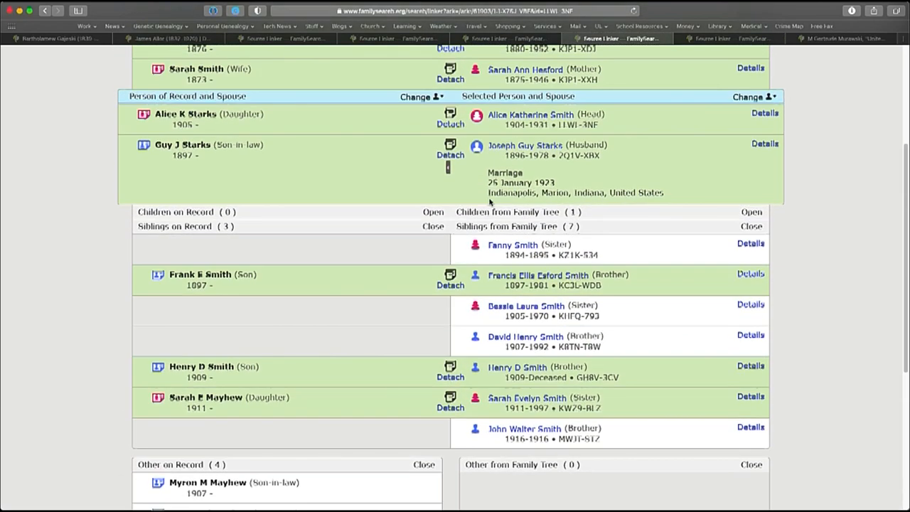
scroll("down", 3)
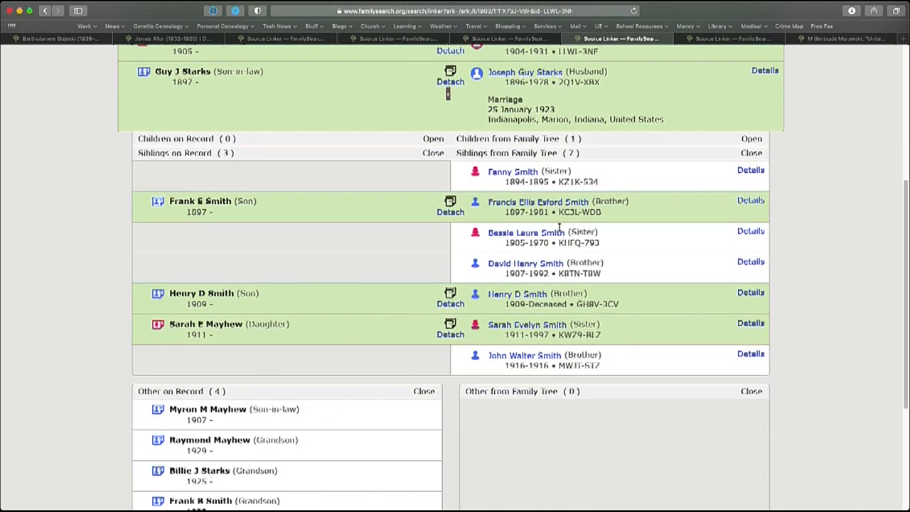
mouse_move(559, 144)
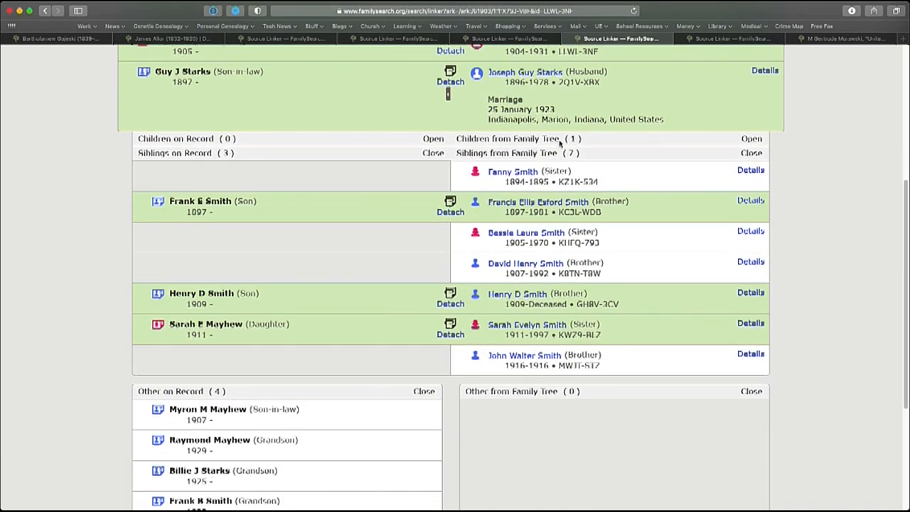
mouse_move(643, 145)
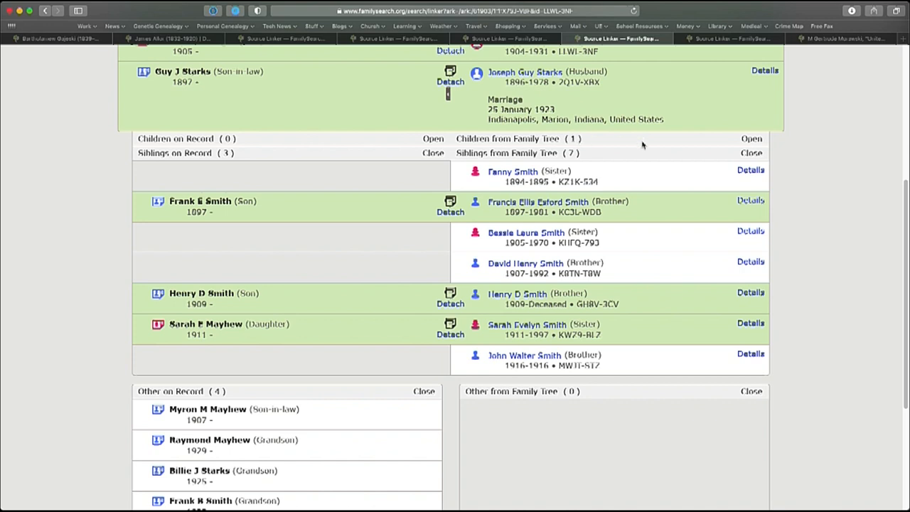
mouse_move(750, 139)
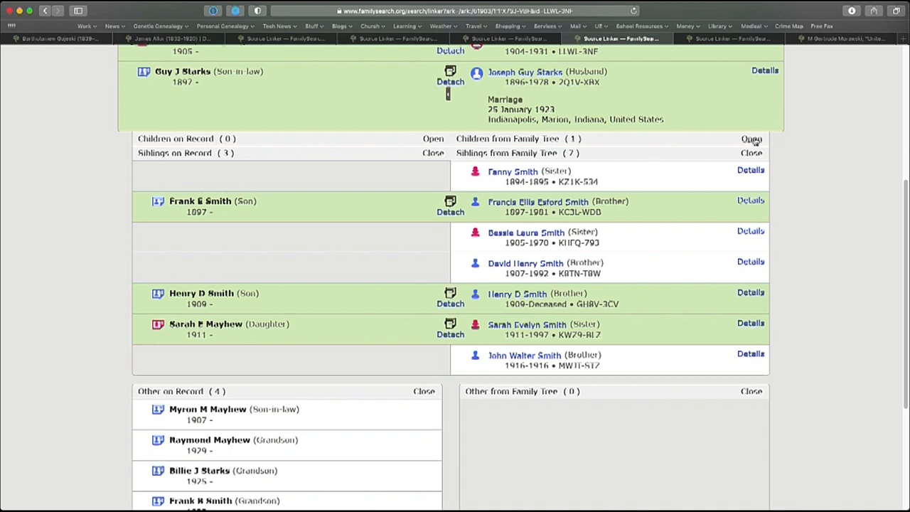
left_click(750, 139)
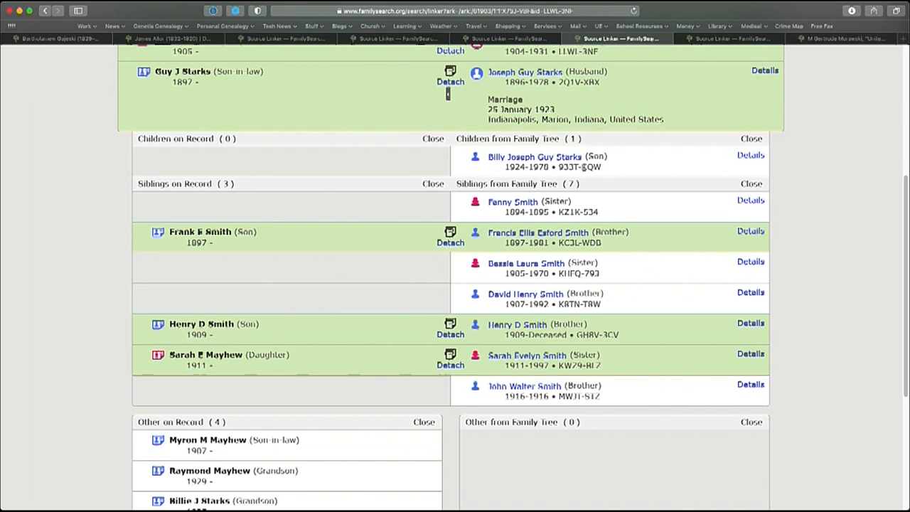
scroll("down", 3)
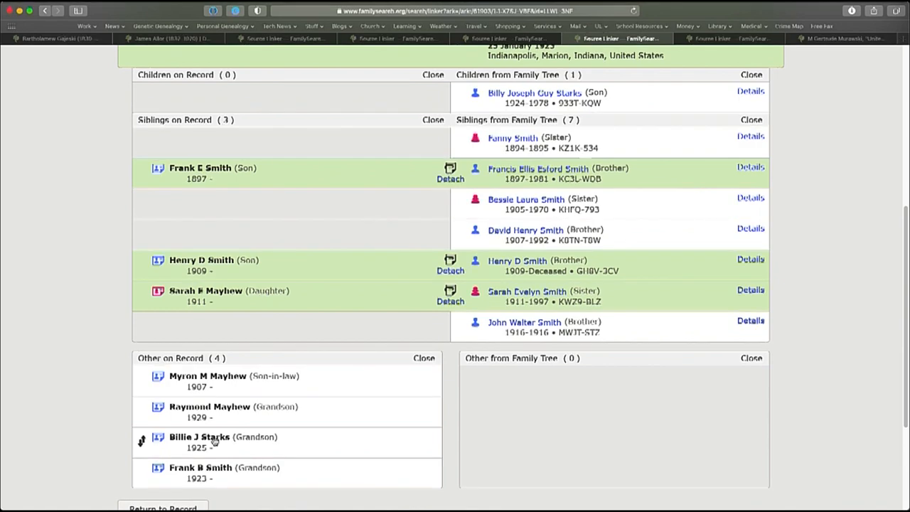
mouse_move(213, 440)
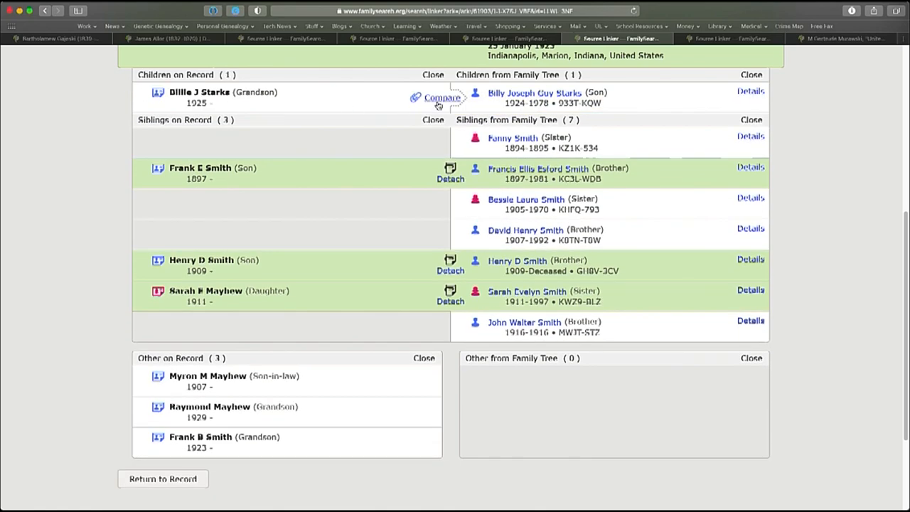
left_click(438, 96)
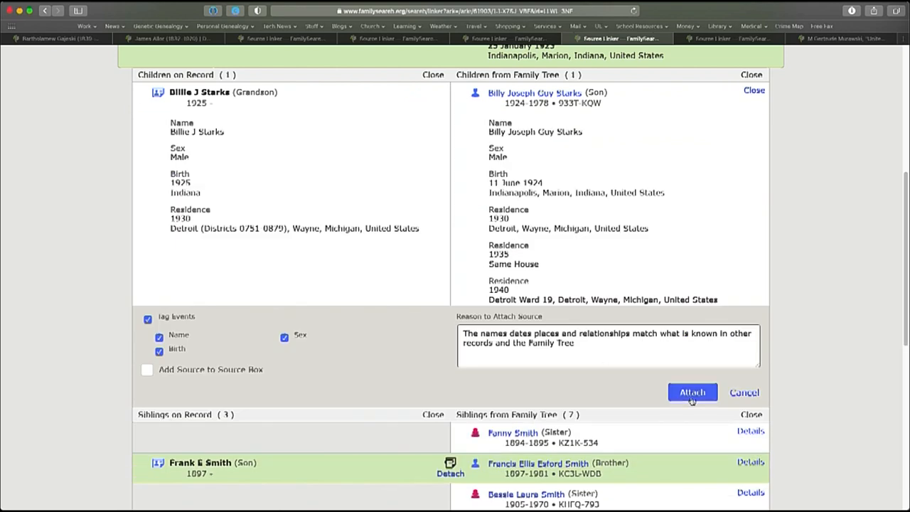
mouse_move(639, 369)
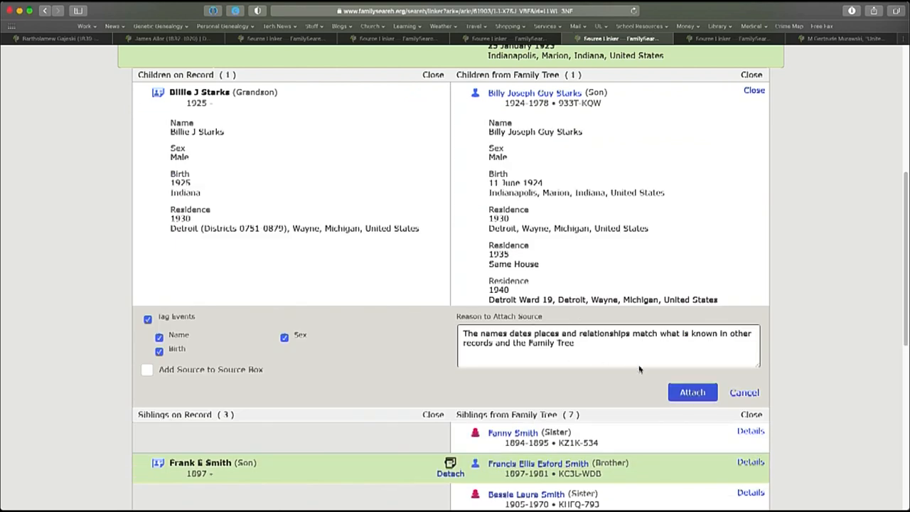
mouse_move(690, 392)
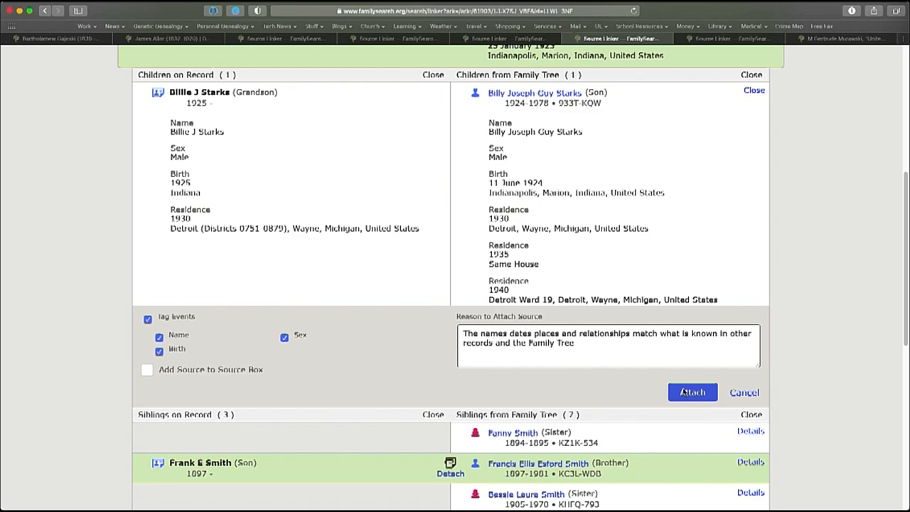
left_click(691, 392)
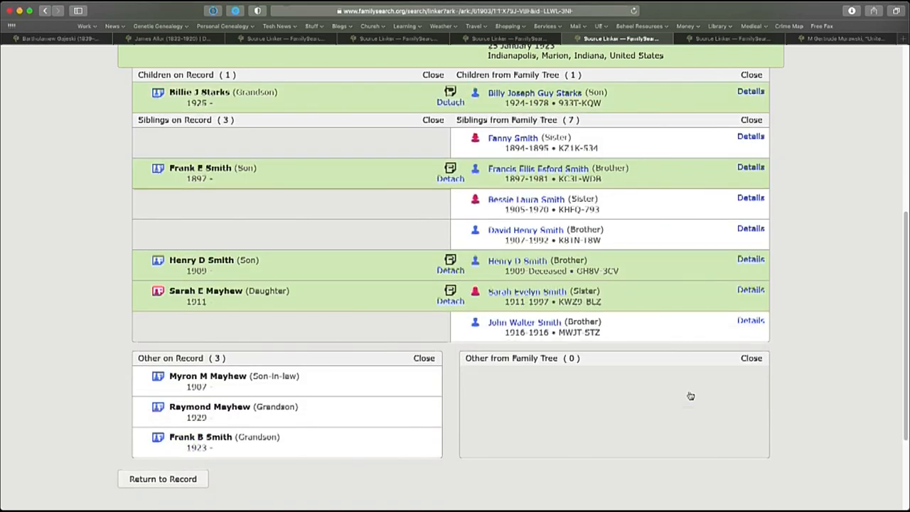
scroll("up", 3)
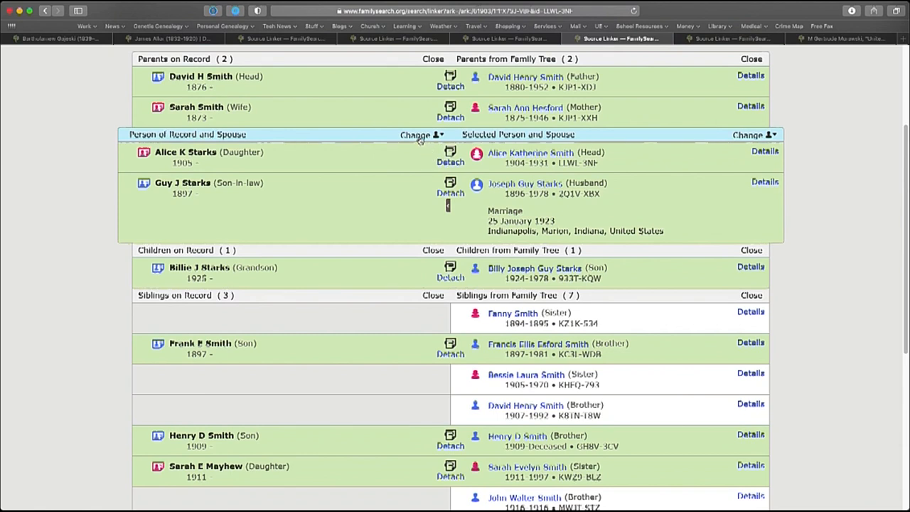
left_click(417, 134)
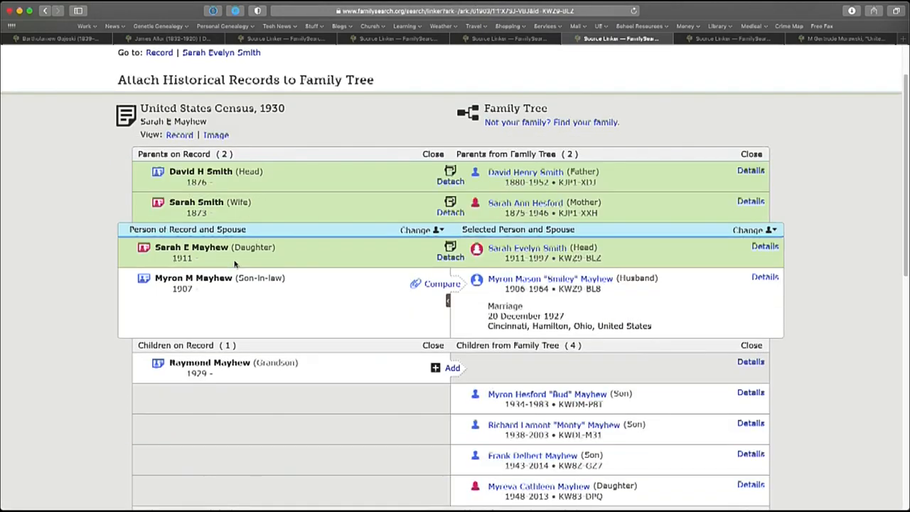
scroll("down", 3)
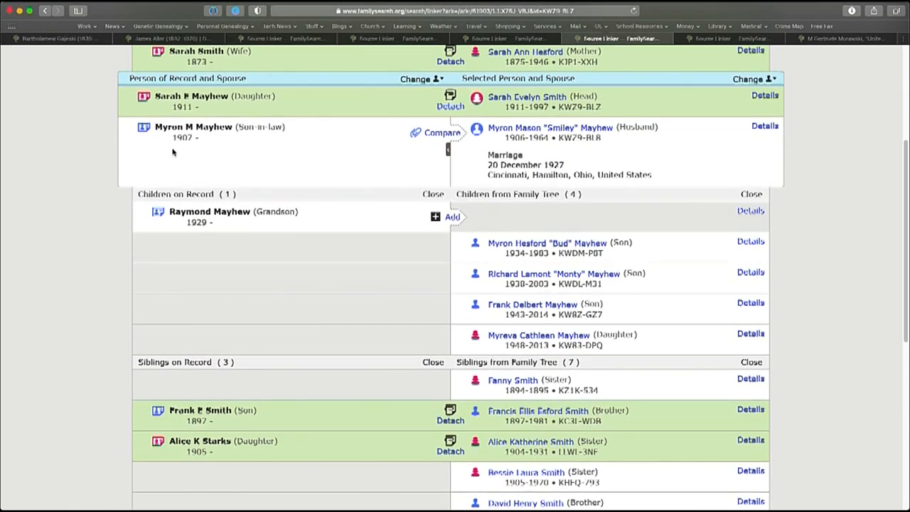
mouse_move(475, 176)
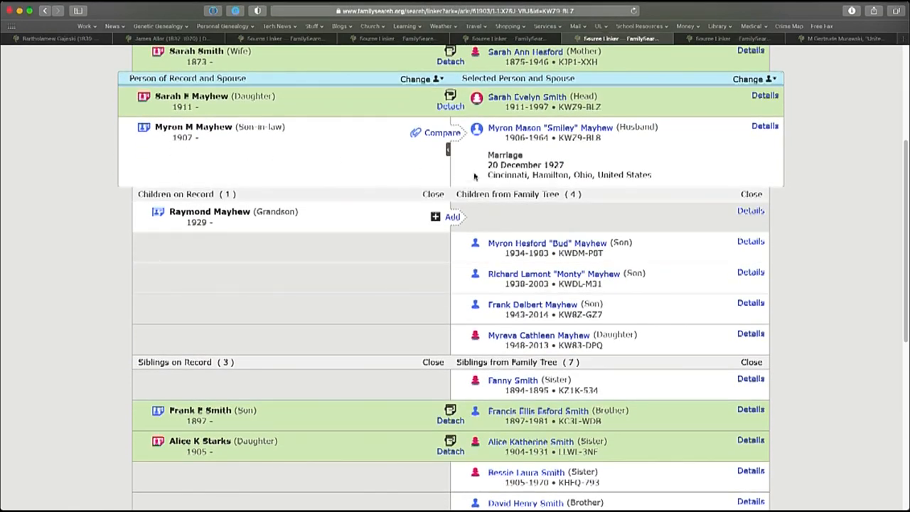
left_click(441, 132)
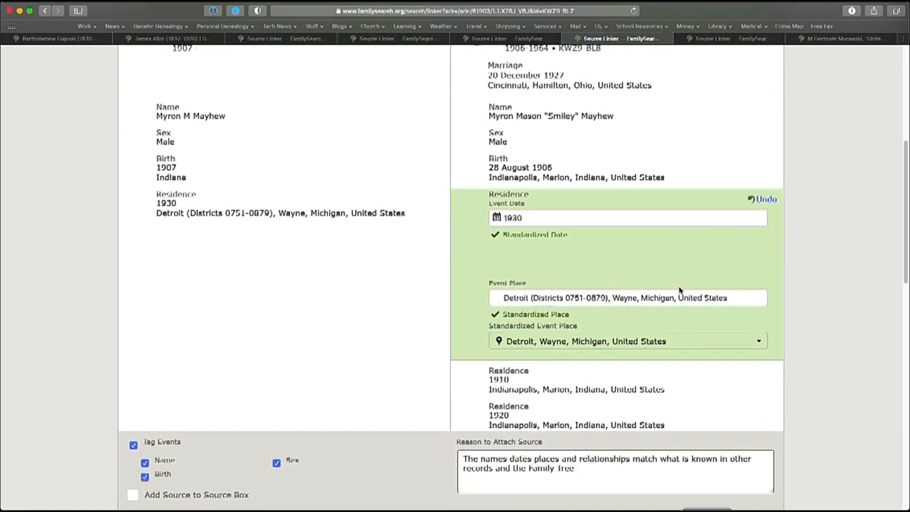
scroll("down", 3)
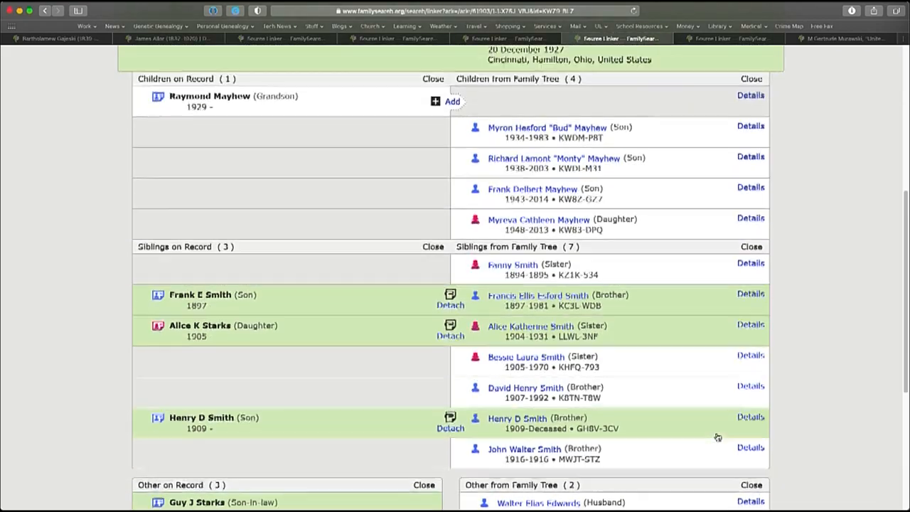
scroll("up", 3)
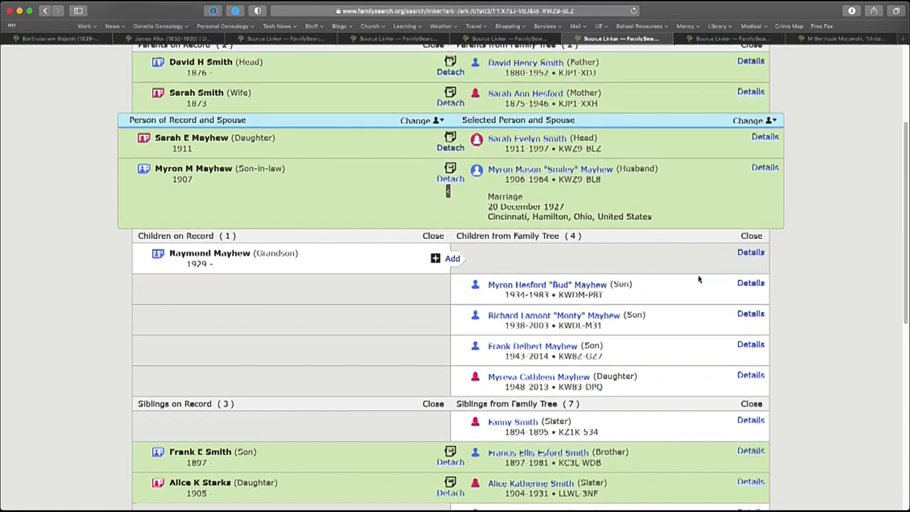
mouse_move(338, 278)
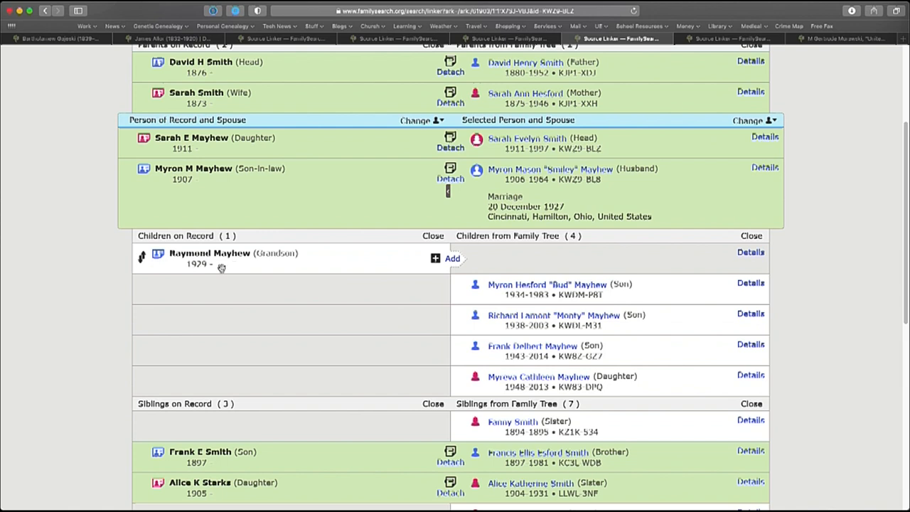
mouse_move(275, 282)
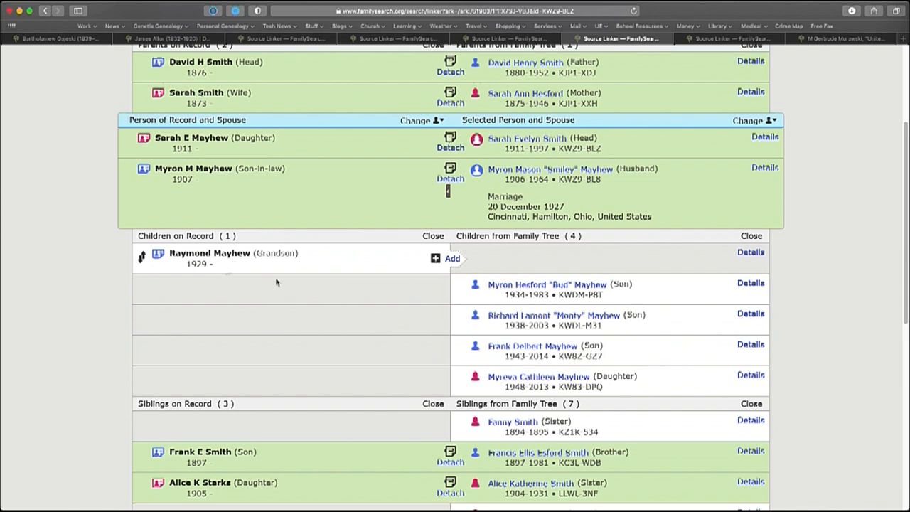
mouse_move(533, 381)
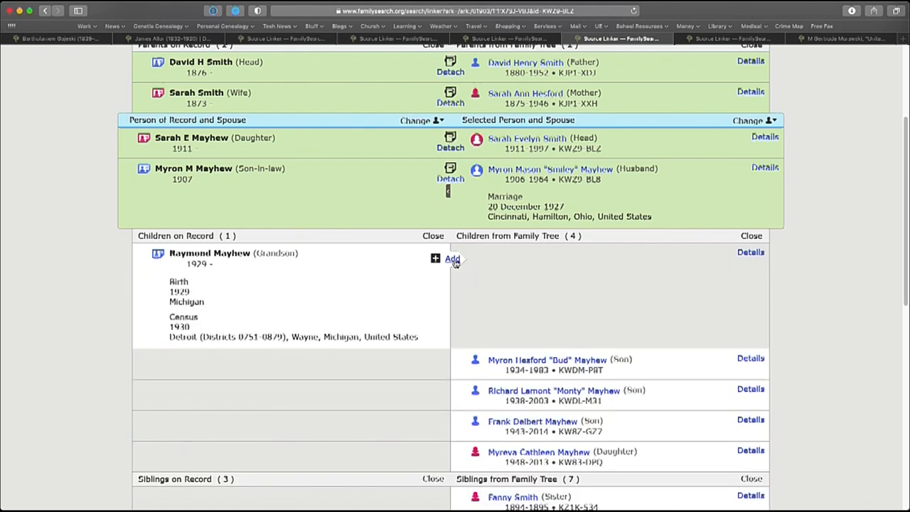
left_click(452, 259)
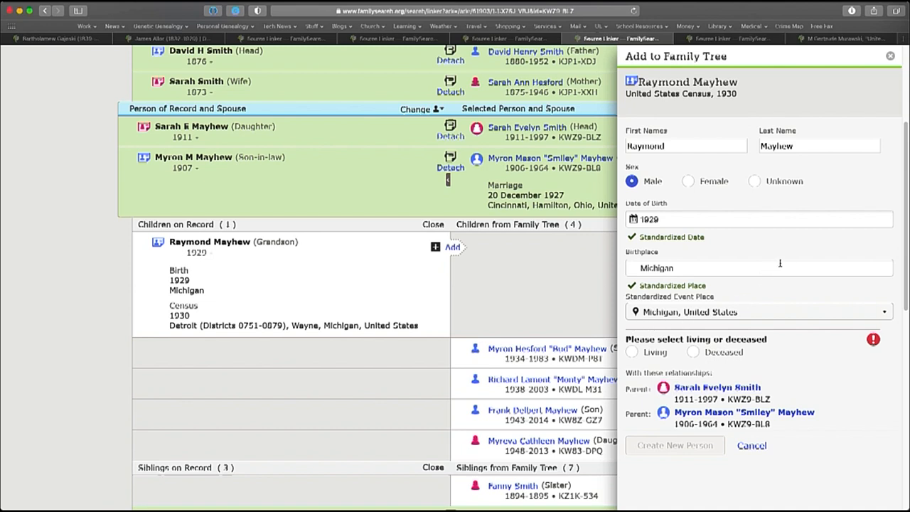
mouse_move(722, 312)
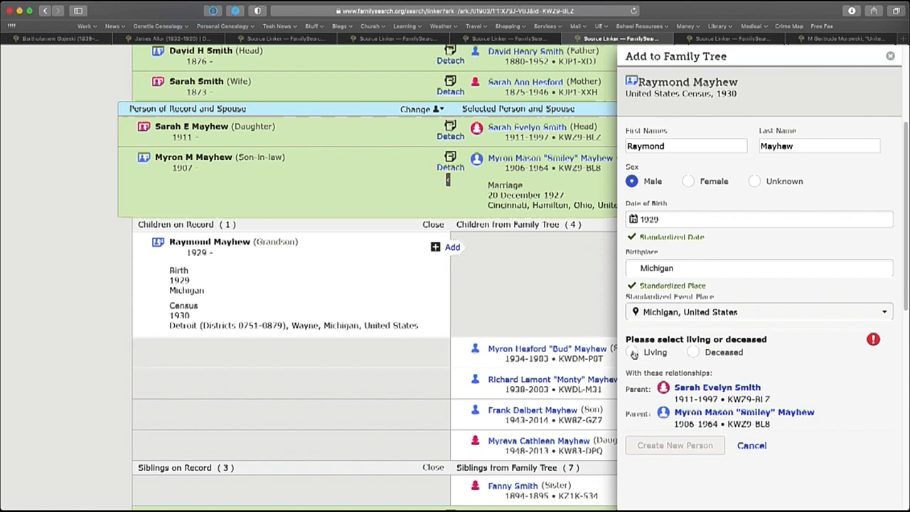
left_click(631, 352)
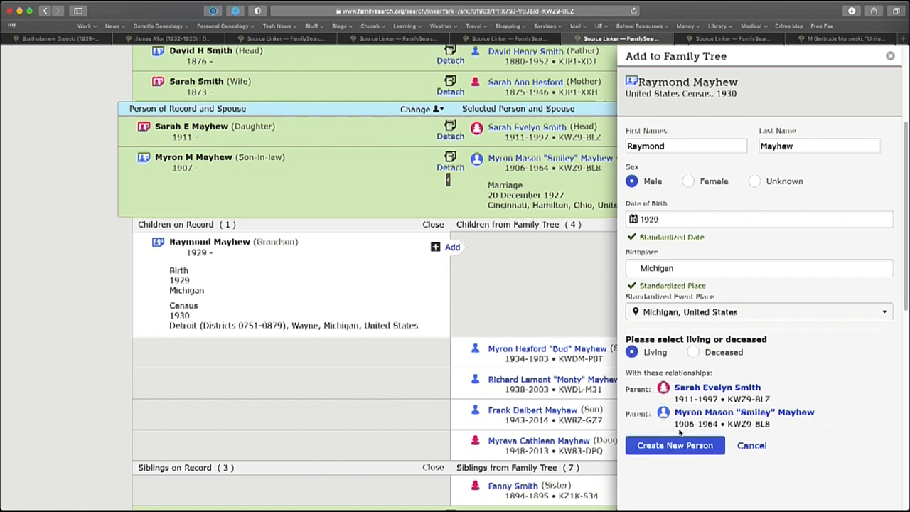
mouse_move(673, 445)
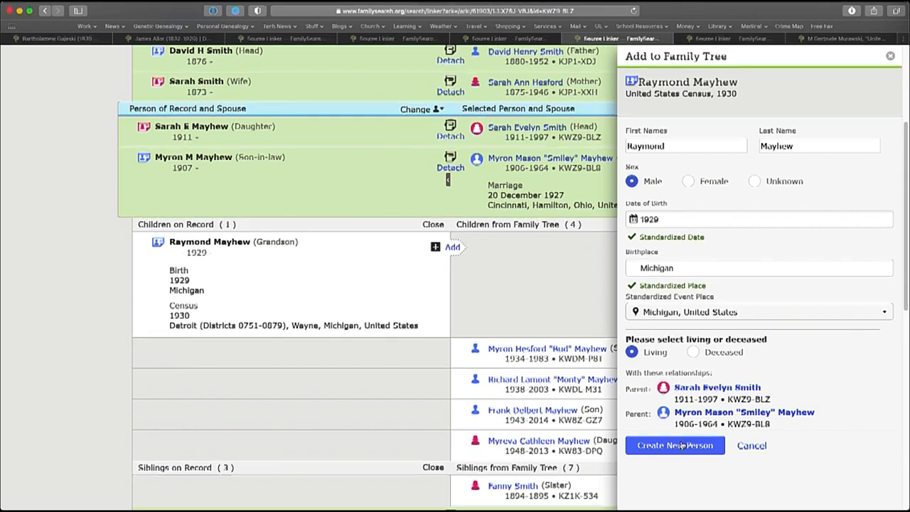
left_click(673, 445)
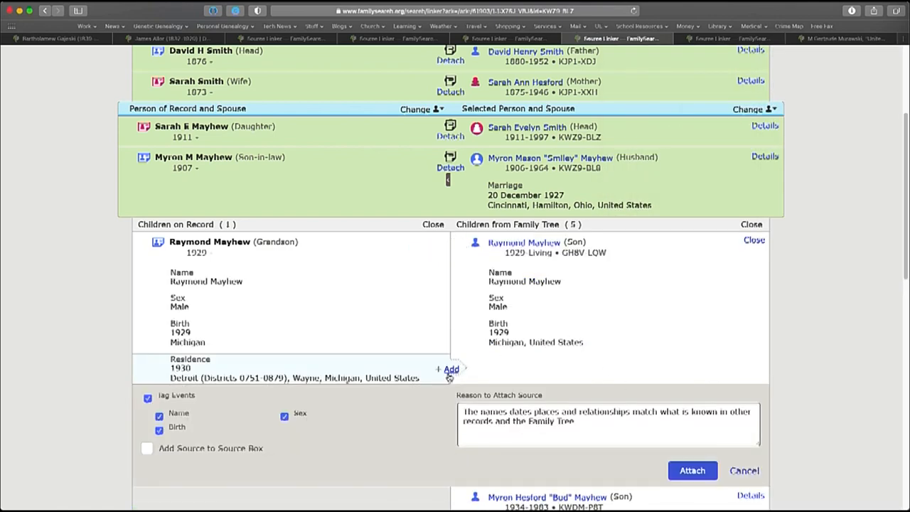
left_click(450, 370)
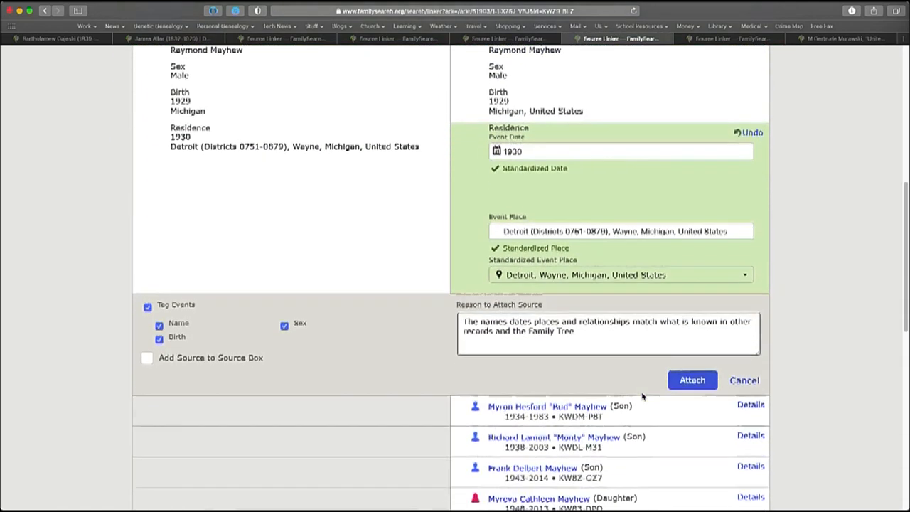
scroll("down", 3)
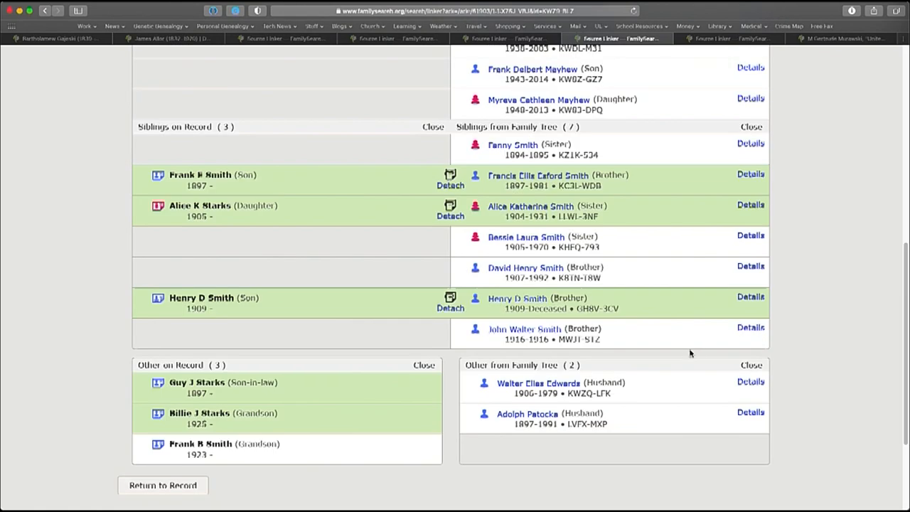
mouse_move(497, 247)
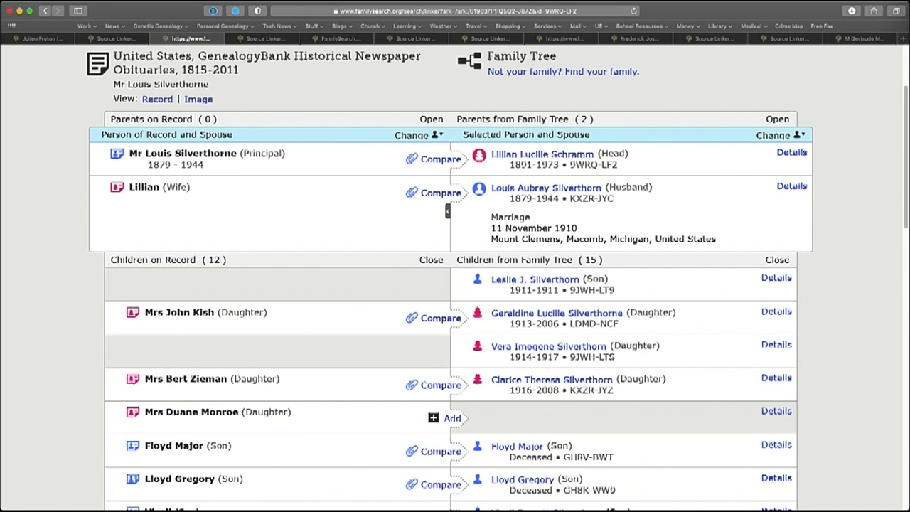
mouse_move(293, 96)
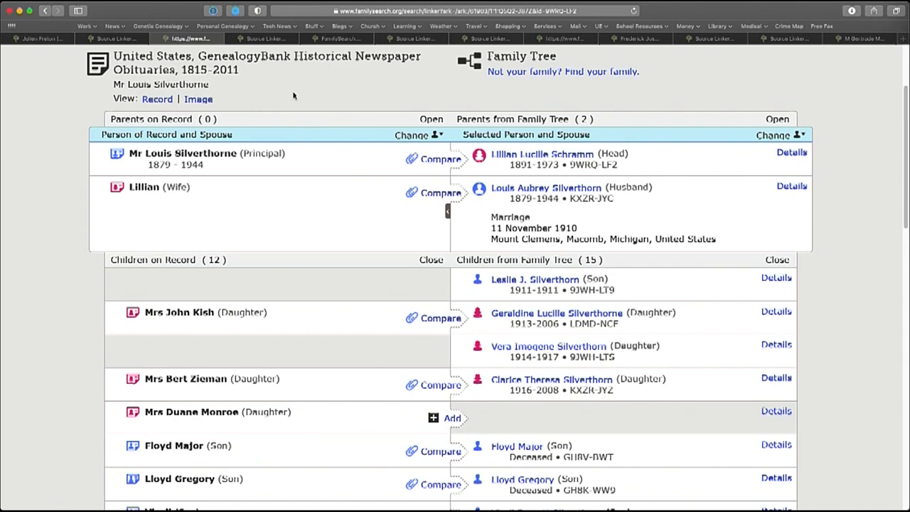
mouse_move(247, 153)
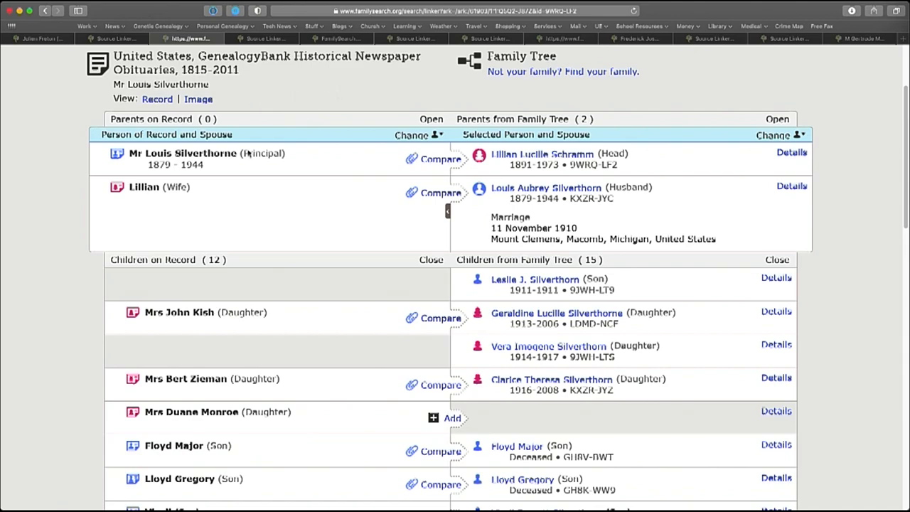
mouse_move(368, 242)
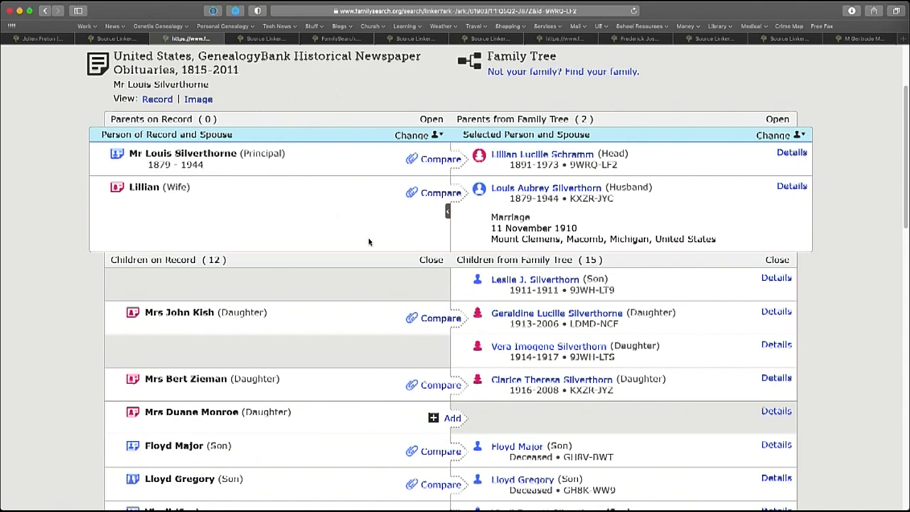
Scroll through the obituary's children and siblings lists to review matches against the tree family
scroll("down", 3)
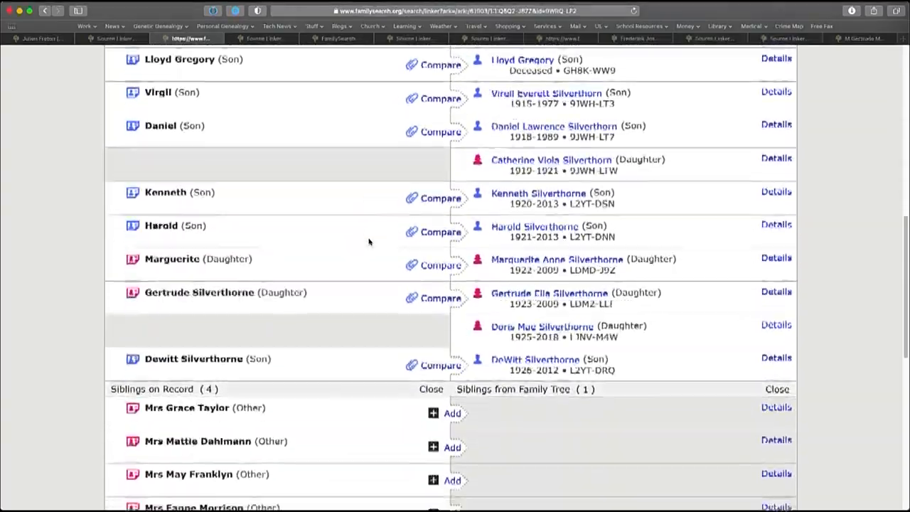
scroll("down", 3)
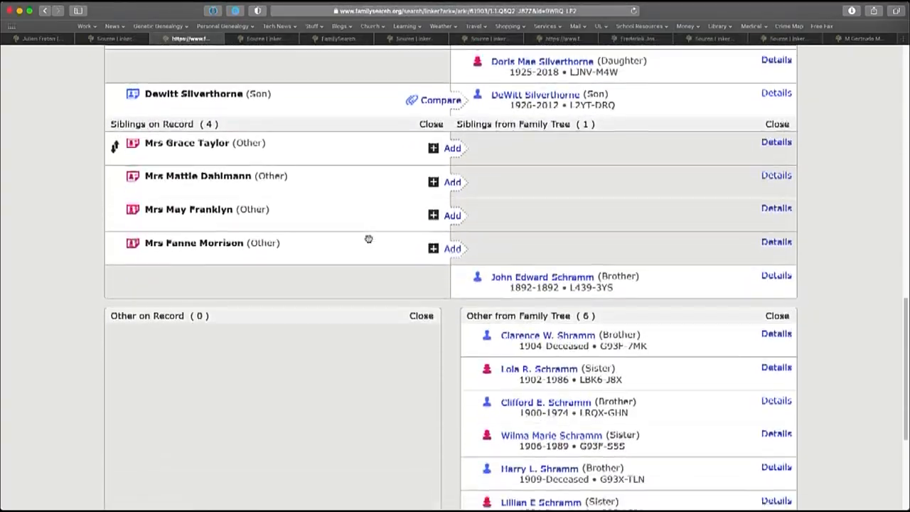
scroll("up", 3)
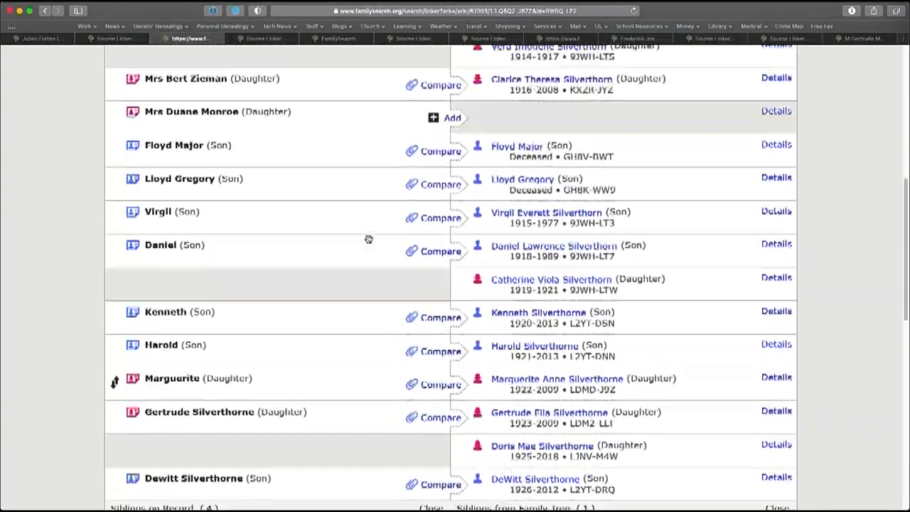
scroll("up", 3)
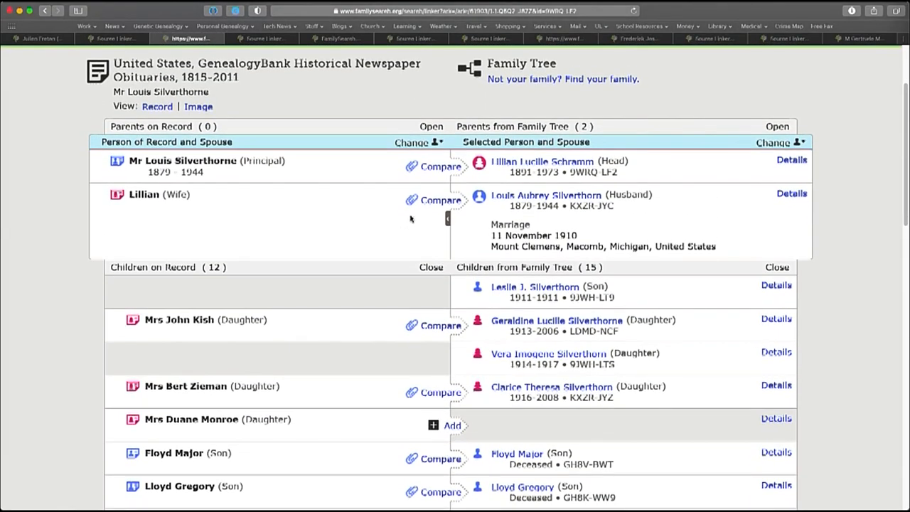
mouse_move(432, 179)
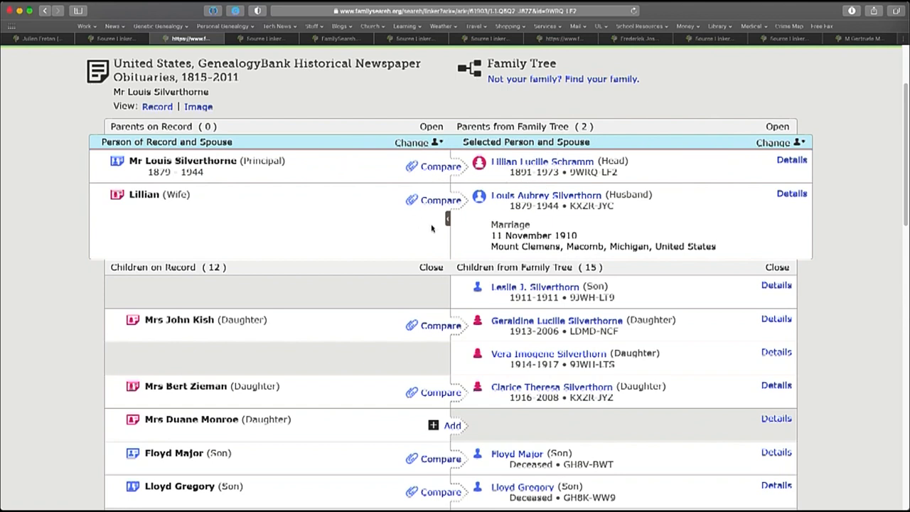
mouse_move(222, 171)
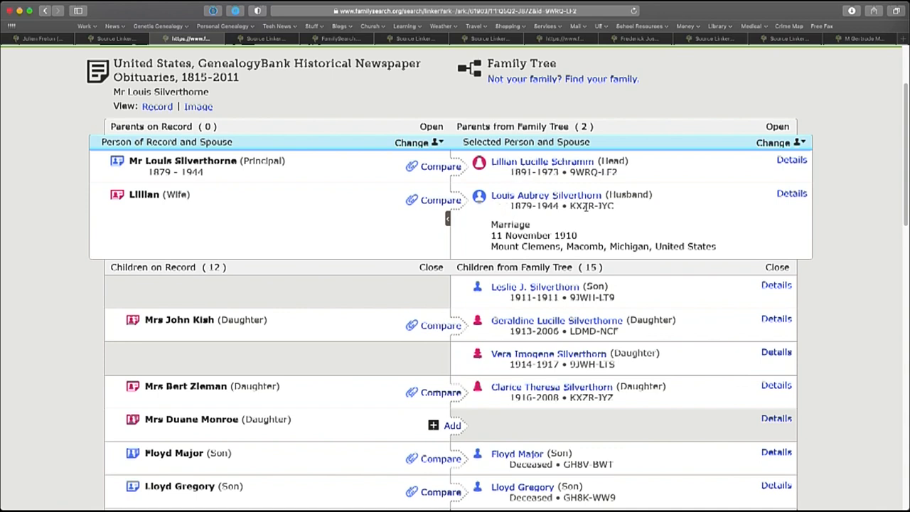
mouse_move(463, 192)
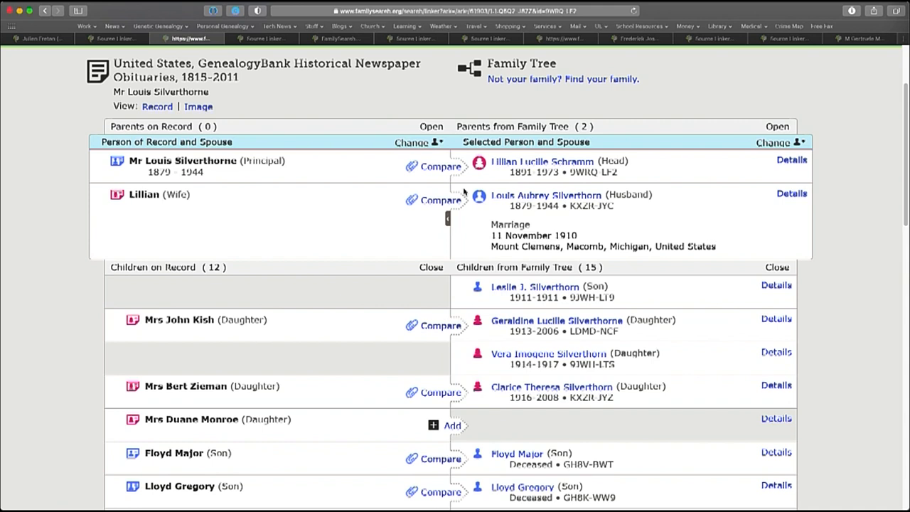
mouse_move(447, 193)
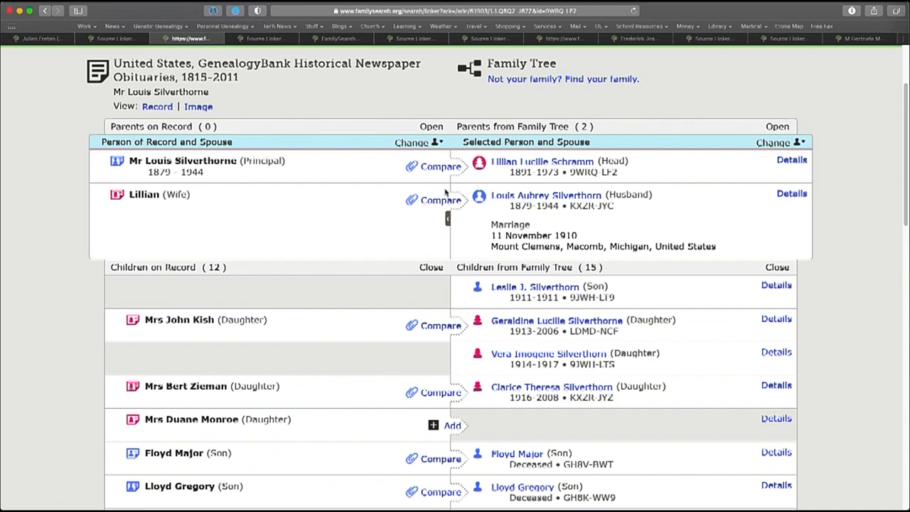
mouse_move(316, 164)
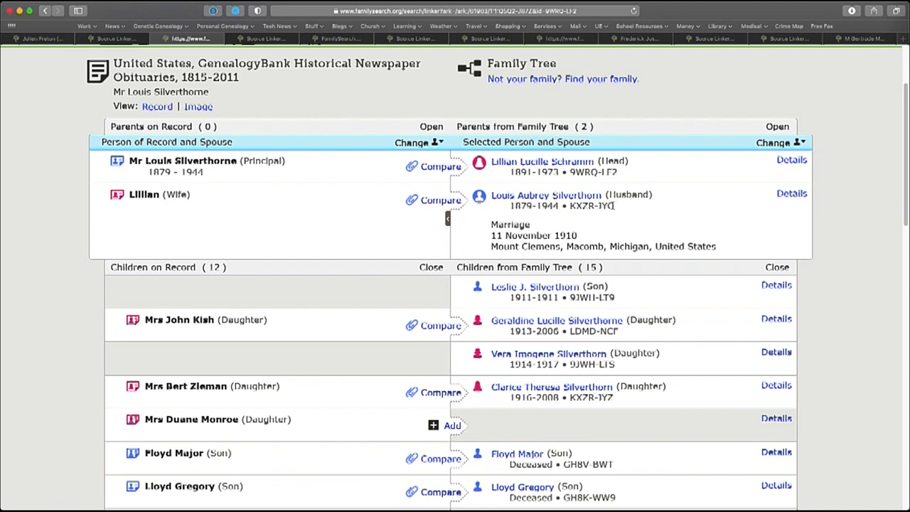
double_click(592, 205)
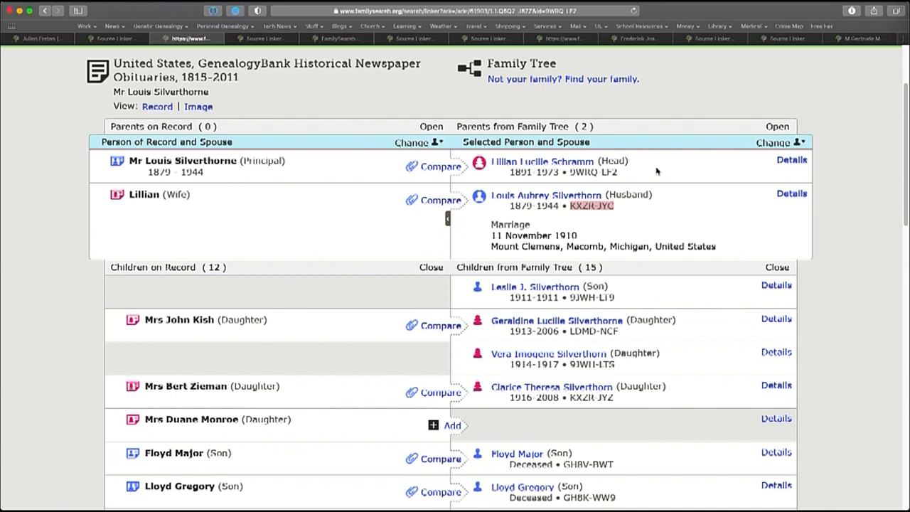
mouse_move(775, 142)
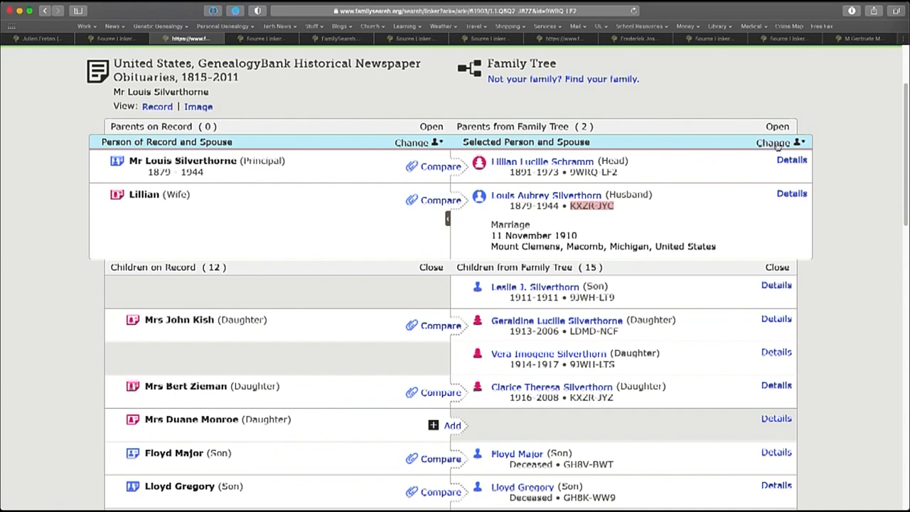
left_click(774, 142)
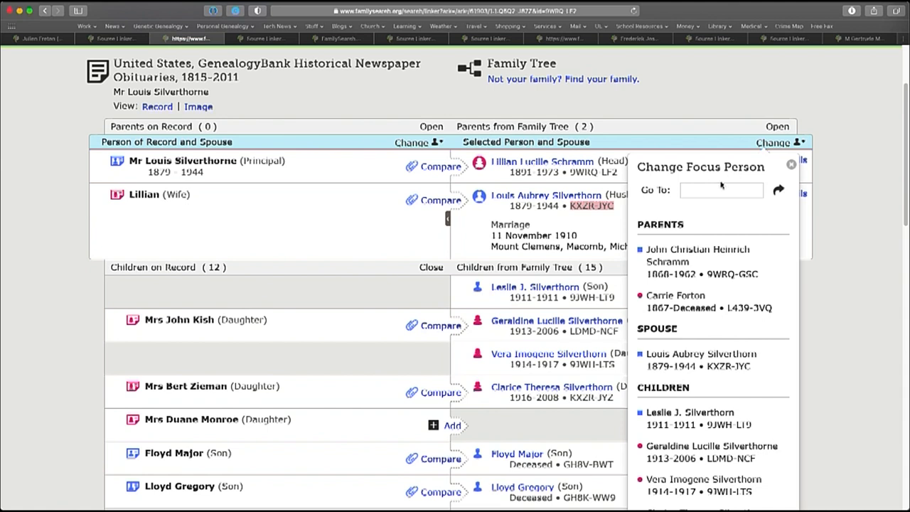
type("KXZR-JYC")
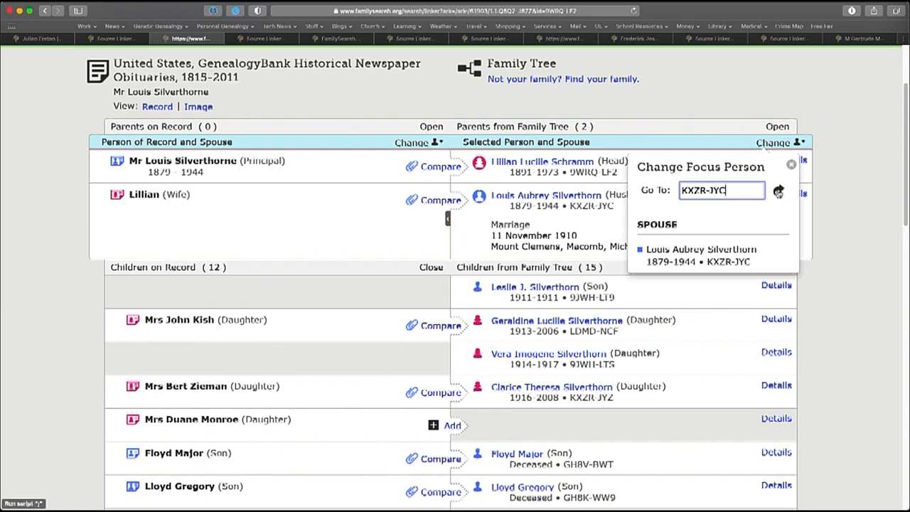
left_click(778, 190)
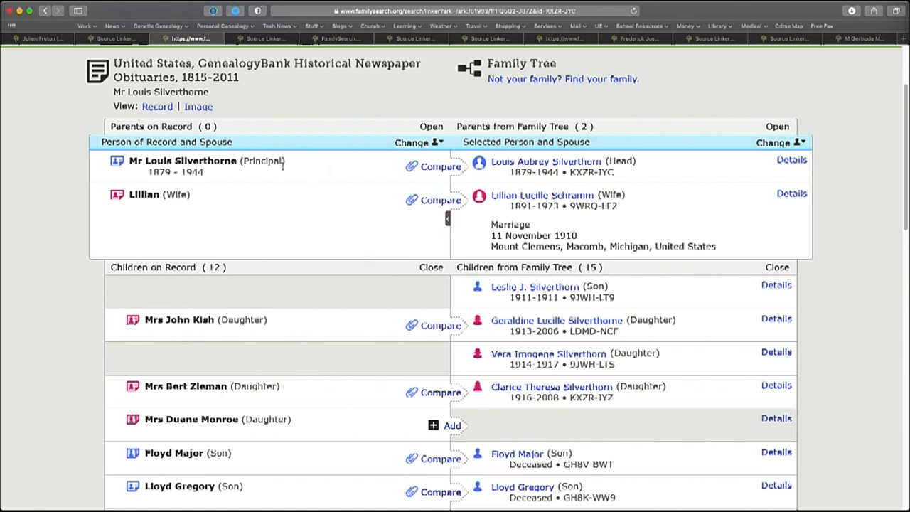
mouse_move(495, 183)
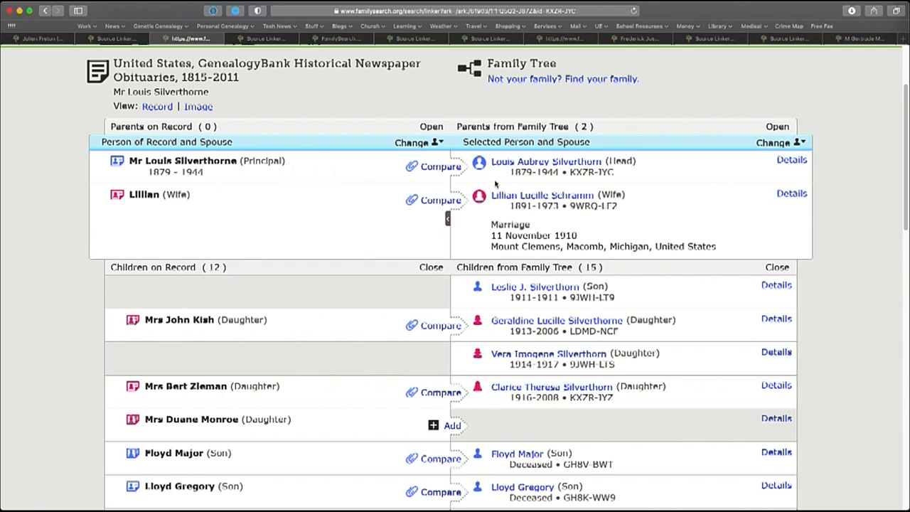
mouse_move(395, 191)
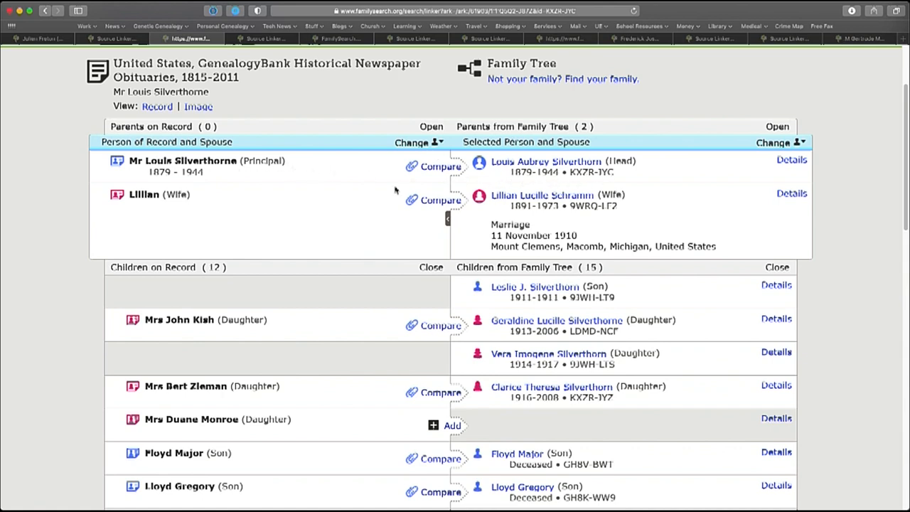
mouse_move(476, 236)
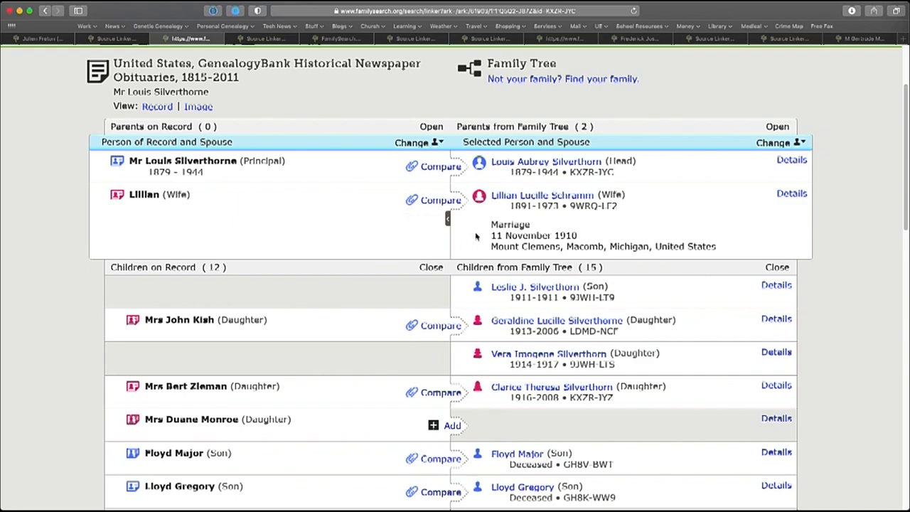
mouse_move(551, 381)
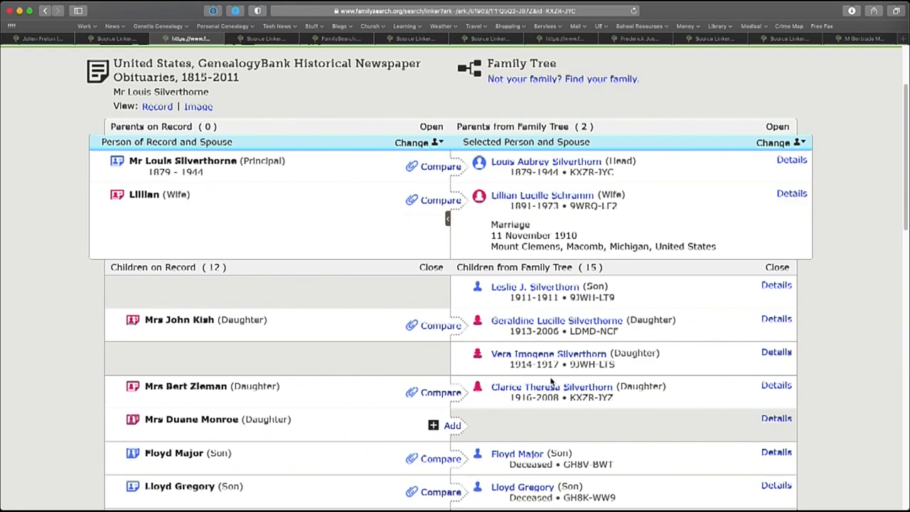
scroll("down", 3)
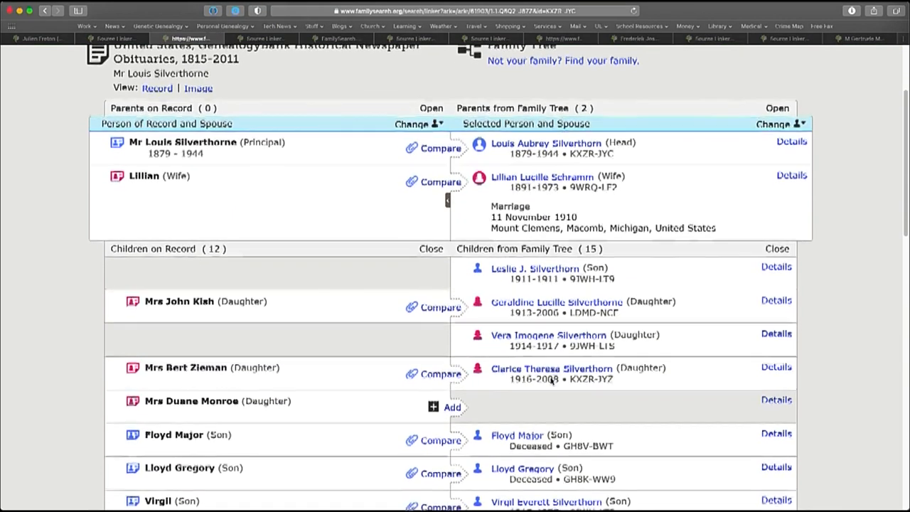
scroll("down", 3)
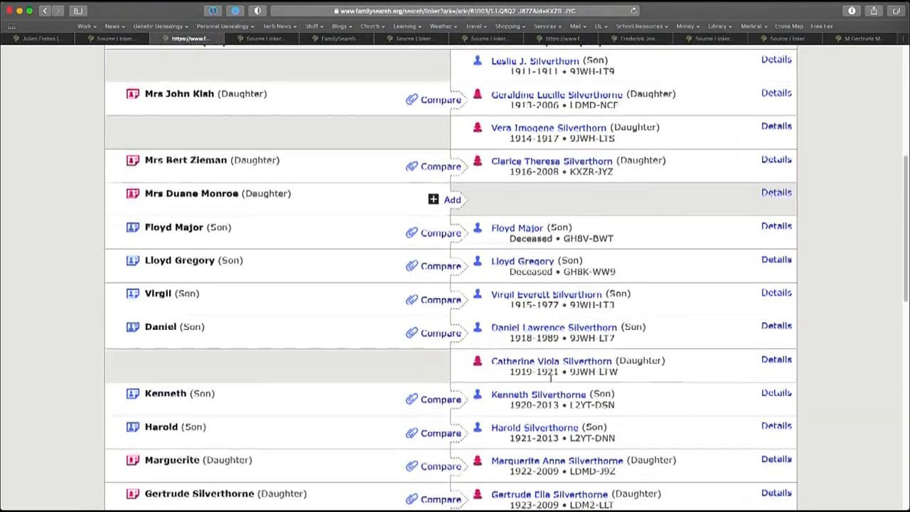
scroll("up", 3)
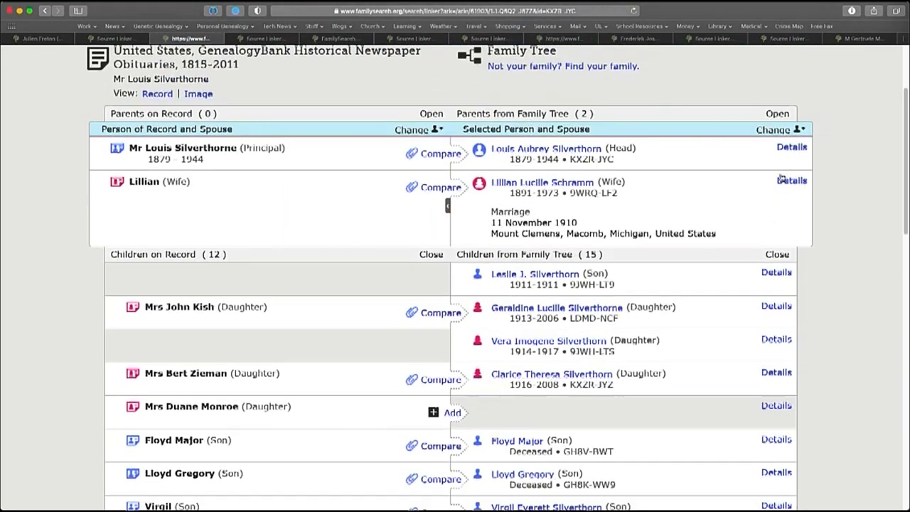
left_click(774, 129)
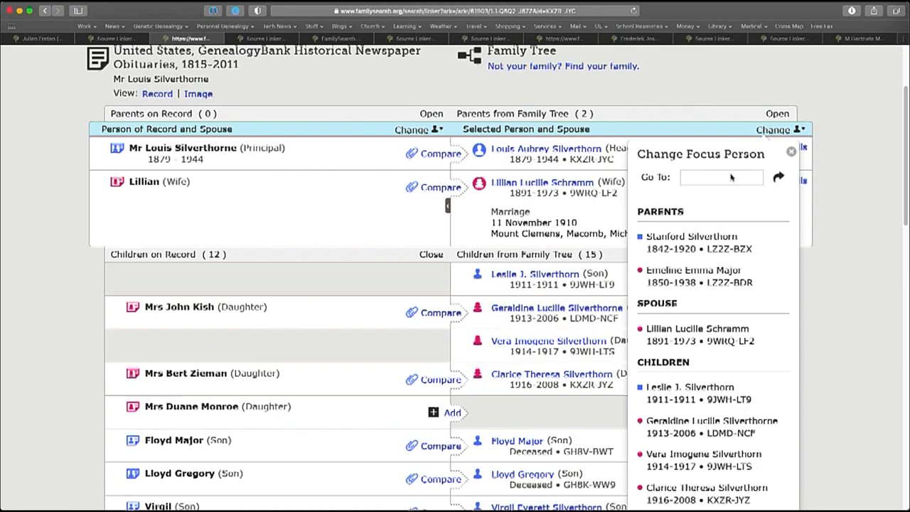
left_click(791, 150)
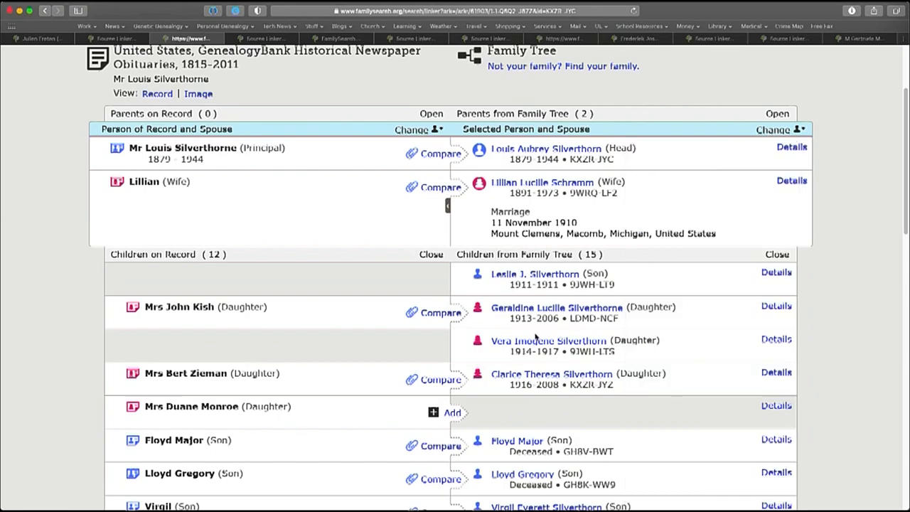
scroll("down", 3)
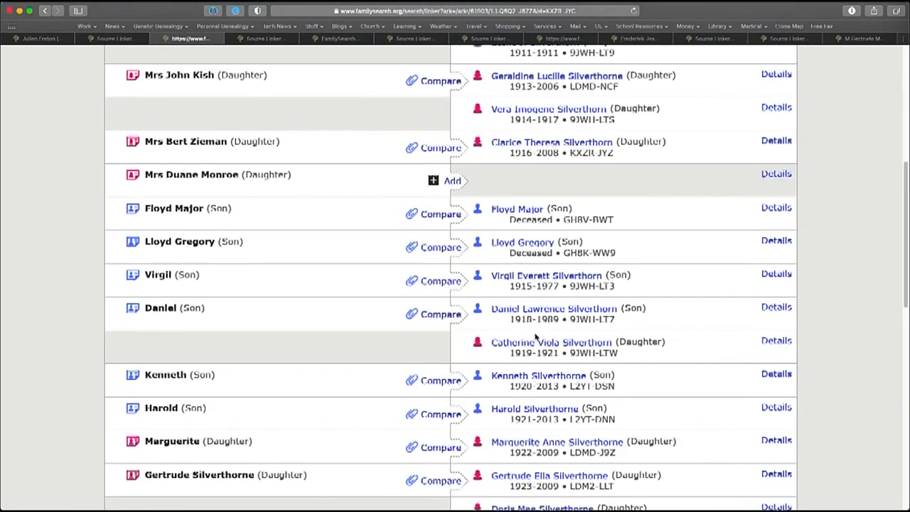
scroll("down", 3)
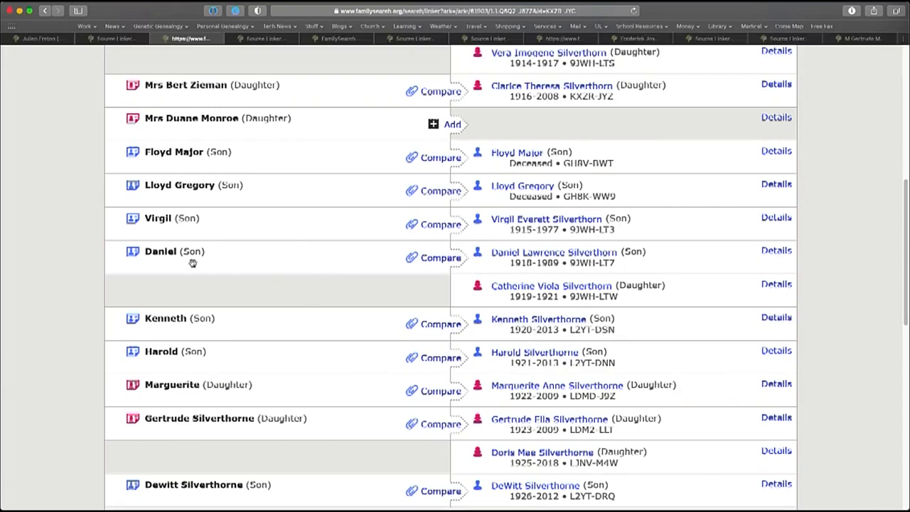
mouse_move(179, 133)
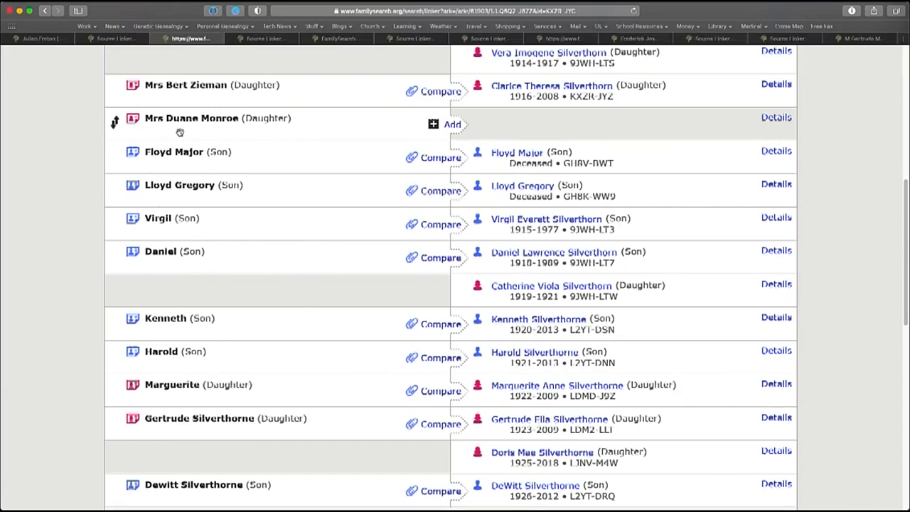
mouse_move(219, 125)
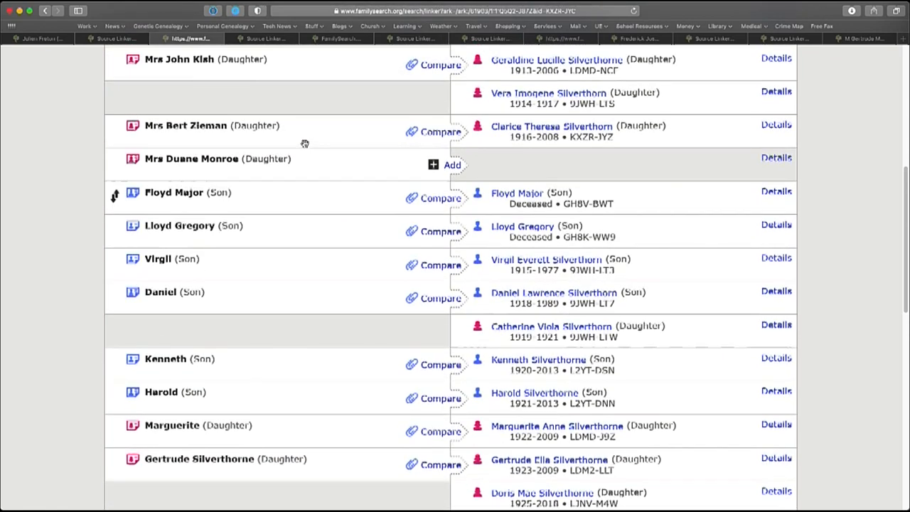
scroll("up", 3)
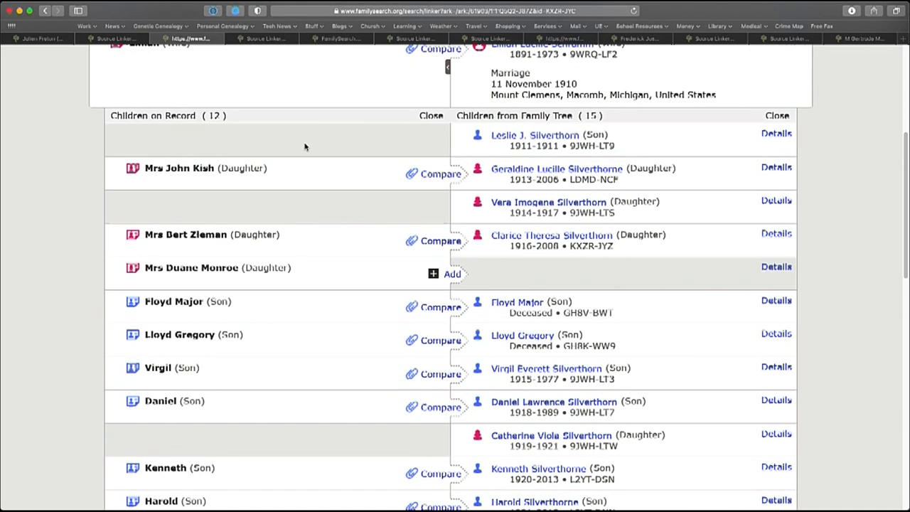
mouse_move(494, 409)
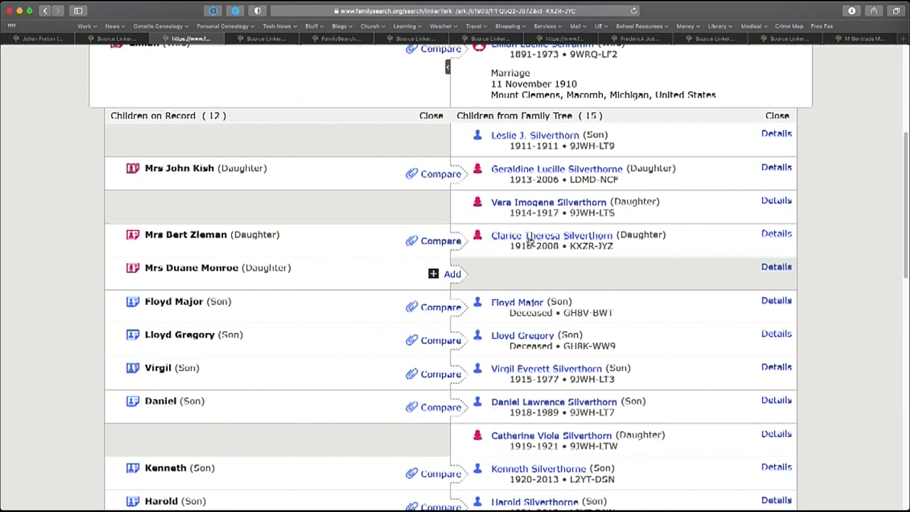
scroll("down", 3)
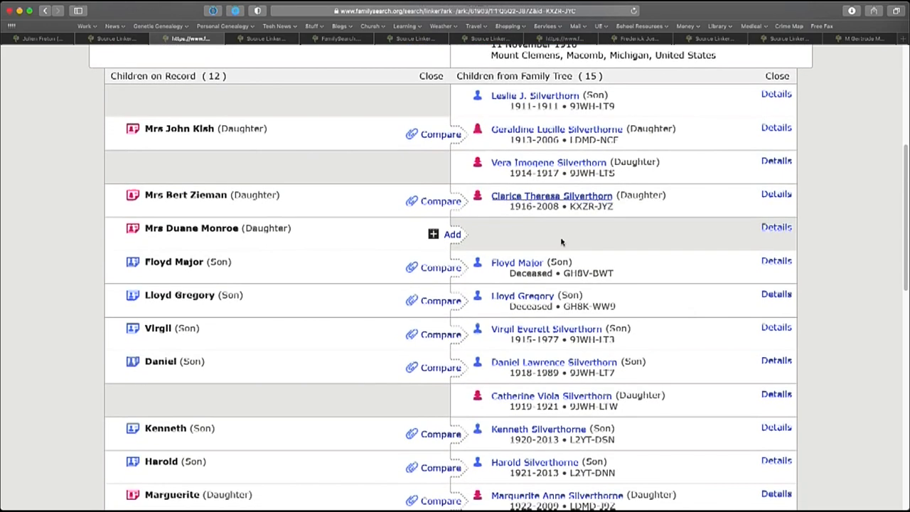
scroll("down", 3)
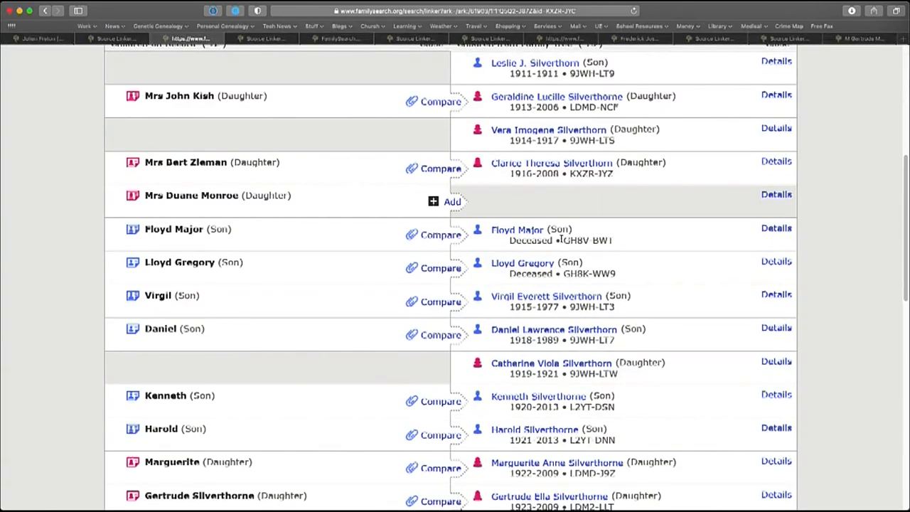
mouse_move(226, 205)
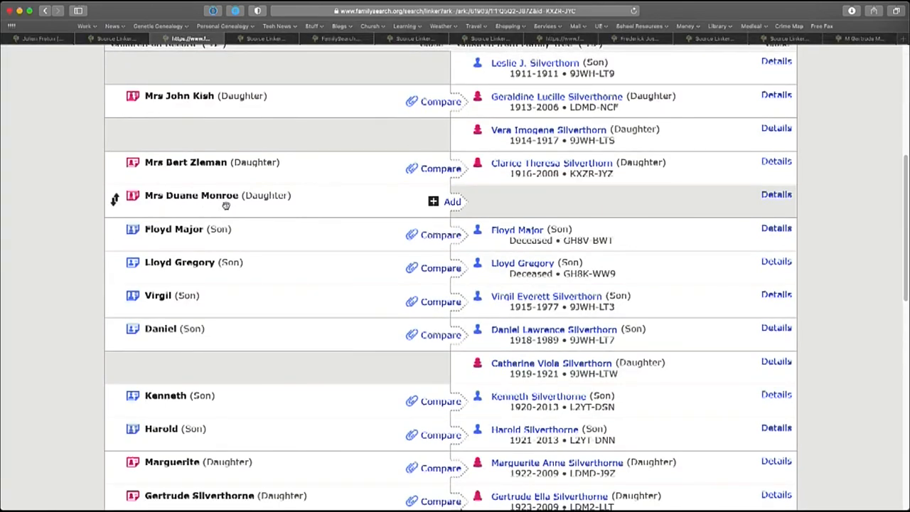
mouse_move(614, 350)
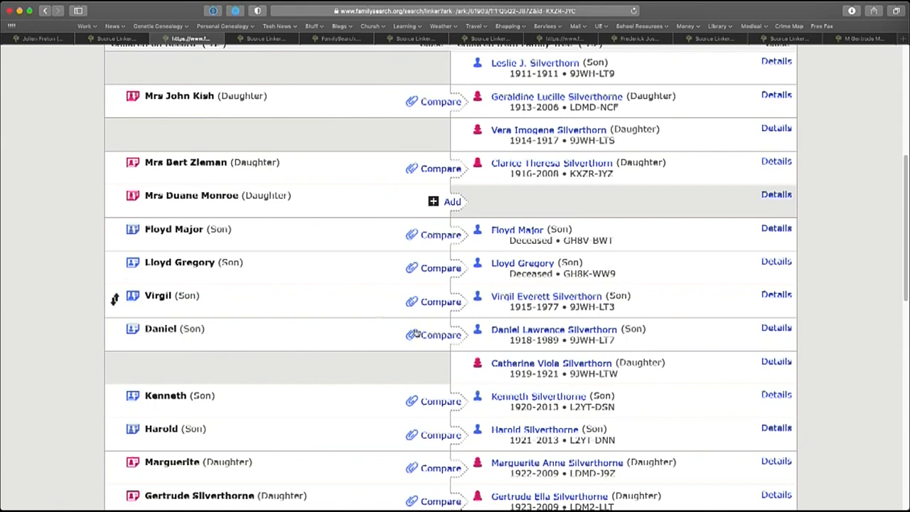
scroll("down", 3)
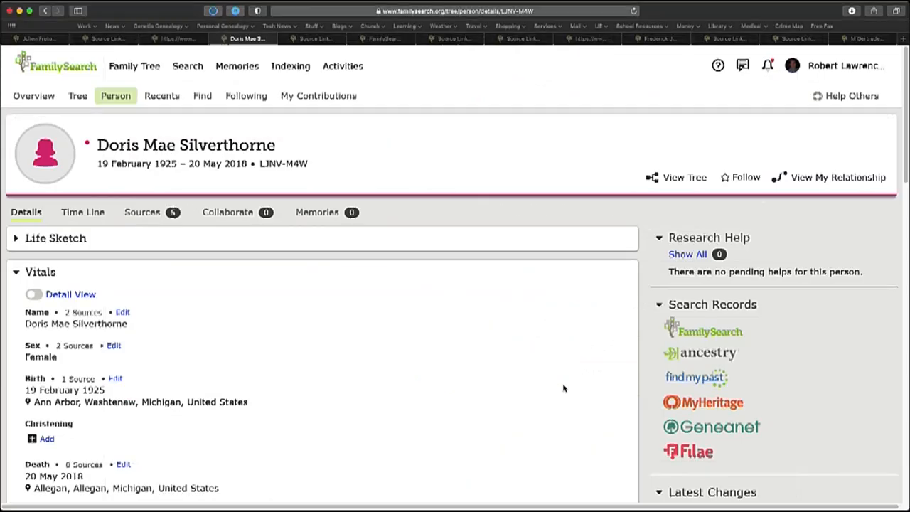
scroll("down", 3)
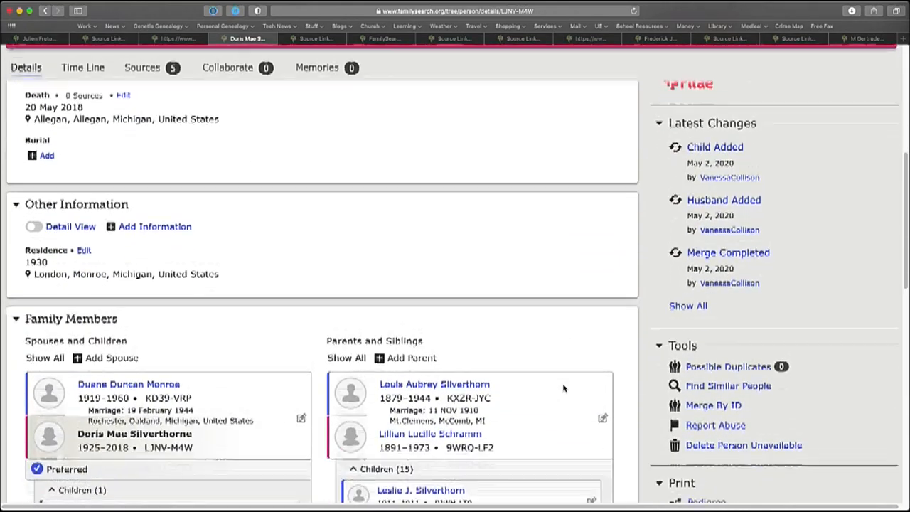
scroll("up", 3)
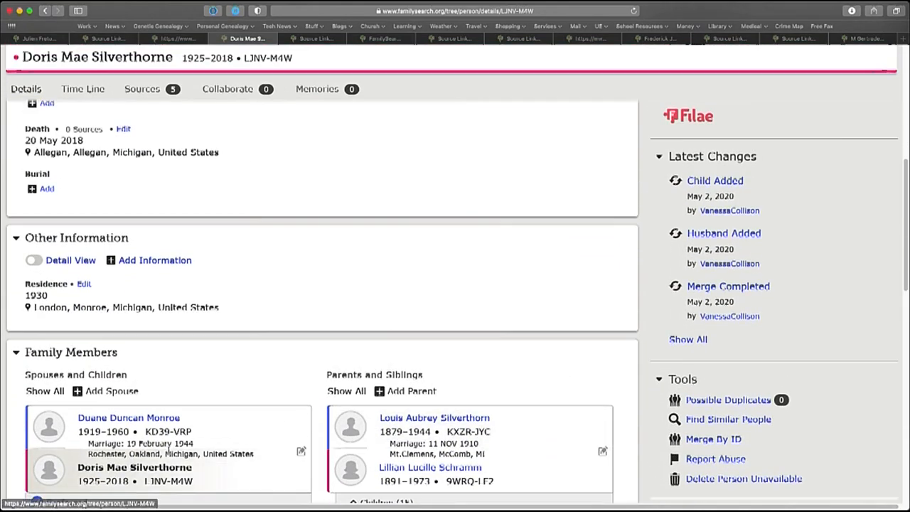
mouse_move(344, 329)
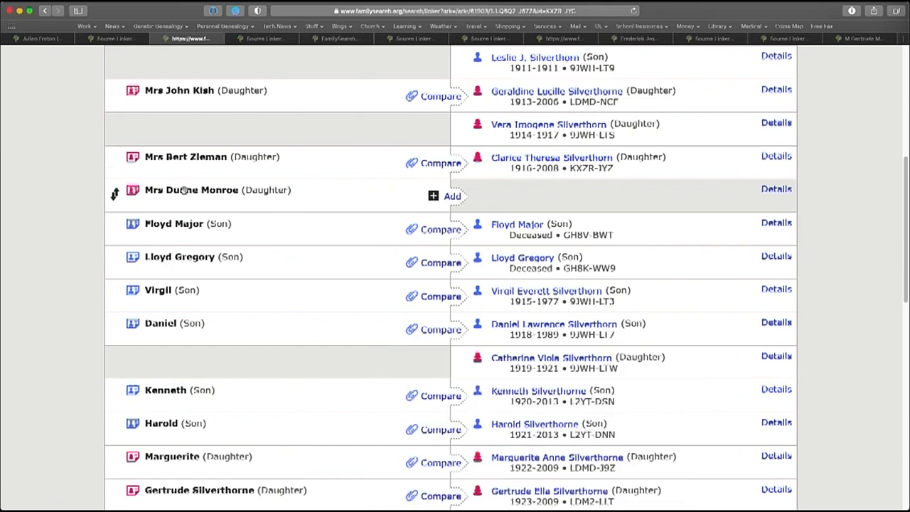
scroll("down", 3)
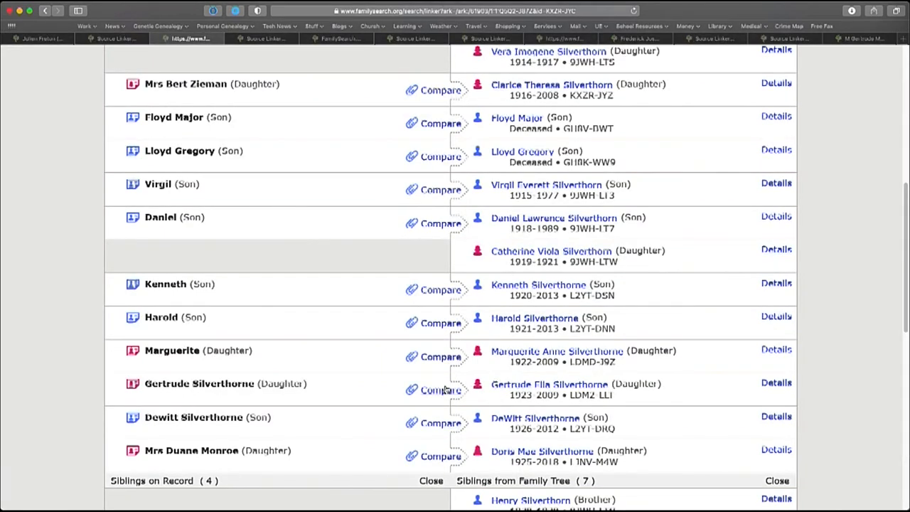
scroll("up", 3)
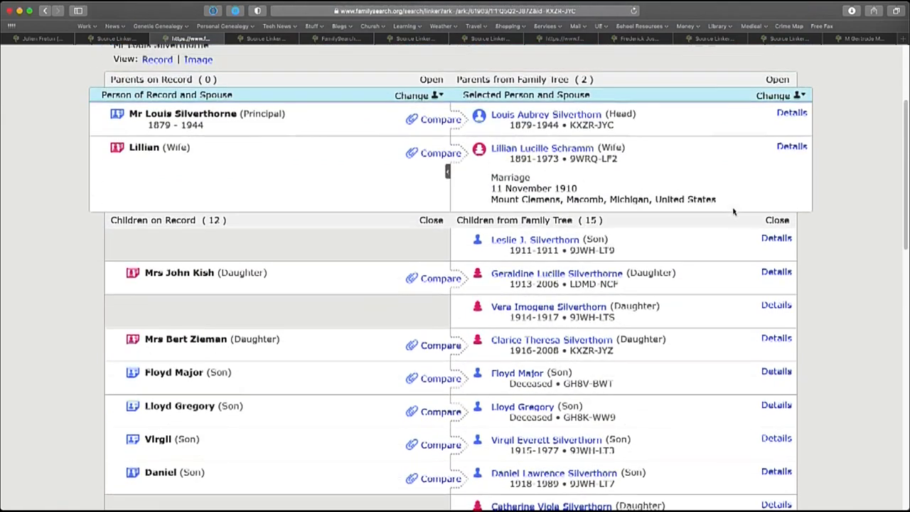
scroll("up", 3)
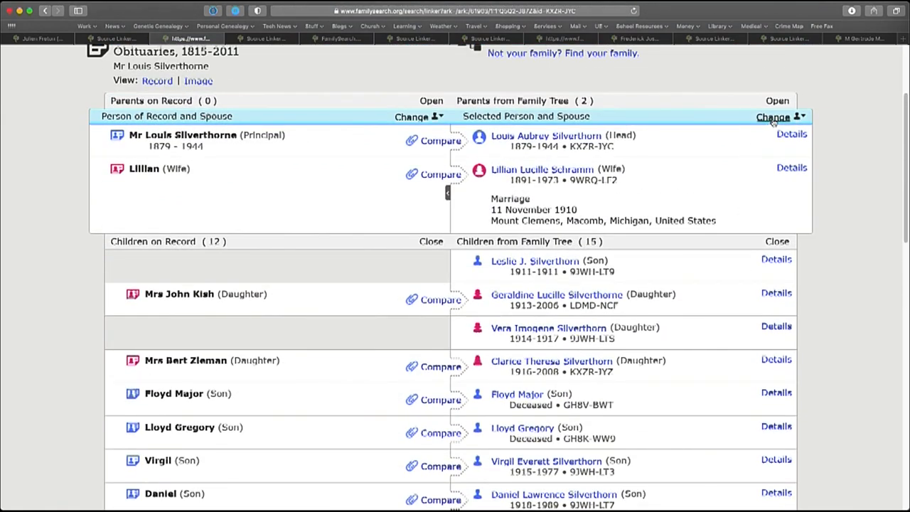
left_click(773, 116)
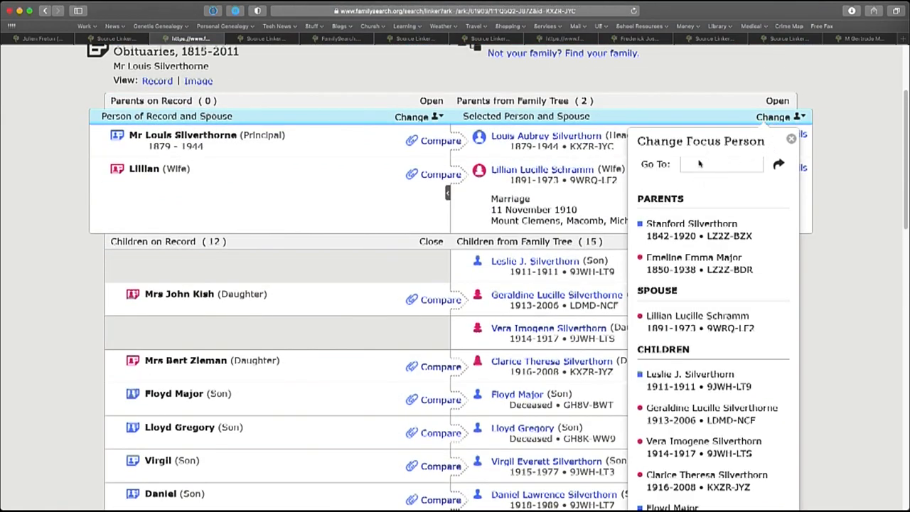
mouse_move(625, 156)
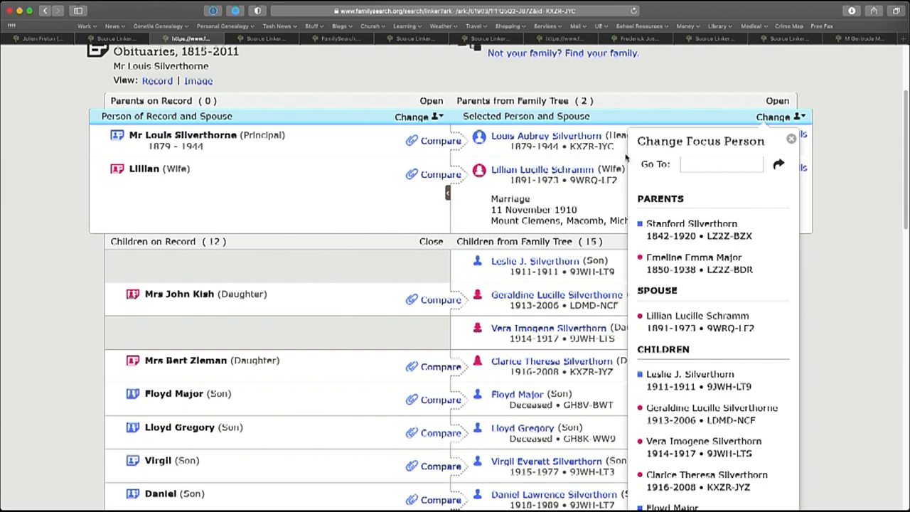
mouse_move(158, 150)
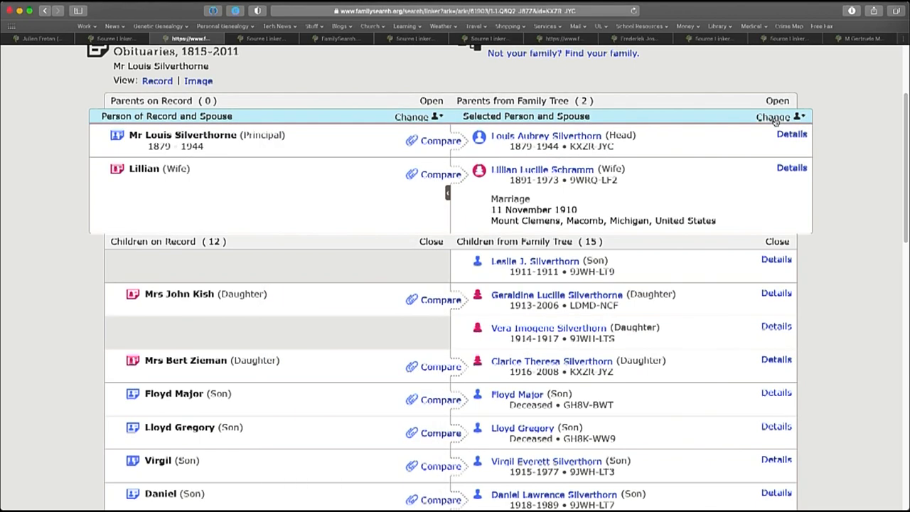
left_click(774, 116)
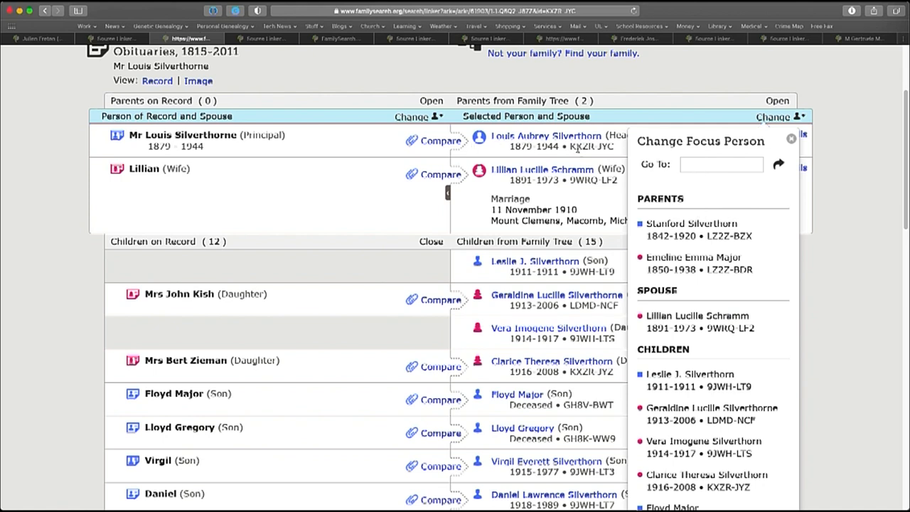
mouse_move(49, 188)
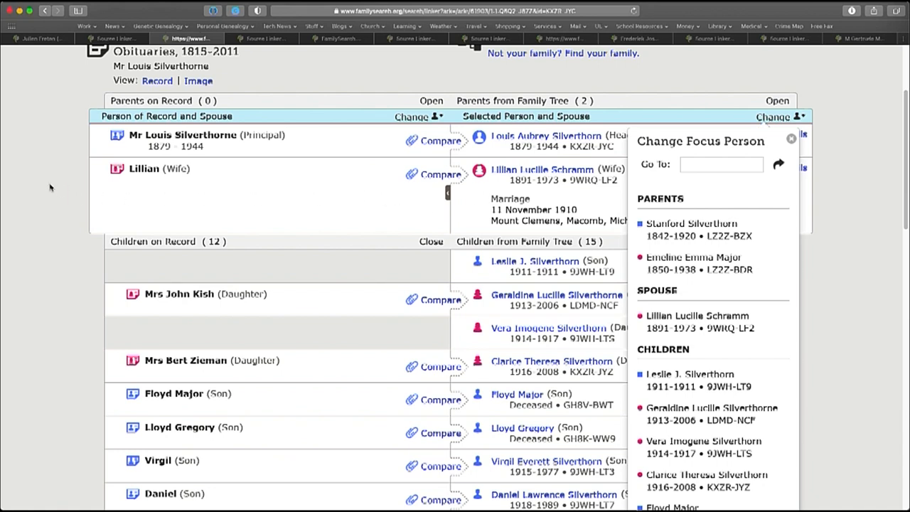
left_click(790, 139)
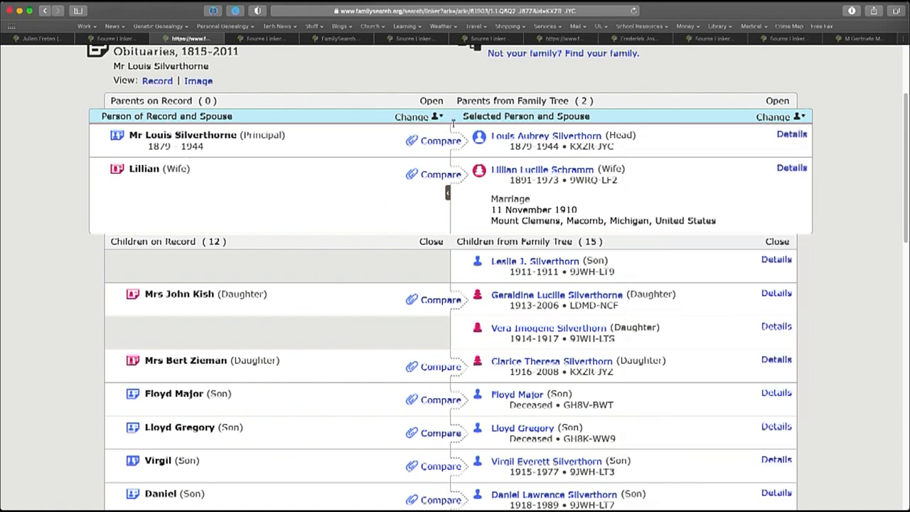
mouse_move(780, 125)
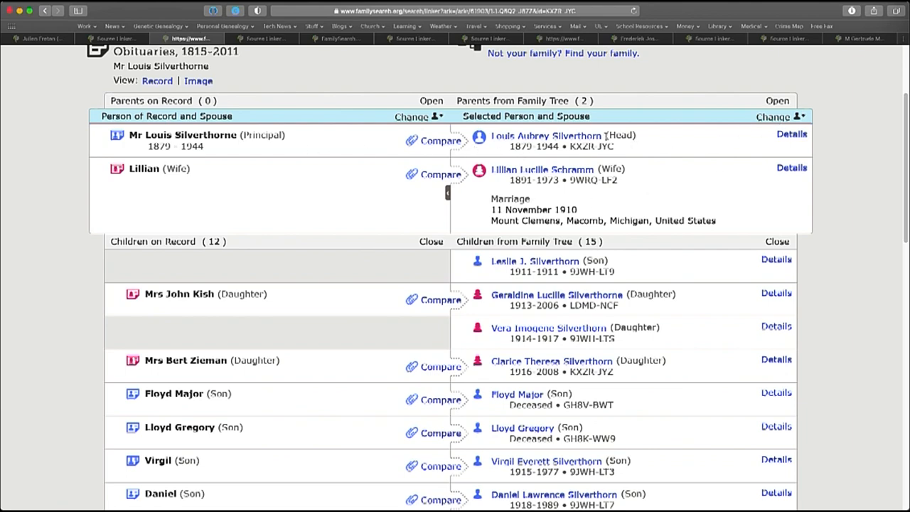
scroll("down", 3)
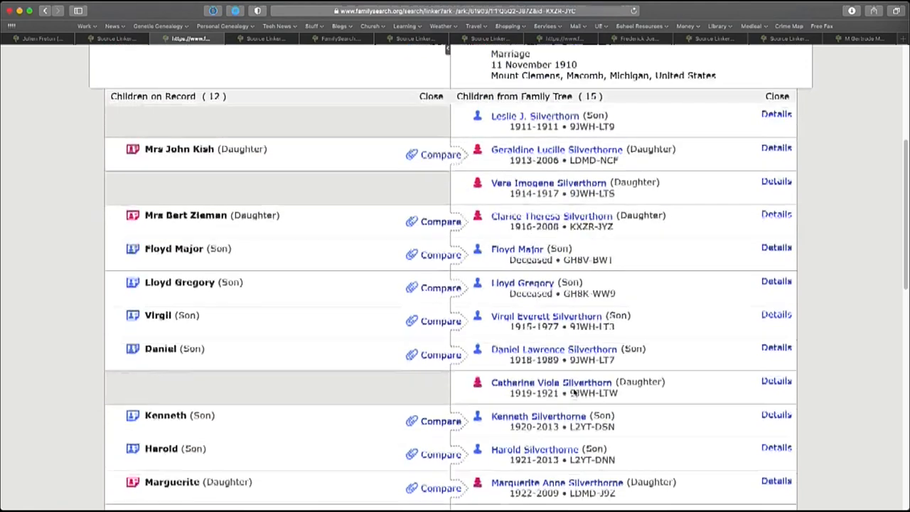
scroll("down", 3)
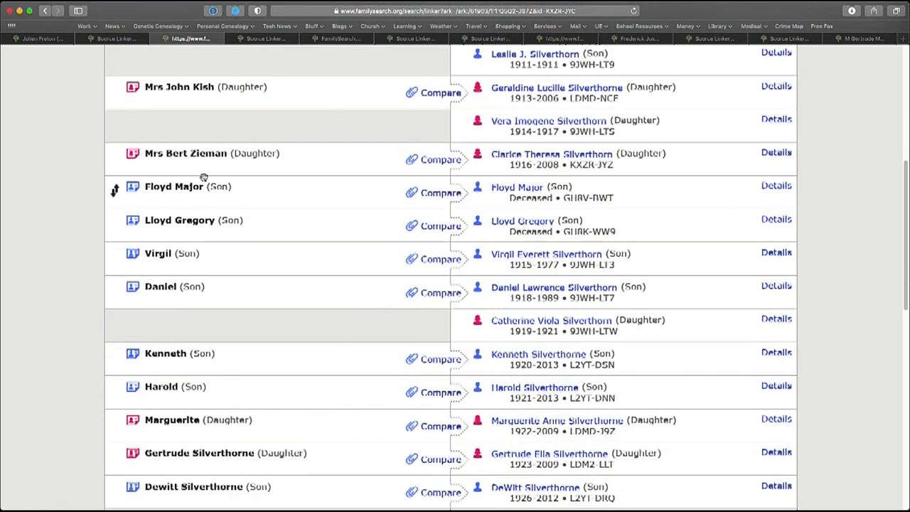
mouse_move(160, 96)
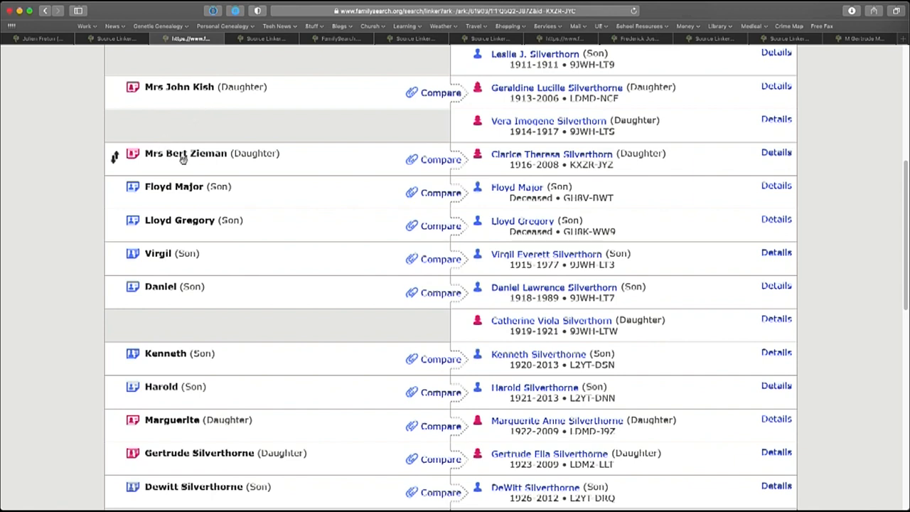
mouse_move(547, 245)
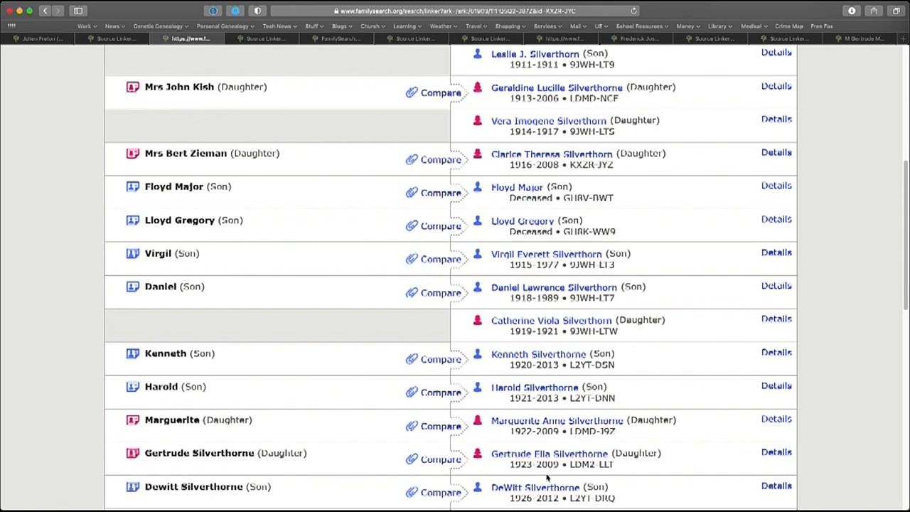
mouse_move(528, 324)
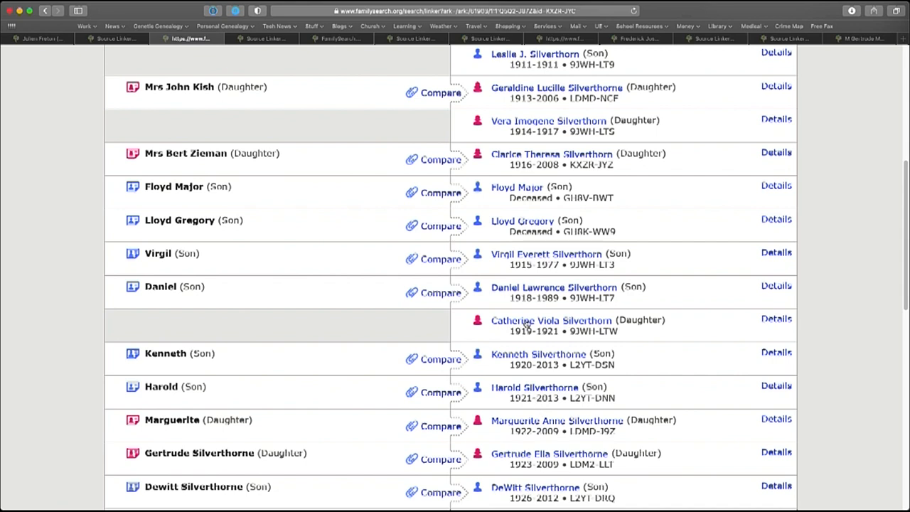